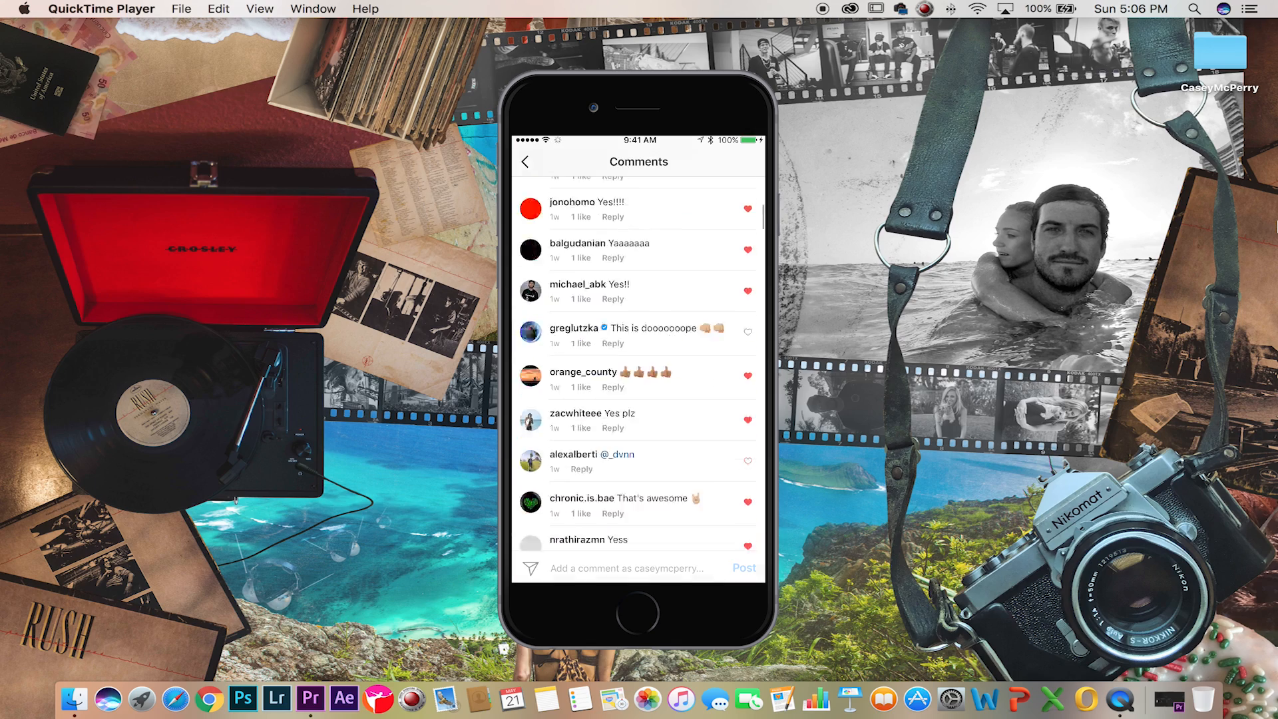
- Scroll through the mirrored phone recording before closing QuickTime Player
{"action": "scroll", "scroll_direction": "down", "scroll_amount": 3}
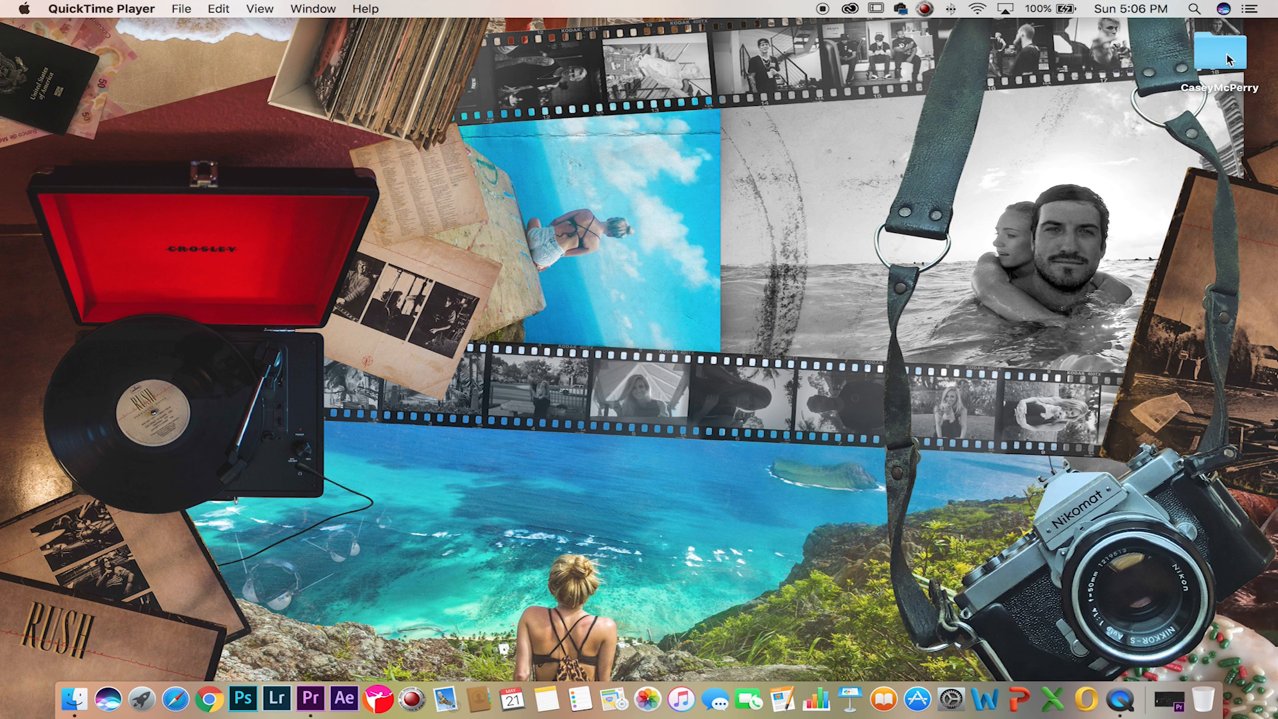
{"action": "double_click", "coordinate": [1217, 51]}
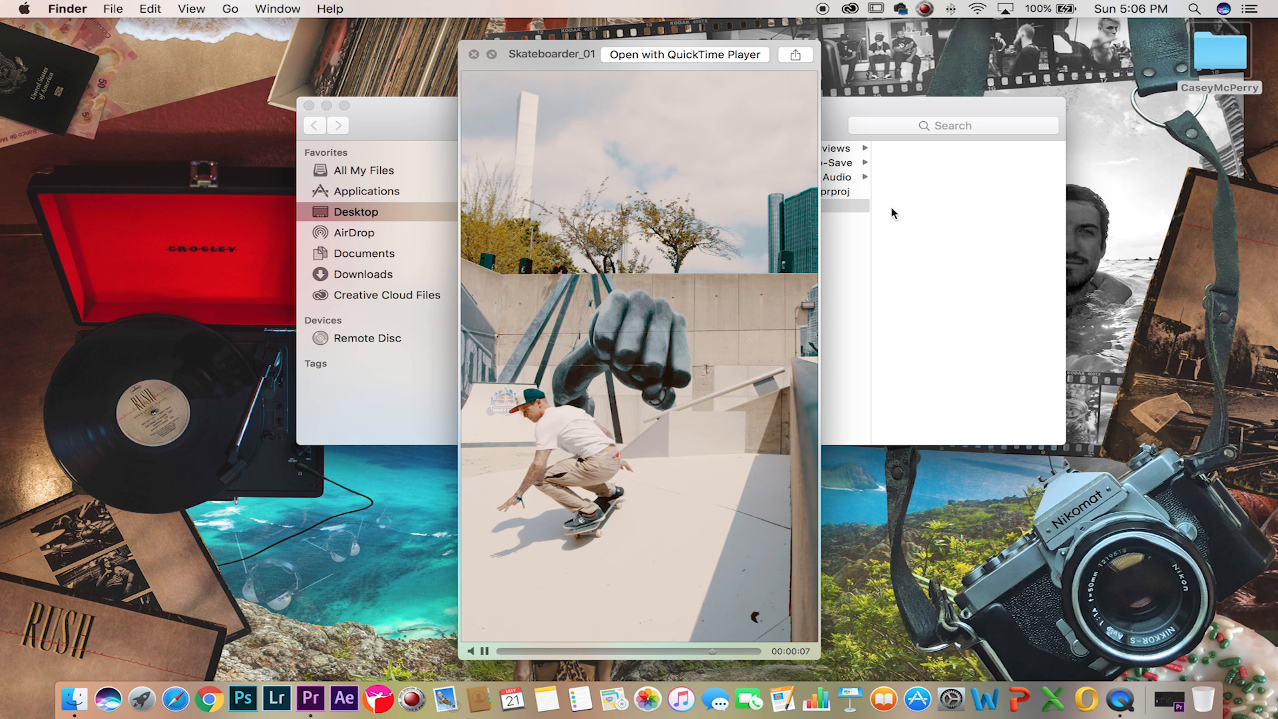
{"action": "left_click", "coordinate": [487, 653]}
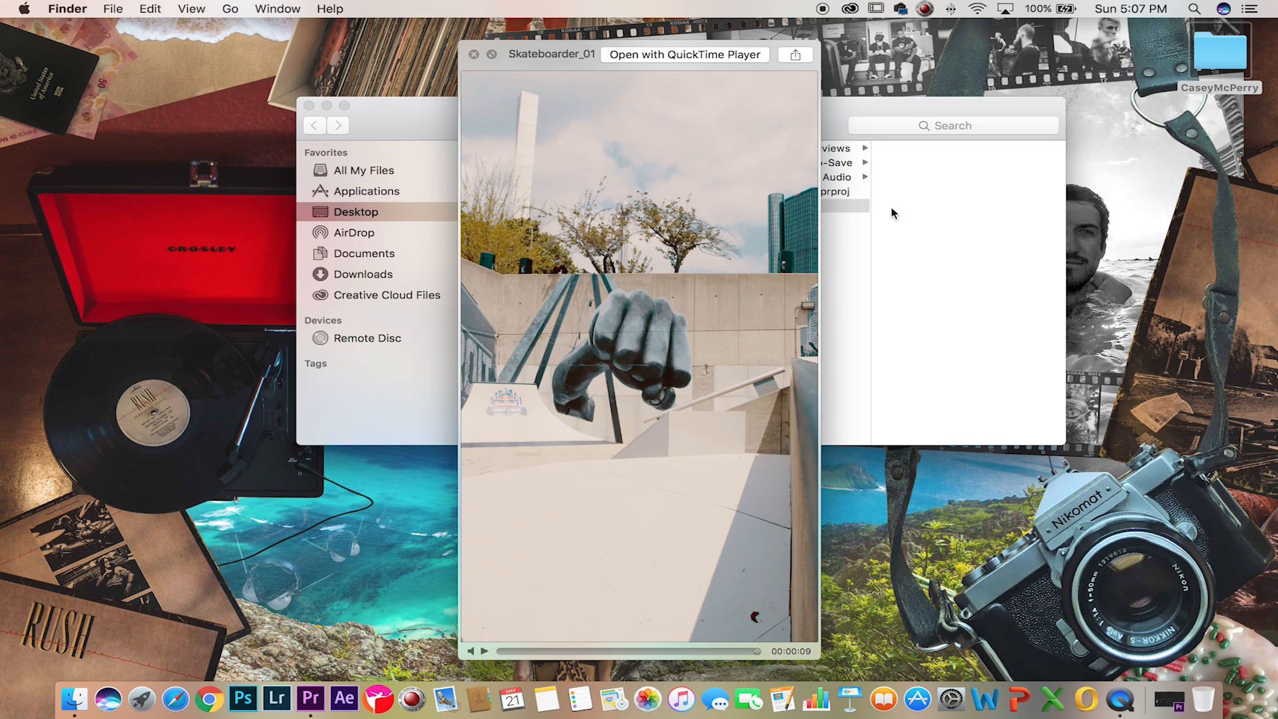
{"action": "left_click", "coordinate": [483, 669]}
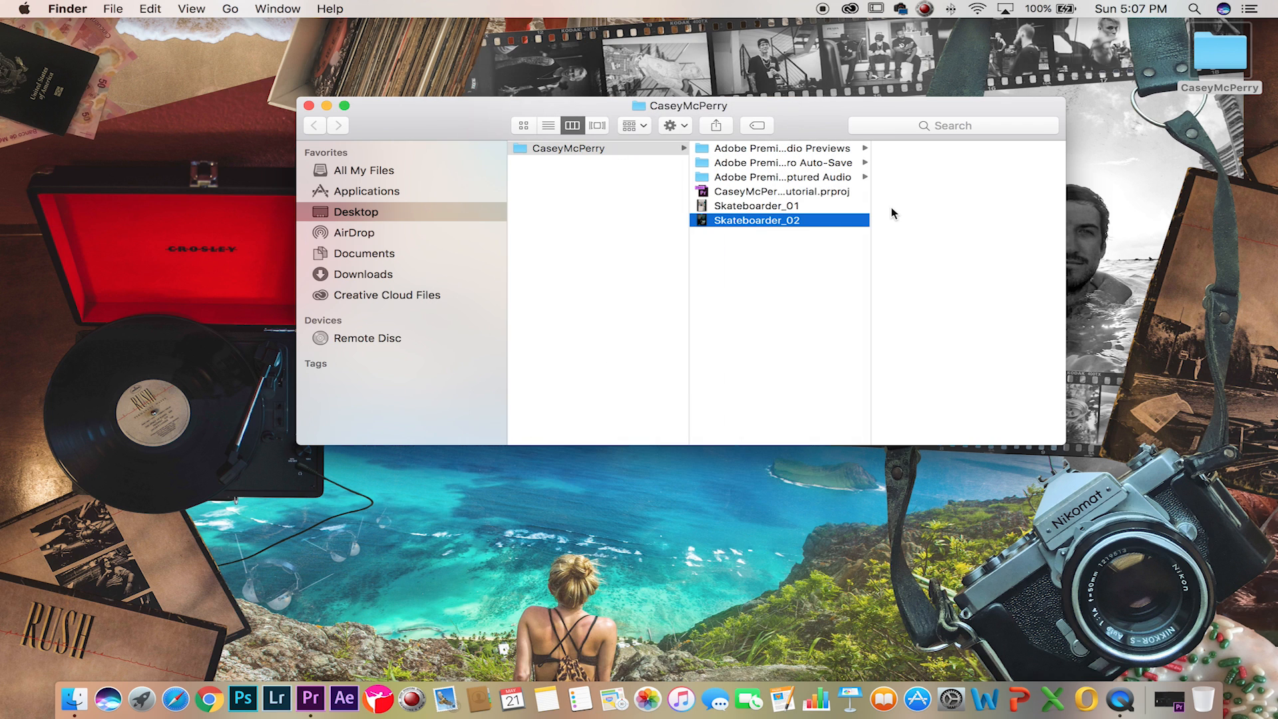
{"action": "left_click", "coordinate": [317, 107]}
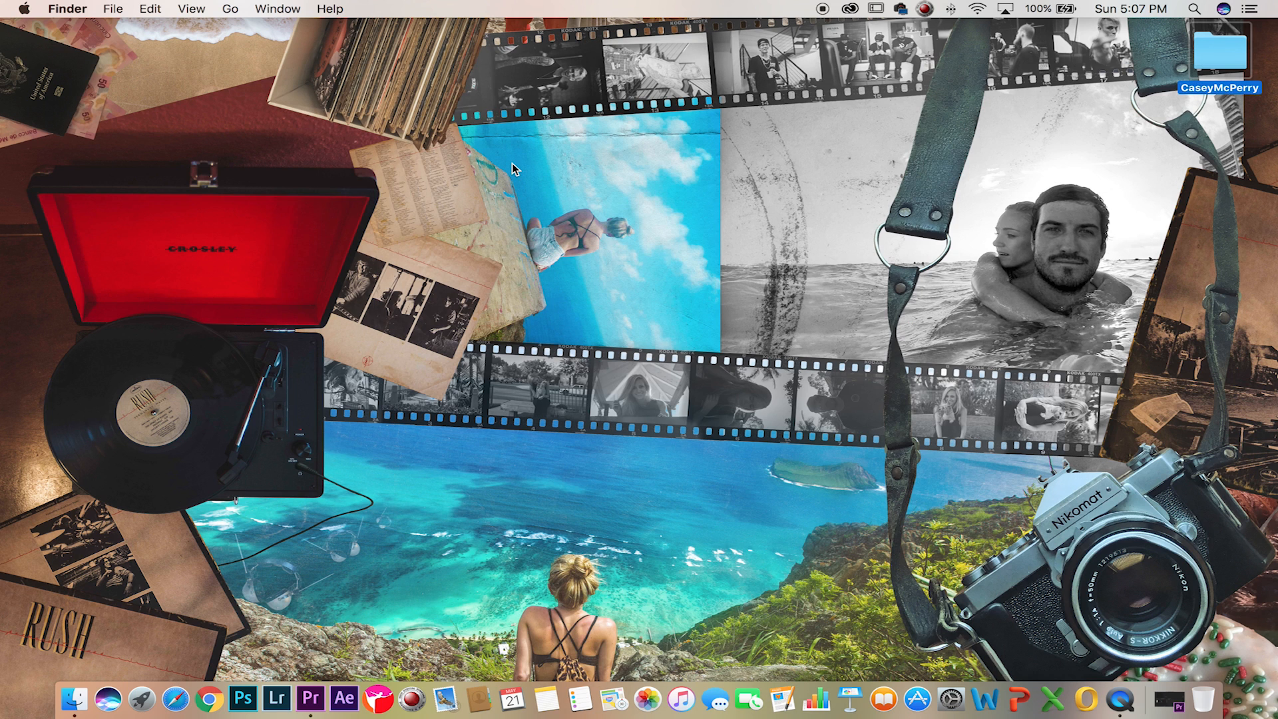
- Build a sequence from Skateboarder_01.mp4 and cue the playhead to the first frame to freeze
{"action": "left_click", "coordinate": [320, 712]}
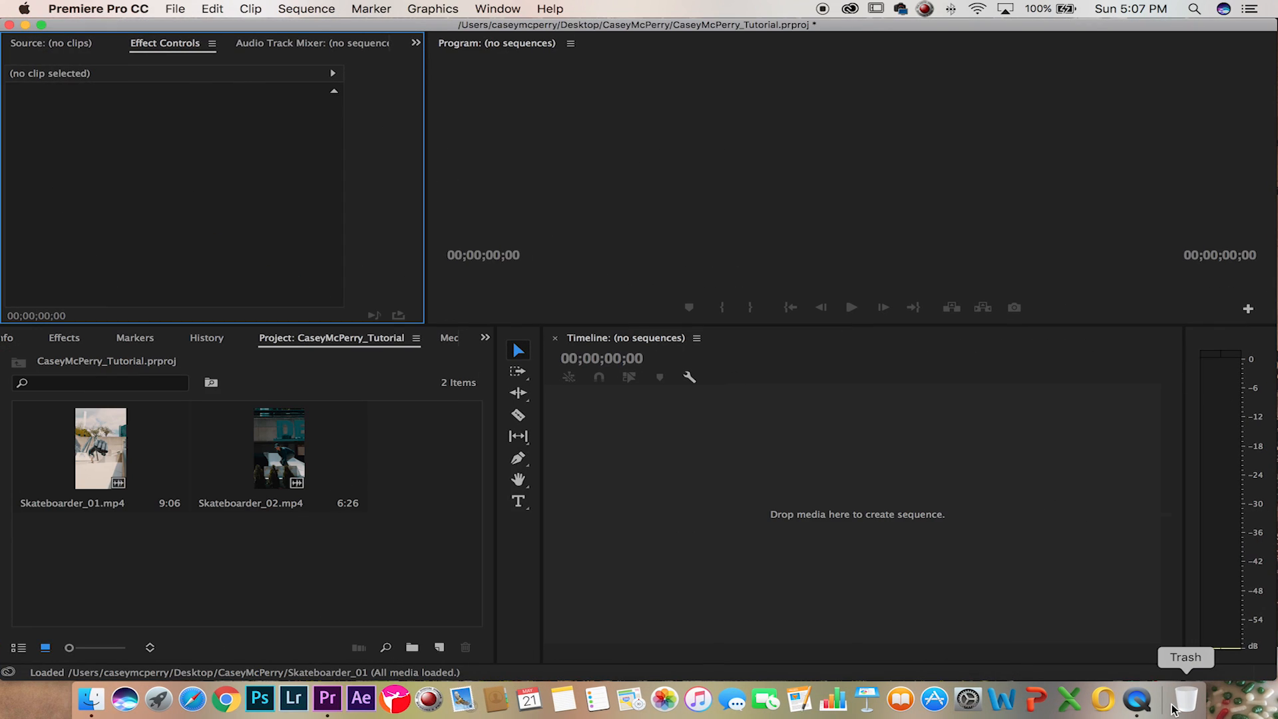
{"action": "left_click", "coordinate": [100, 448]}
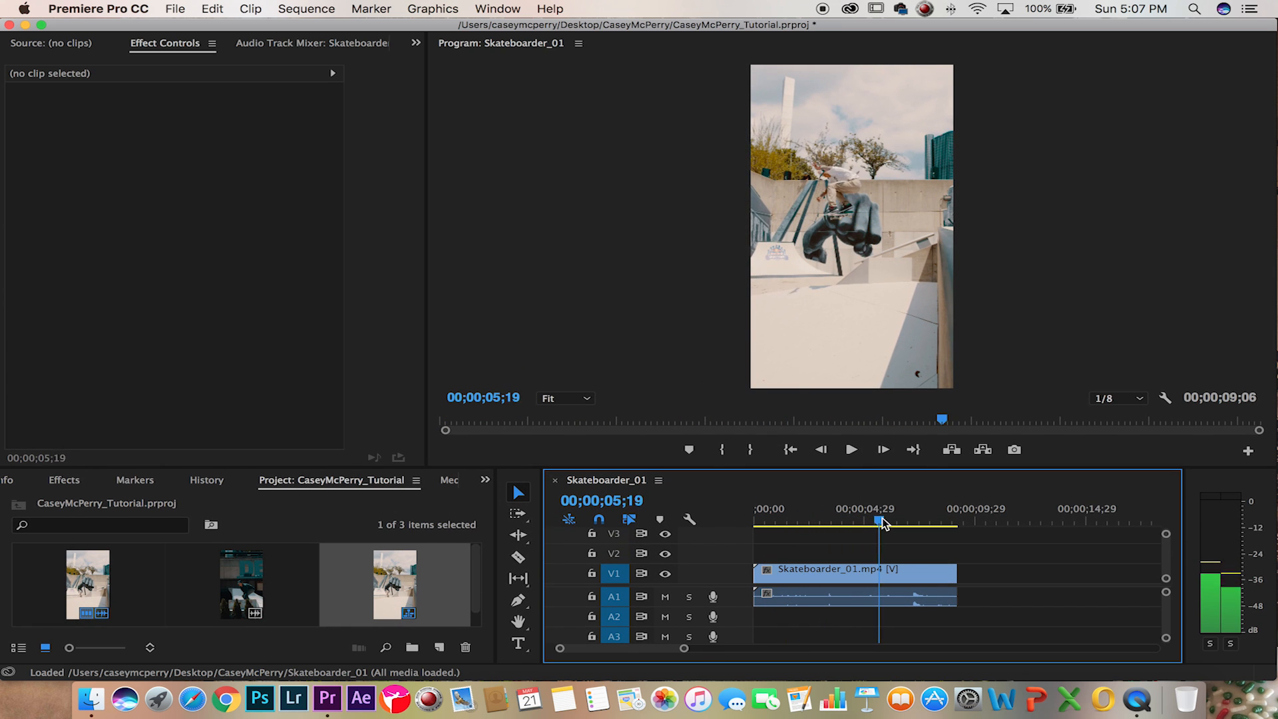
{"action": "left_click", "coordinate": [815, 525]}
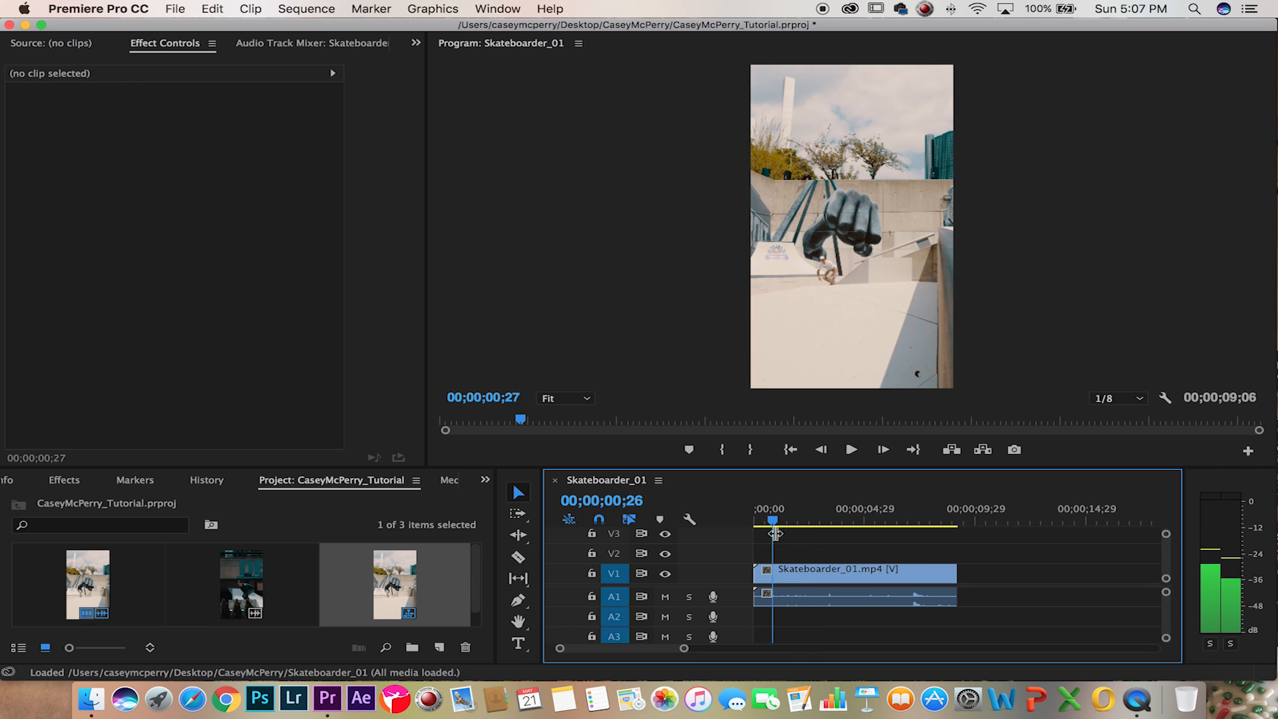
{"action": "left_click_drag", "start_coordinate": [772, 522], "coordinate": [758, 522]}
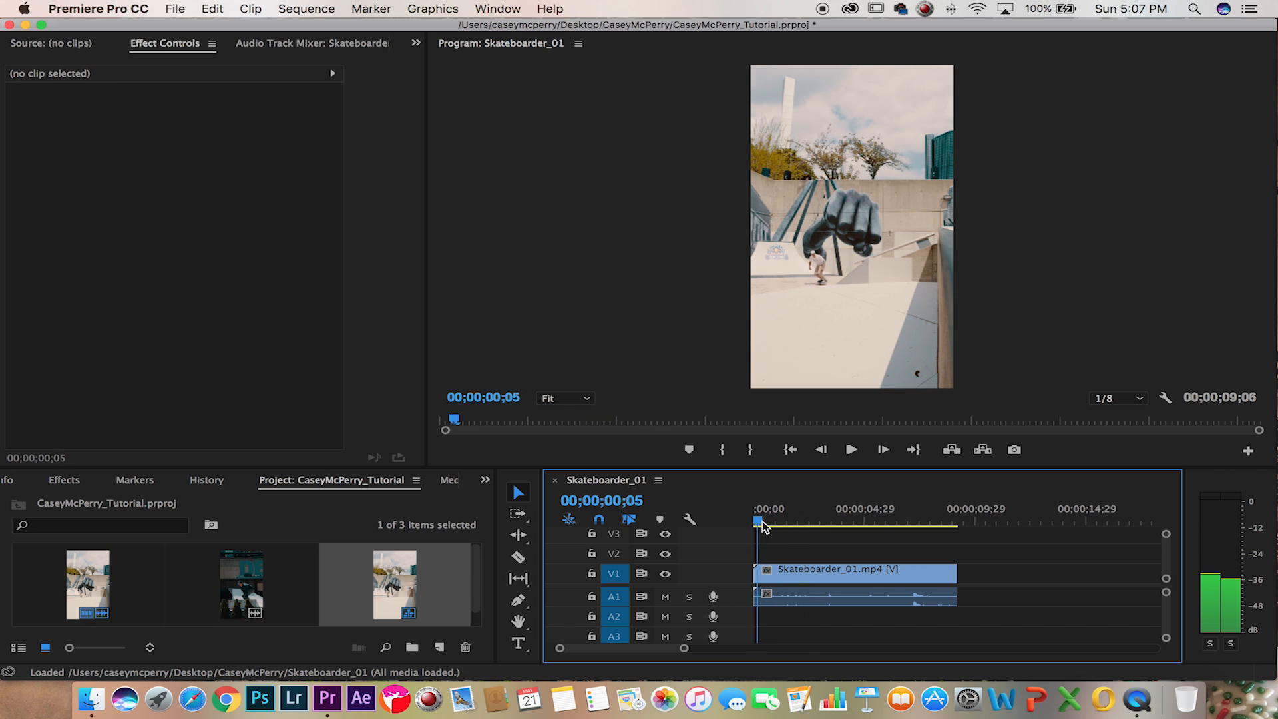
{"action": "left_click_drag", "start_coordinate": [757, 521], "coordinate": [791, 521]}
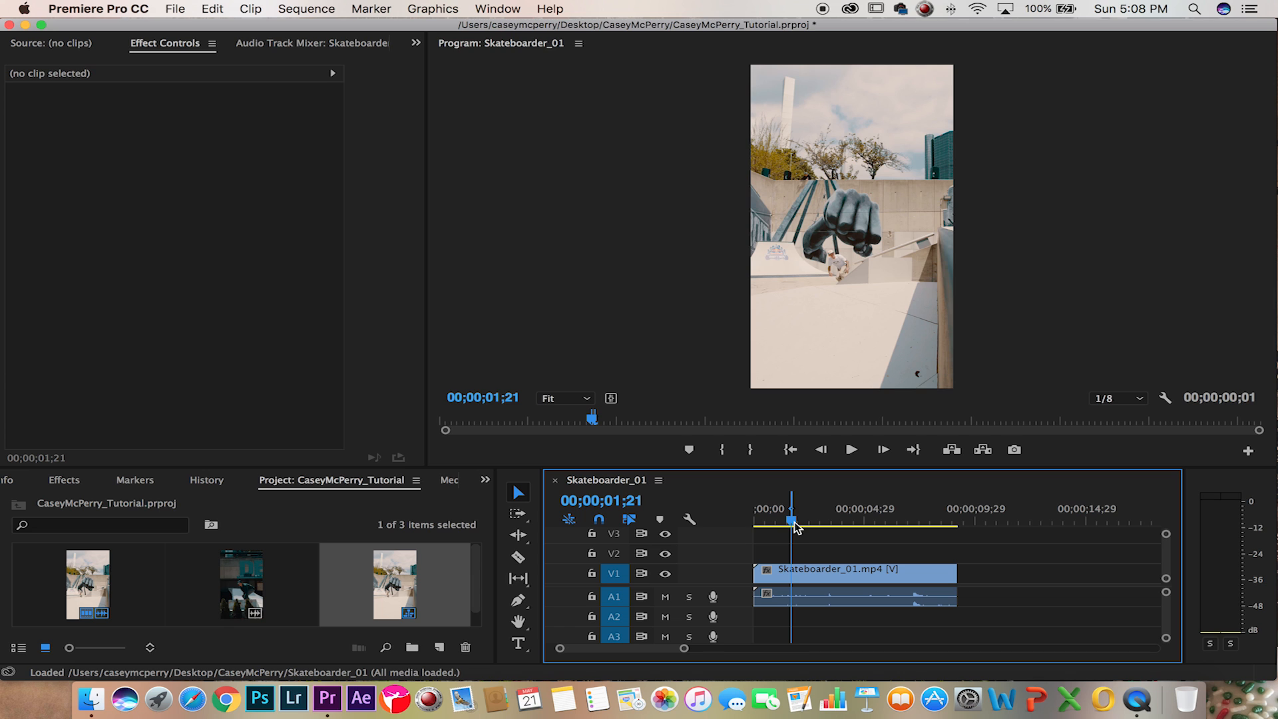
- Set export format to JPEG and save into a new FreezeFrame folder
{"action": "left_click", "coordinate": [932, 96]}
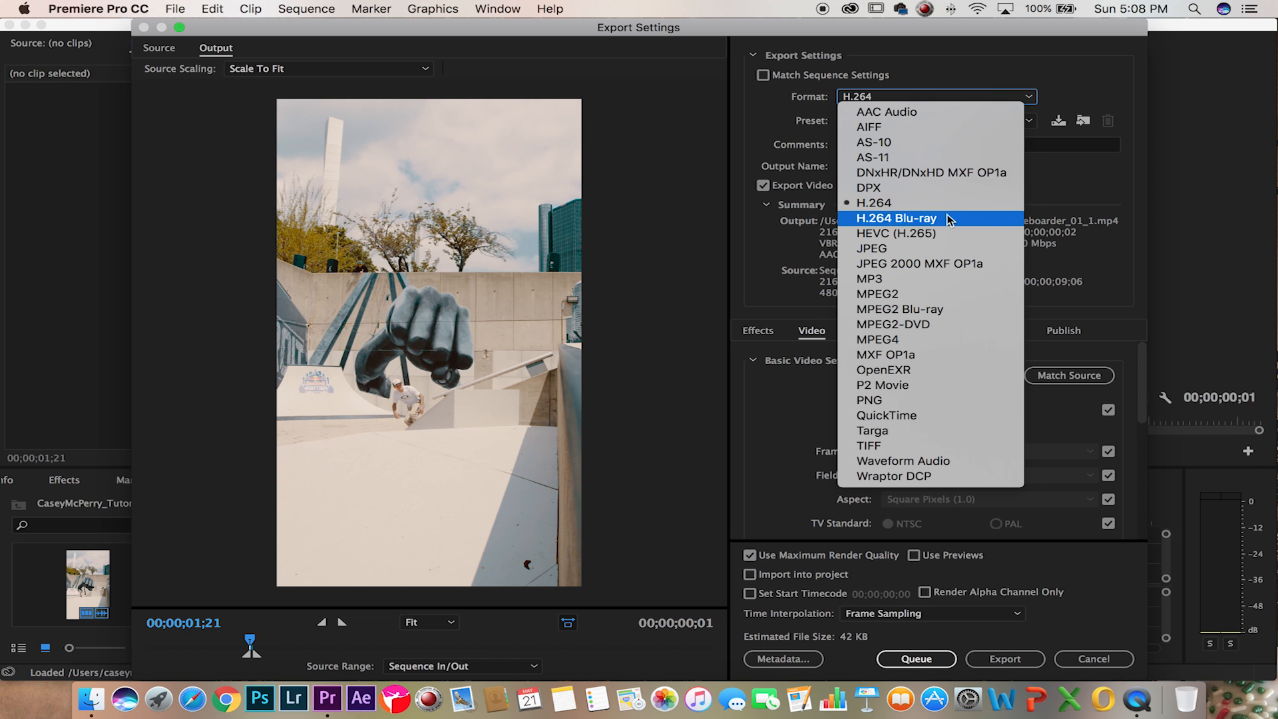
{"action": "left_click", "coordinate": [863, 248]}
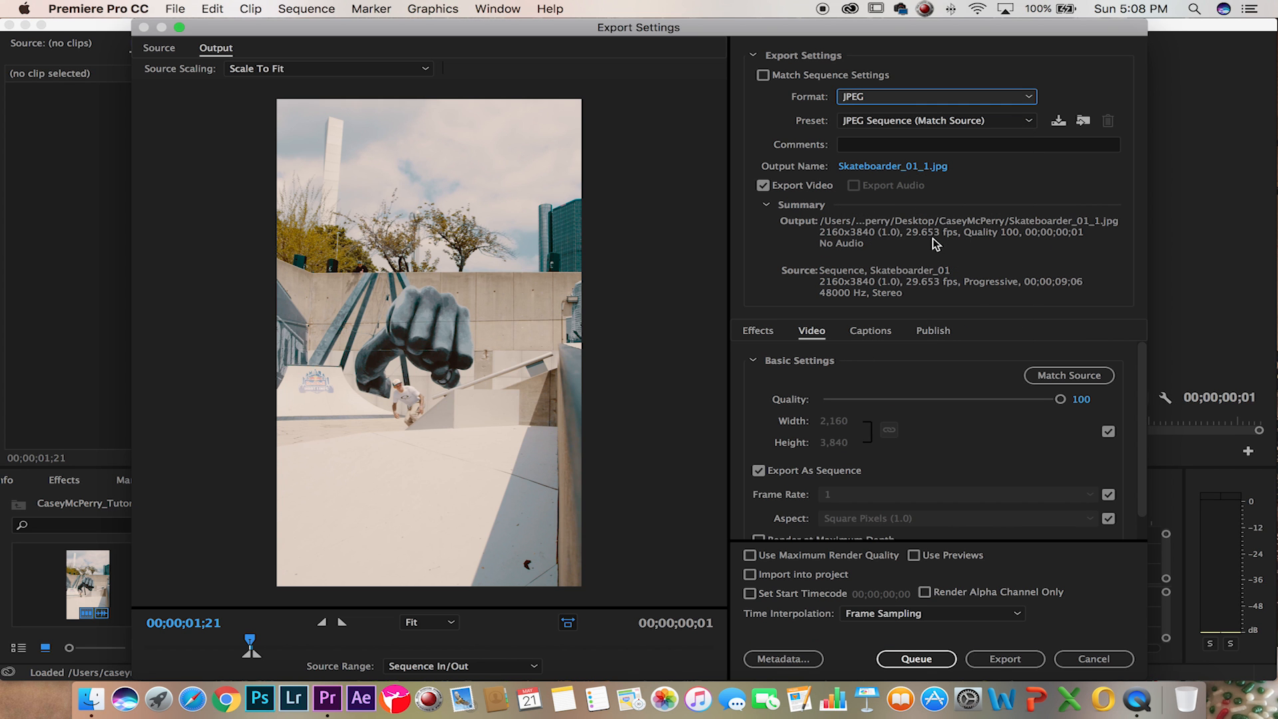
{"action": "mouse_move", "coordinate": [894, 167]}
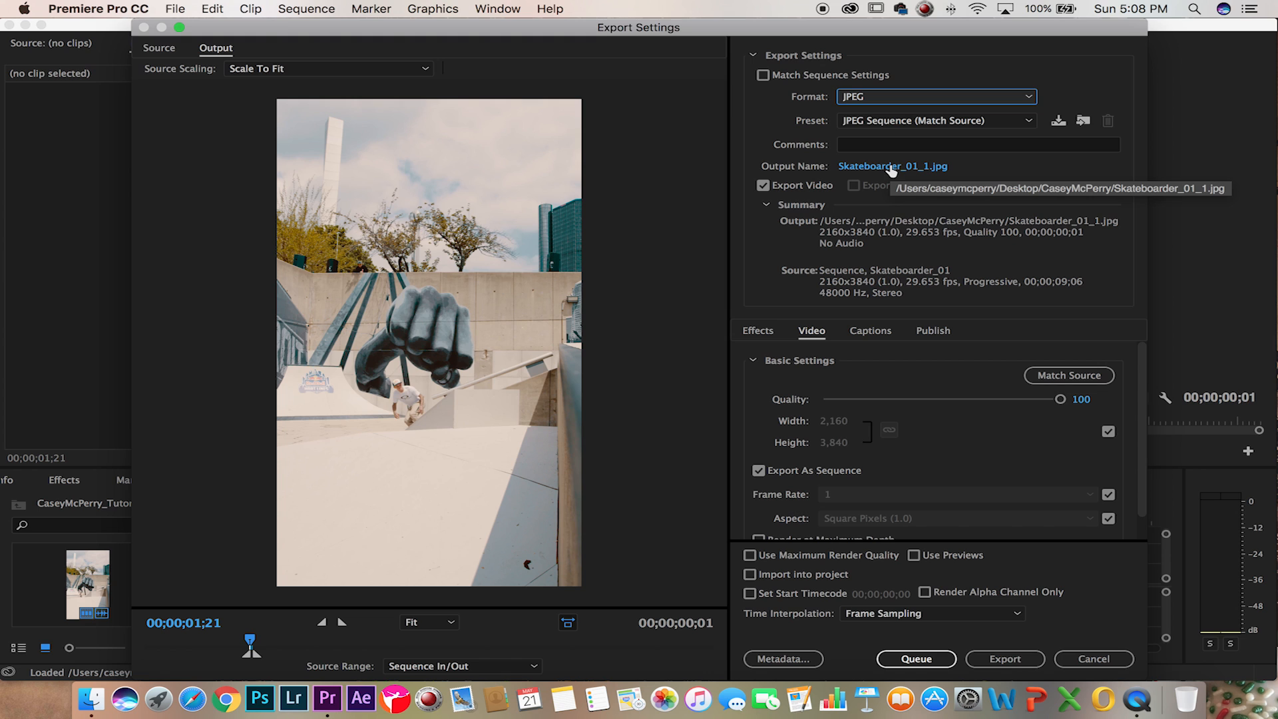
{"action": "left_click", "coordinate": [893, 166]}
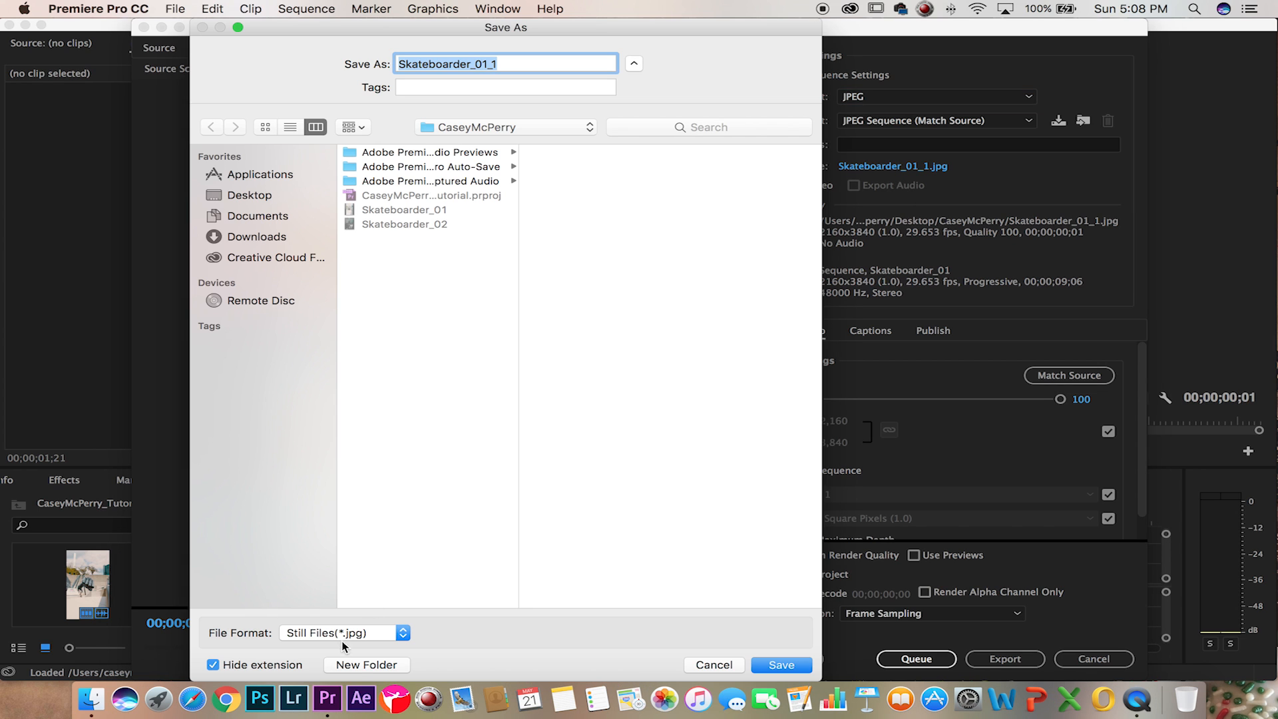
{"action": "left_click", "coordinate": [366, 664]}
{"action": "type", "text": "FreezeFrame"}
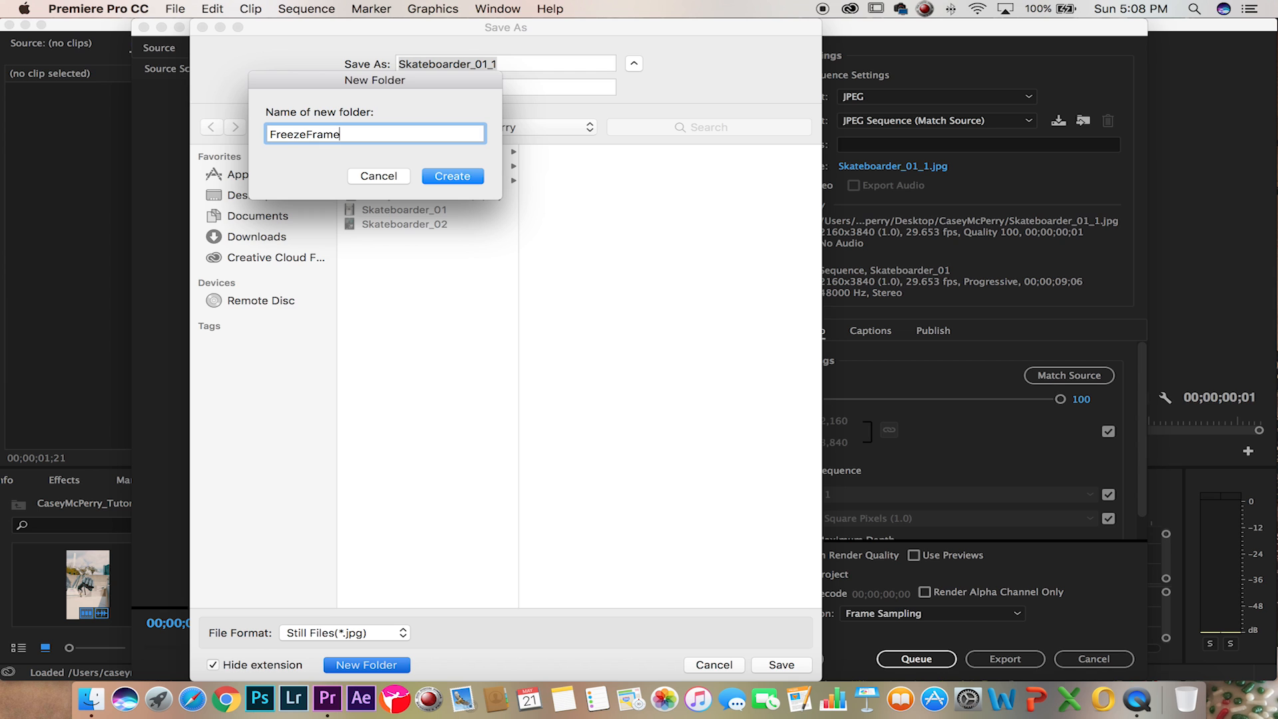
{"action": "left_click", "coordinate": [453, 176]}
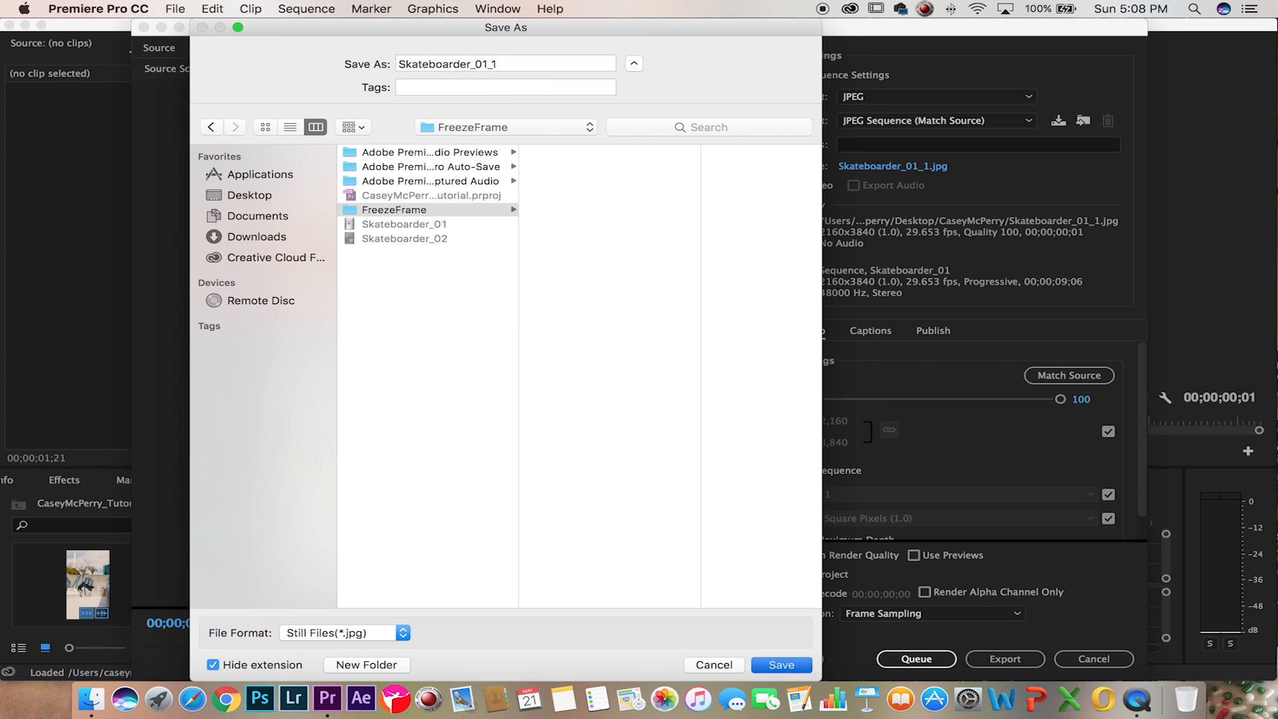
{"action": "left_click", "coordinate": [781, 664]}
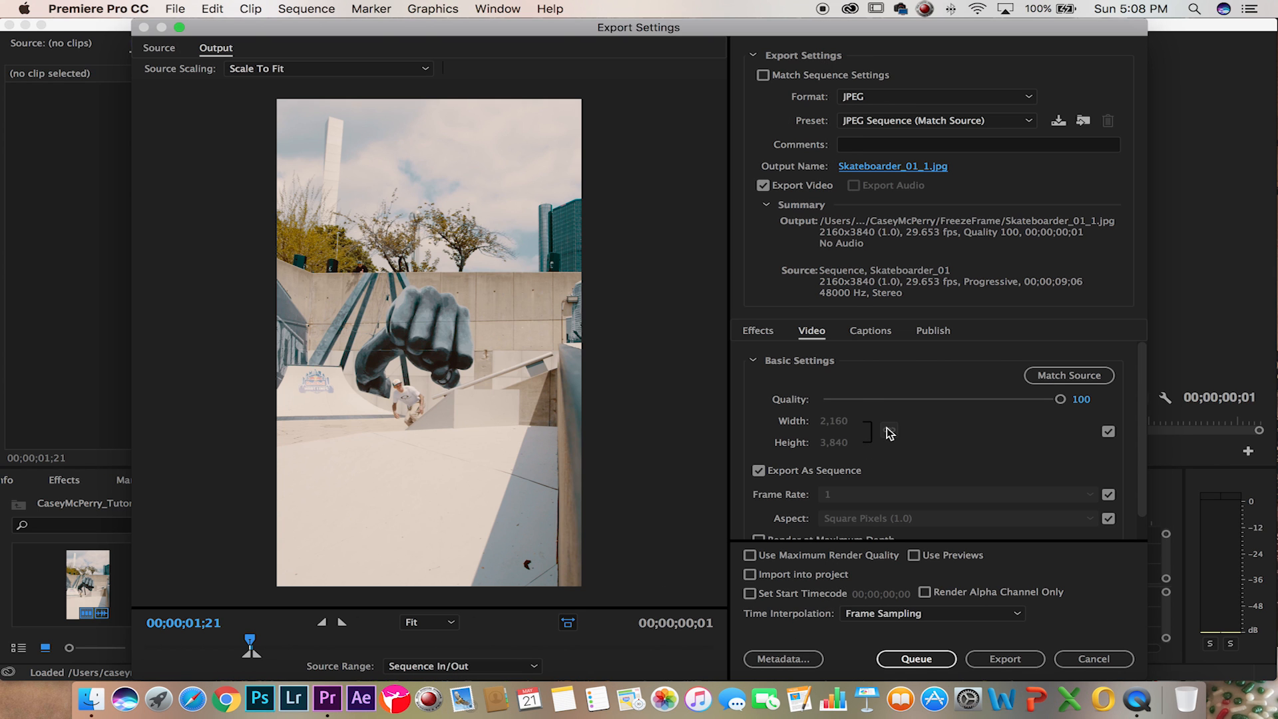
- Export the first still with Use Maximum Render Quality enabled
{"action": "left_click", "coordinate": [750, 556]}
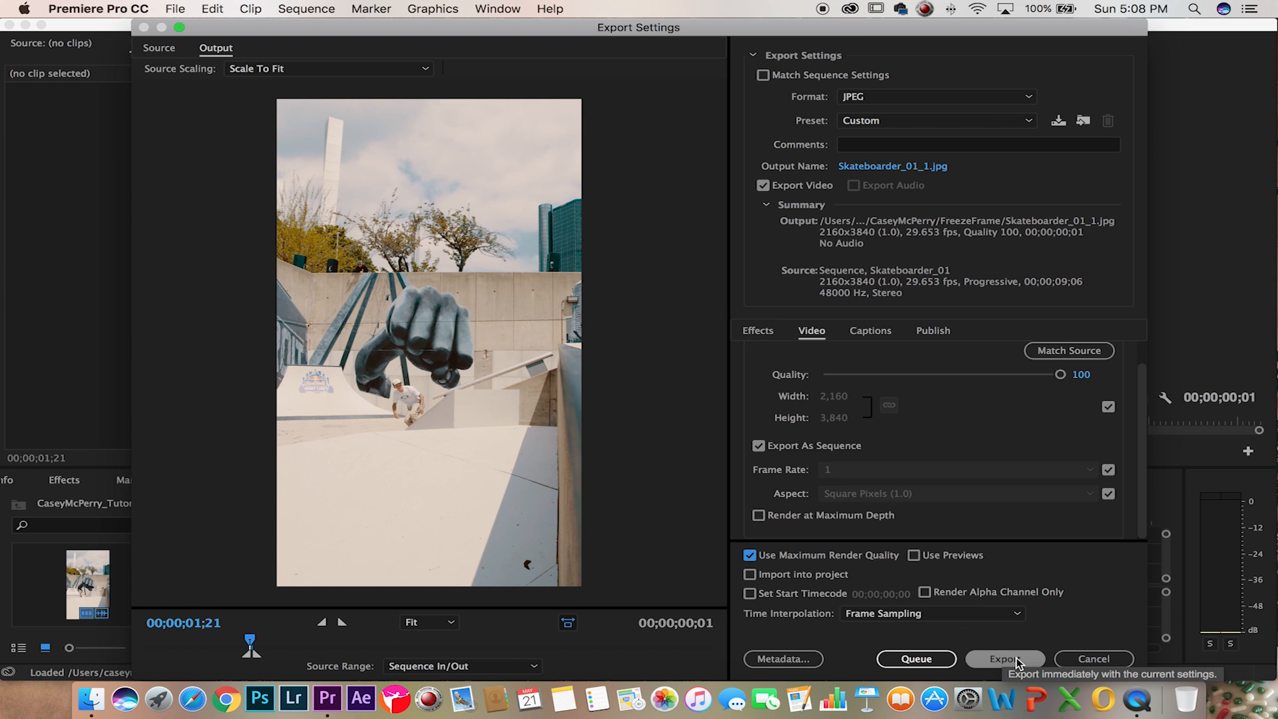
{"action": "left_click", "coordinate": [1005, 657]}
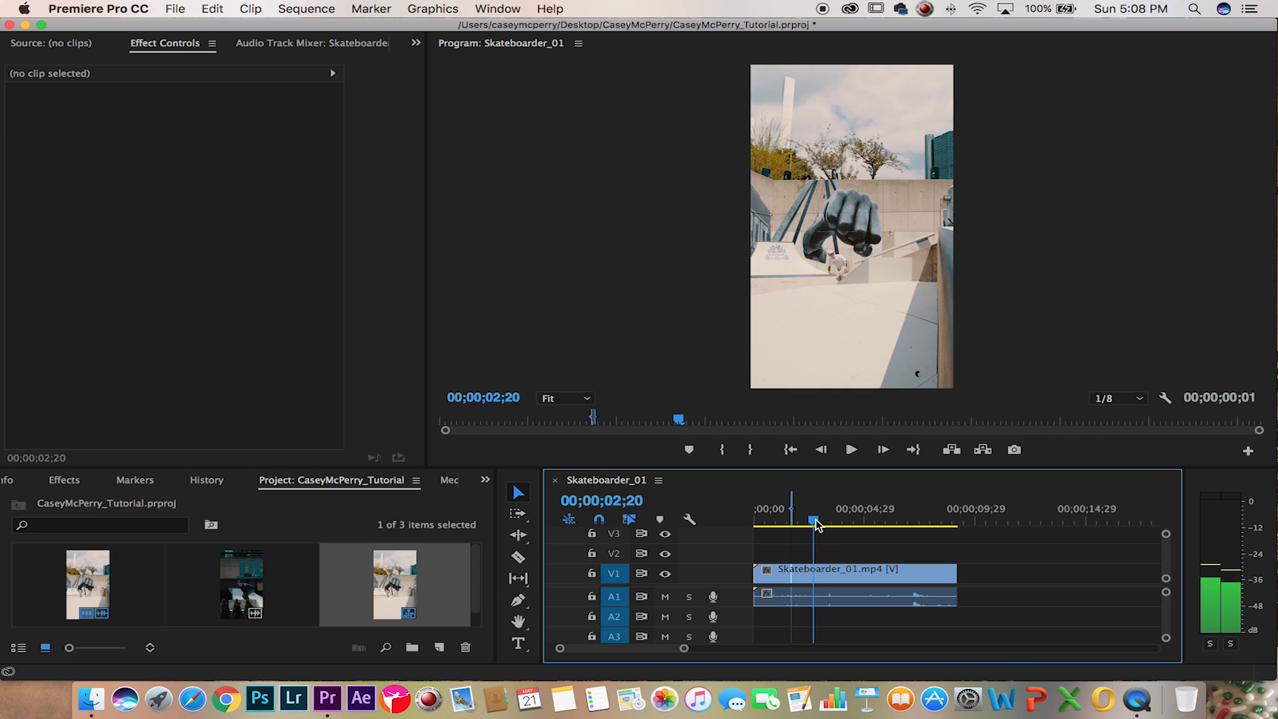
- Export second and third JPEG stills from later frames into the FreezeFrame folder
{"action": "left_click_drag", "start_coordinate": [812, 522], "coordinate": [830, 522]}
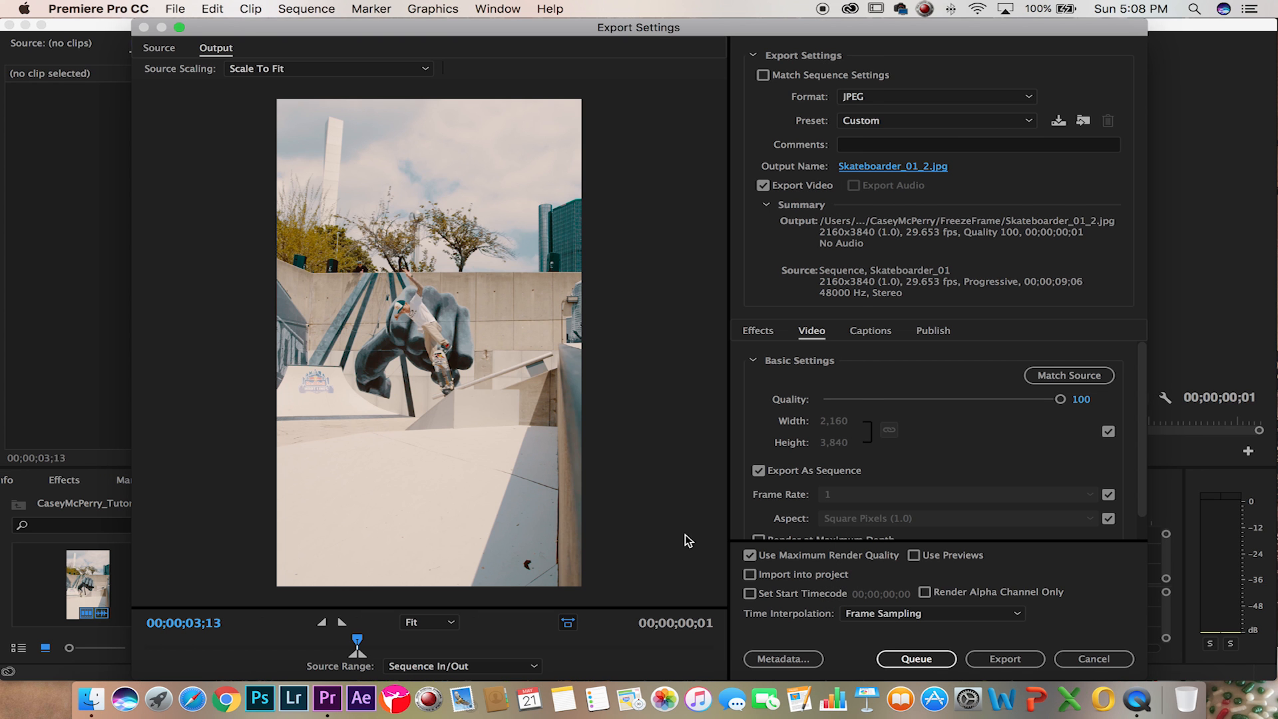
{"action": "left_click", "coordinate": [1004, 659]}
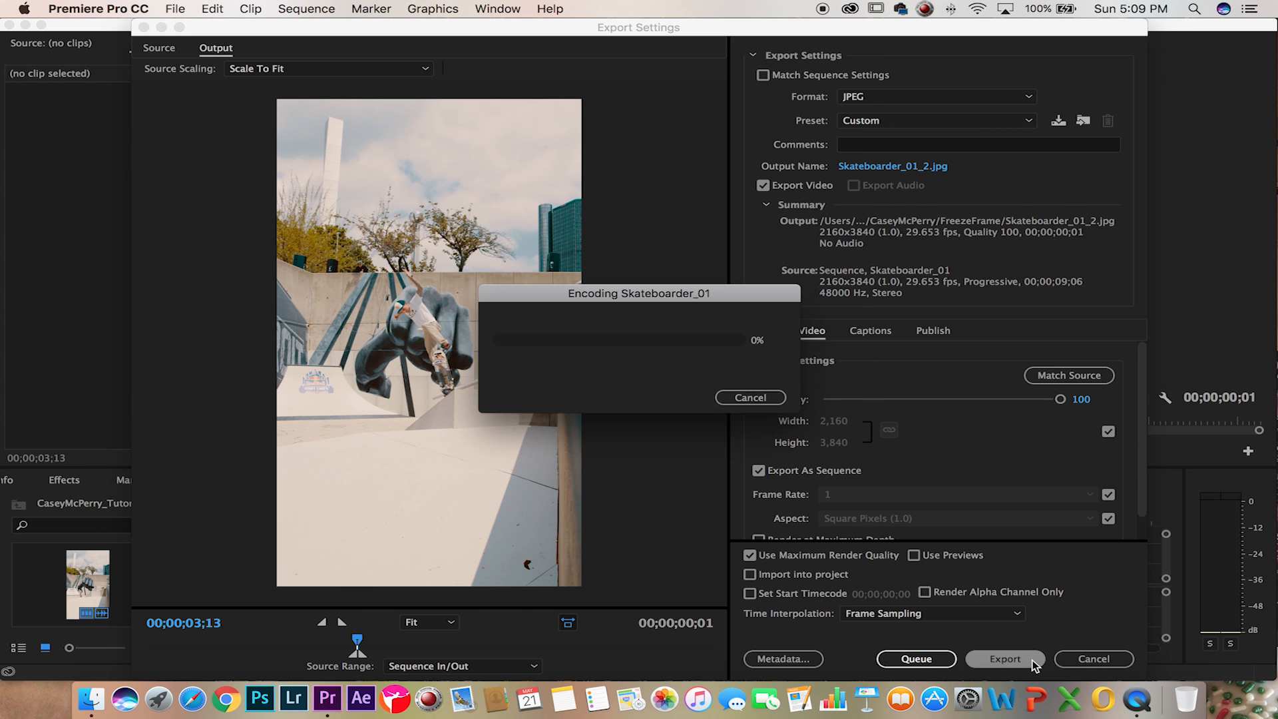
{"action": "left_click", "coordinate": [1004, 659]}
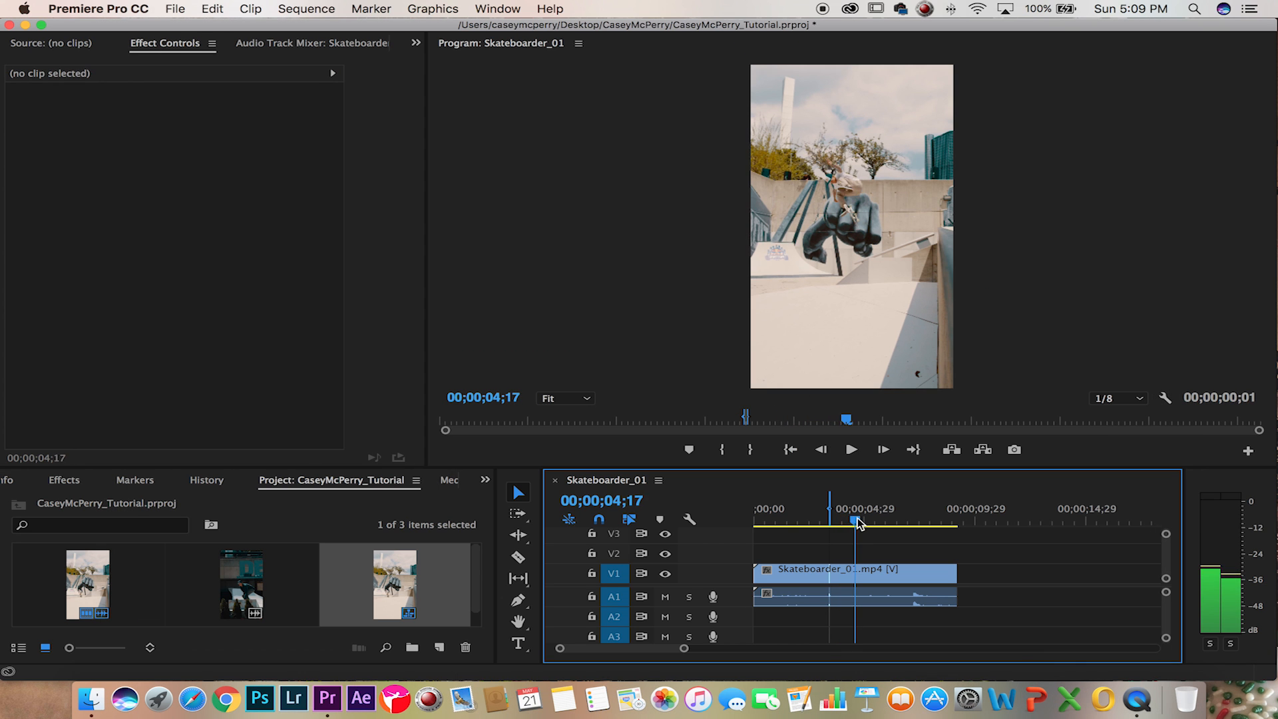
{"action": "left_click_drag", "start_coordinate": [856, 522], "coordinate": [862, 522]}
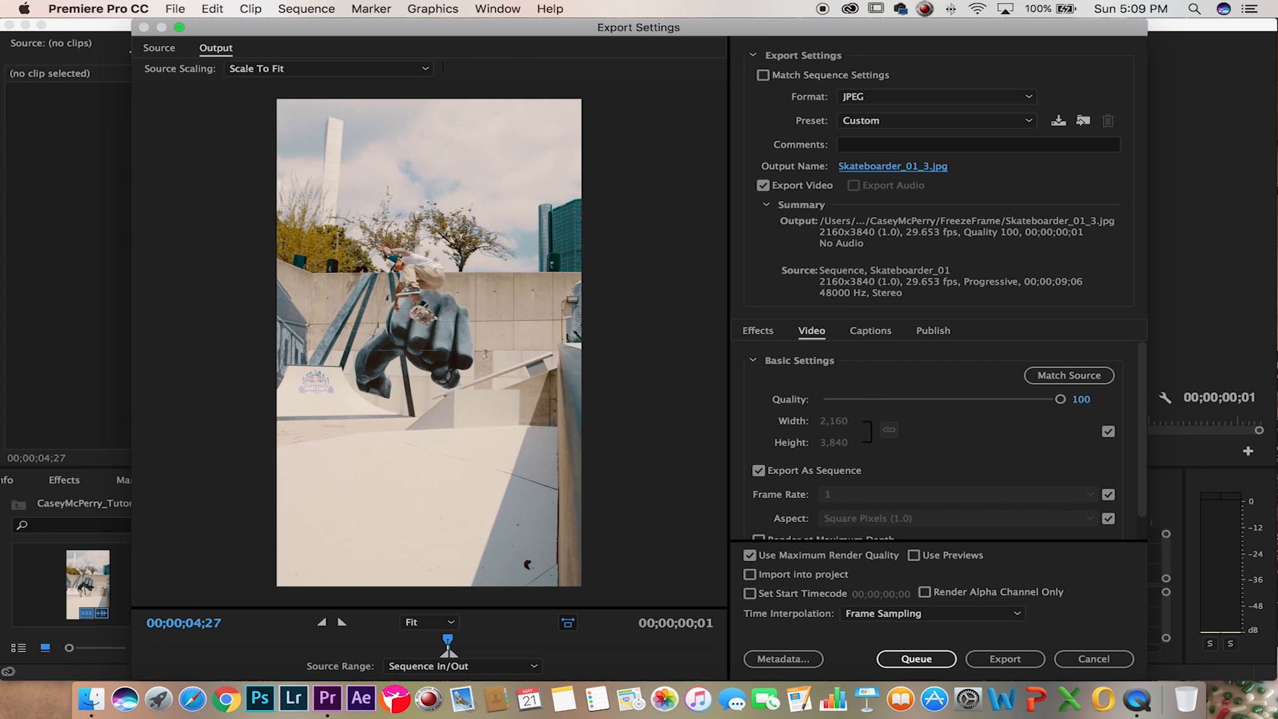
{"action": "left_click", "coordinate": [1004, 659]}
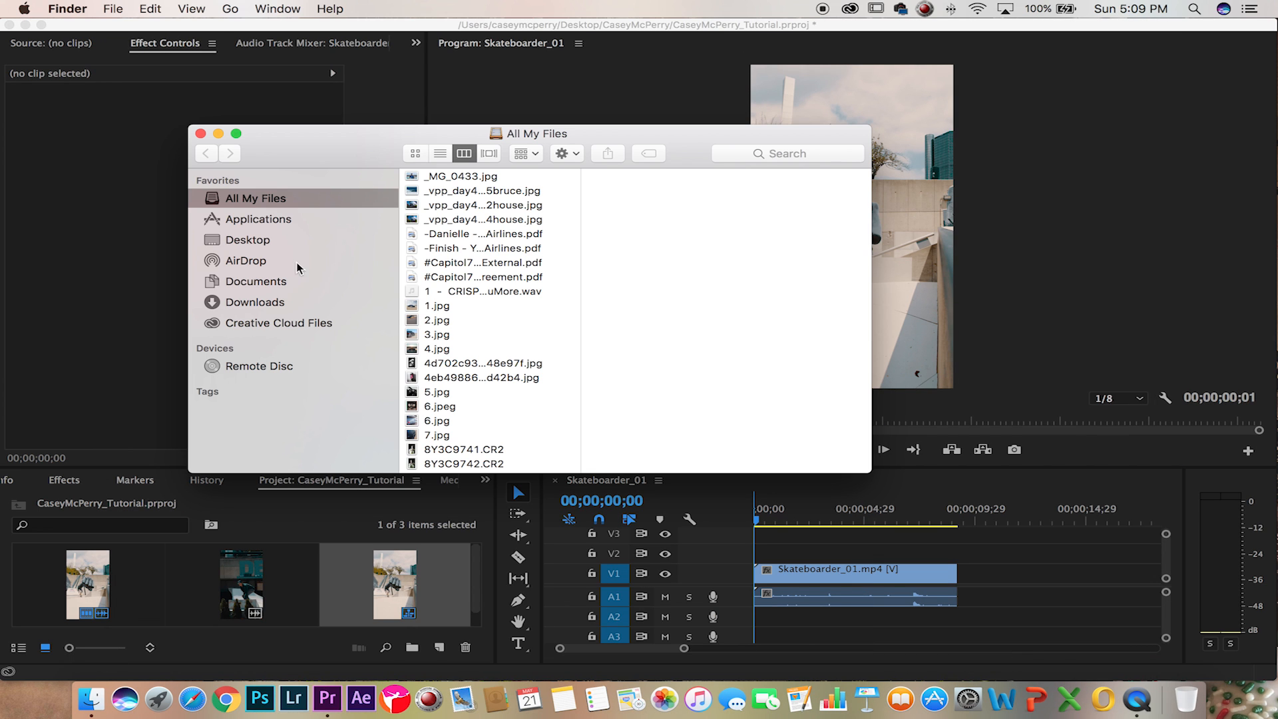
- Open the three FreezeFrame stills from Finder in Photoshop
{"action": "left_click", "coordinate": [248, 239]}
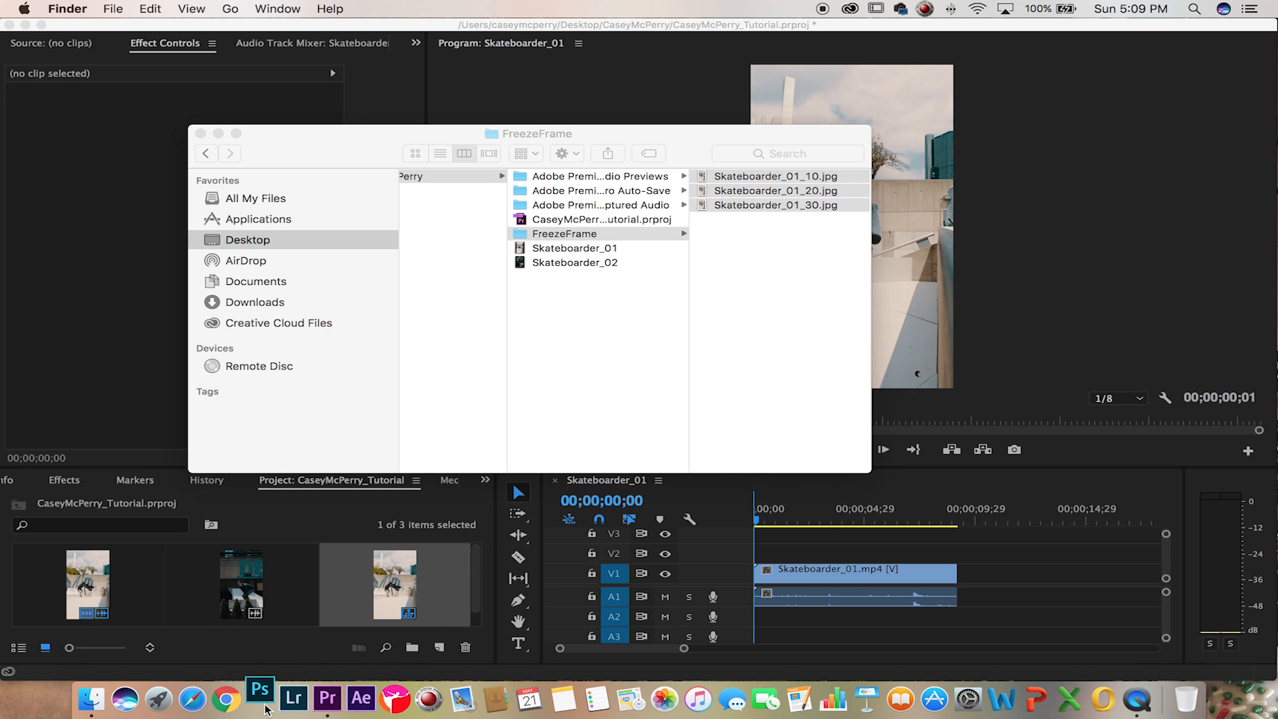
{"action": "left_click", "coordinate": [261, 688]}
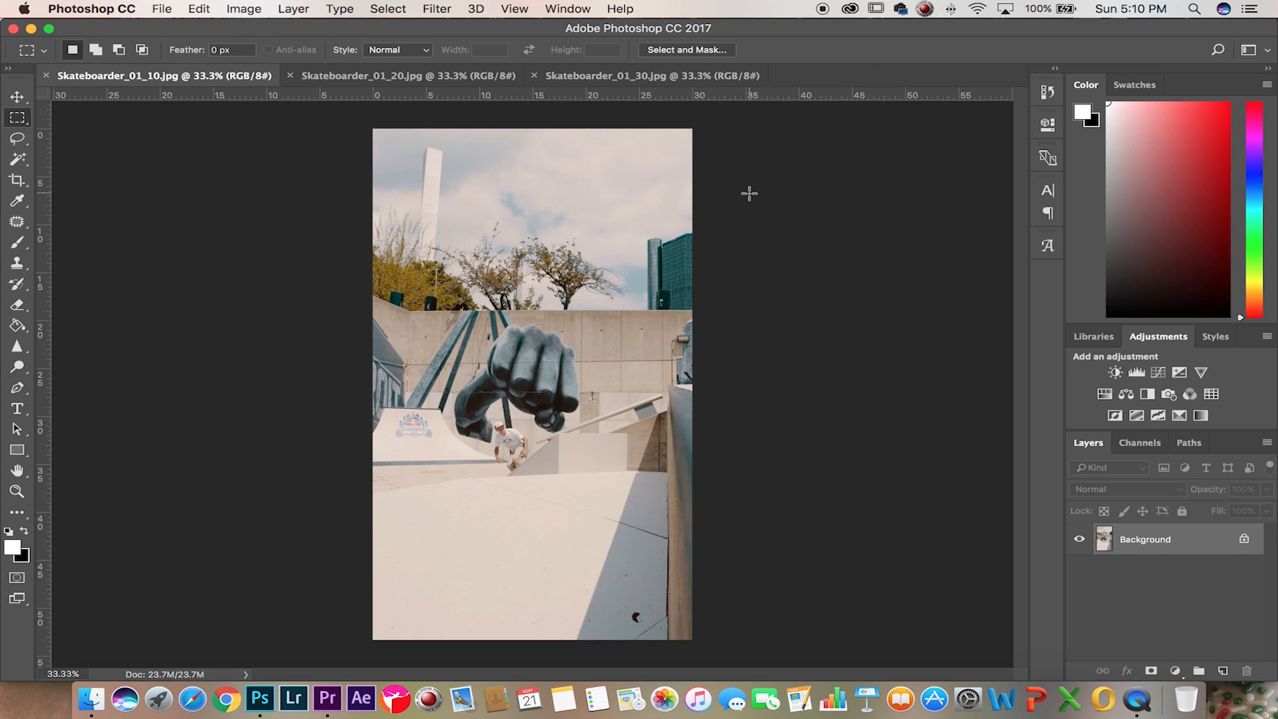
{"action": "mouse_move", "coordinate": [1228, 535]}
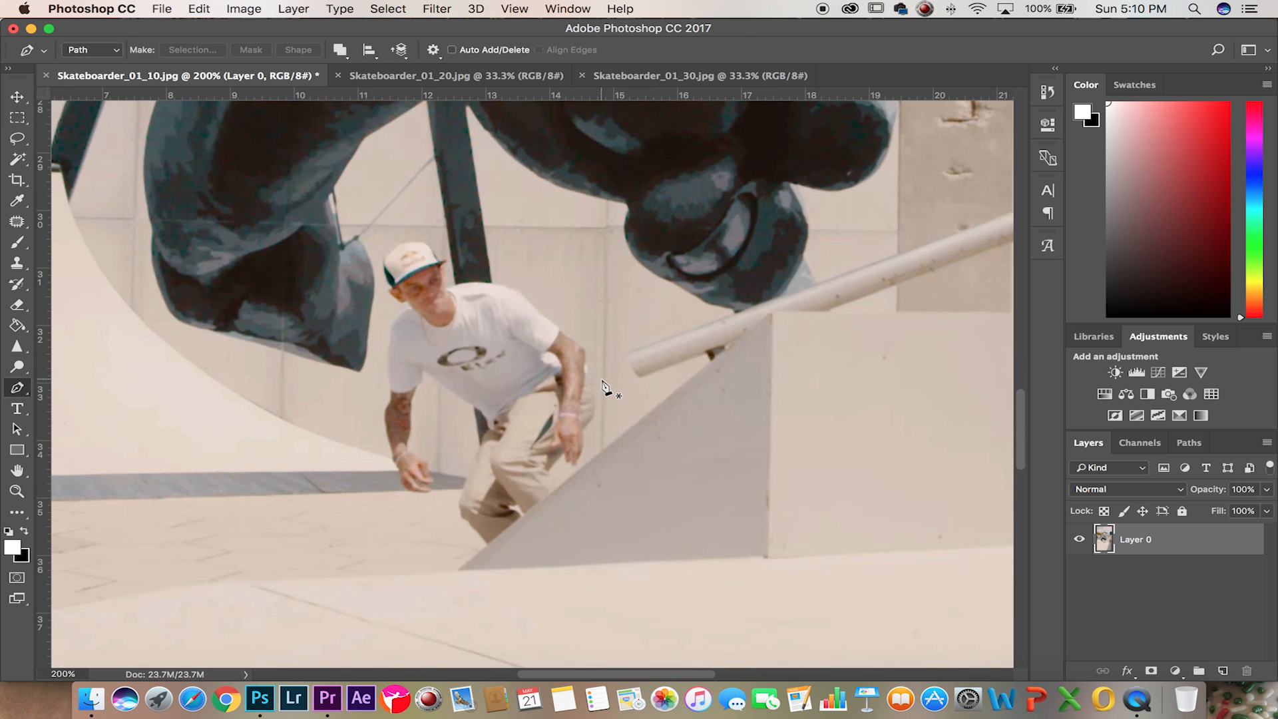
{"action": "mouse_move", "coordinate": [570, 494]}
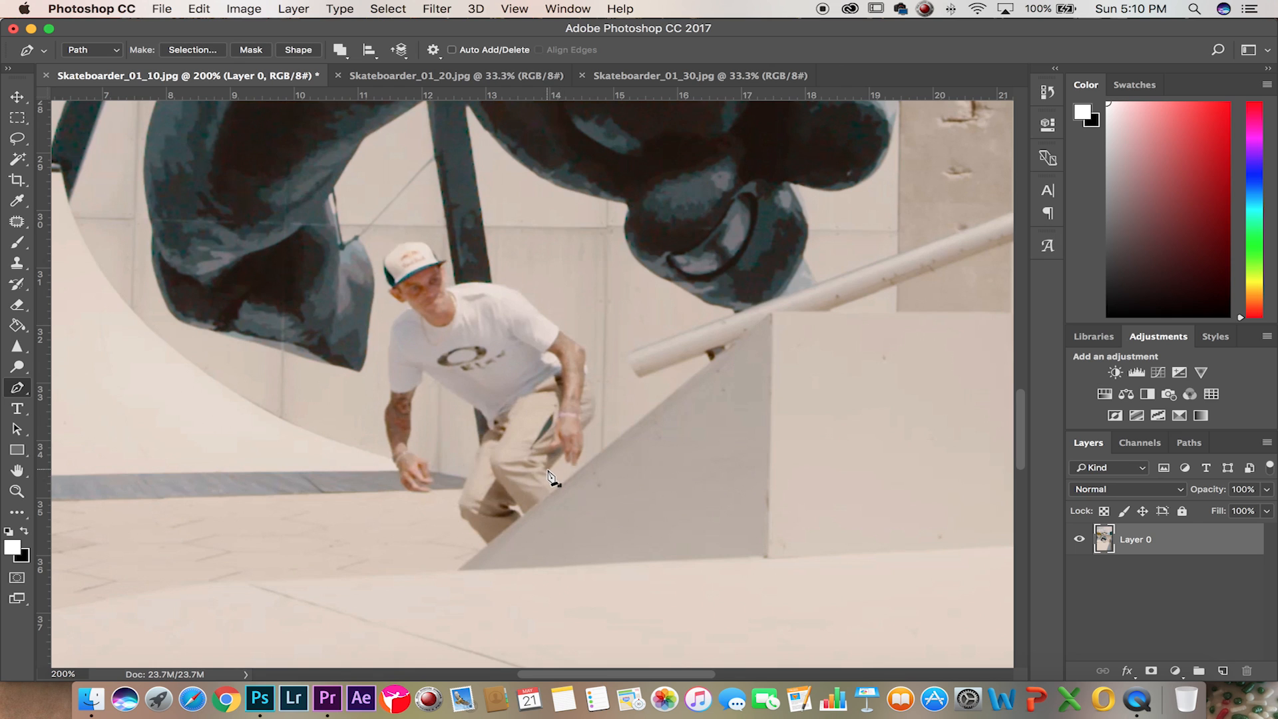
- Trace a closed Pen path around the skateboarder in Skateboarder_01_10 and bring up its actions
{"action": "left_click", "coordinate": [561, 471]}
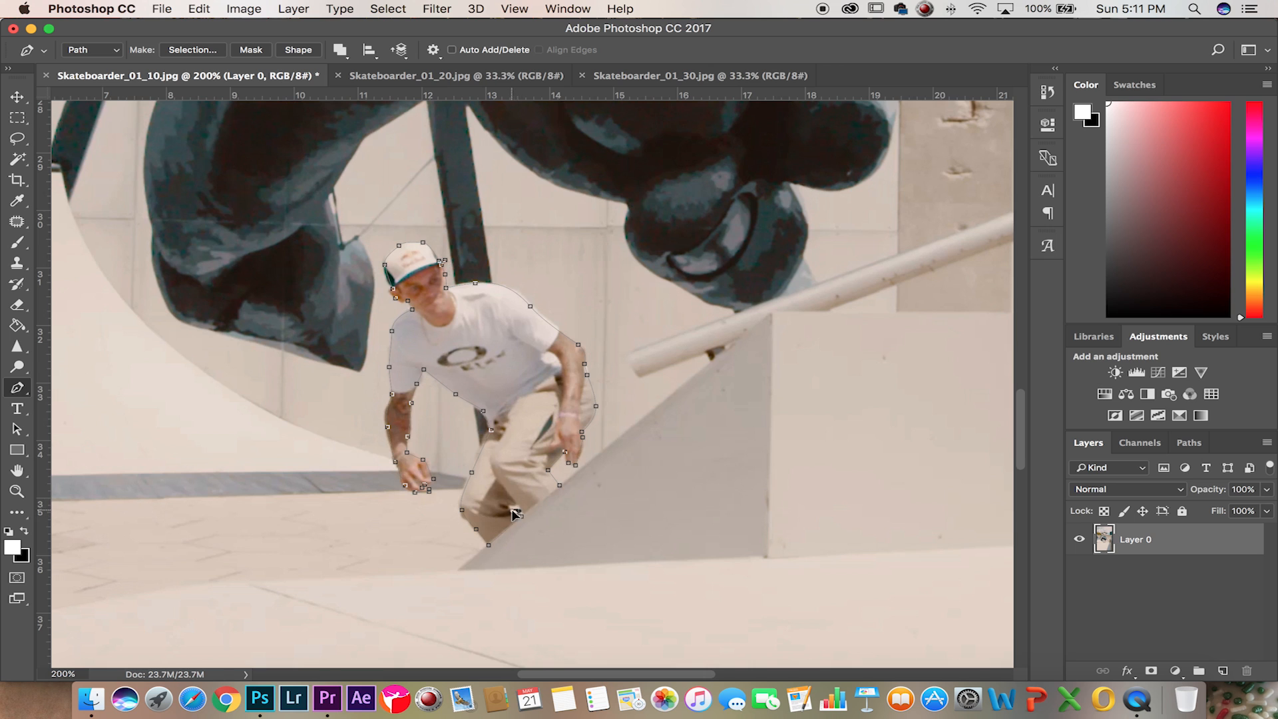
{"action": "right_click", "coordinate": [514, 514]}
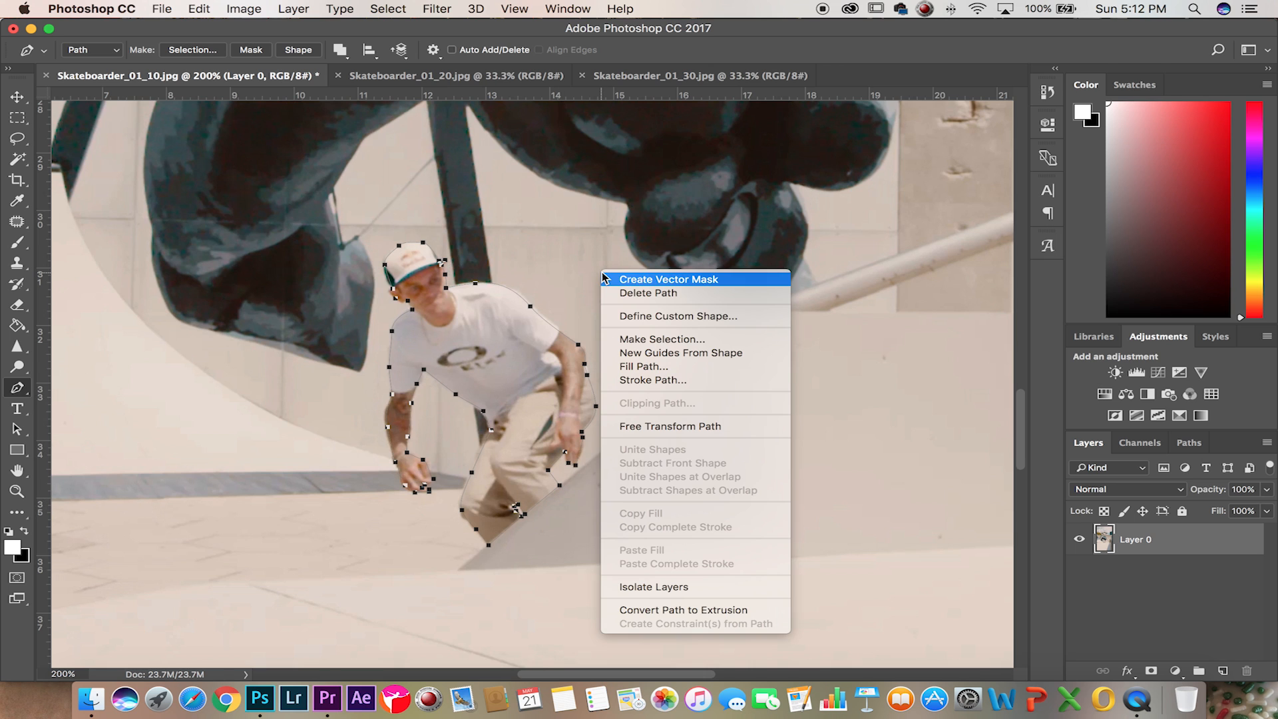
- Make a selection from the path, cut out the skateboarder and save as Skateboarder_01_10.png
{"action": "left_click", "coordinate": [662, 339]}
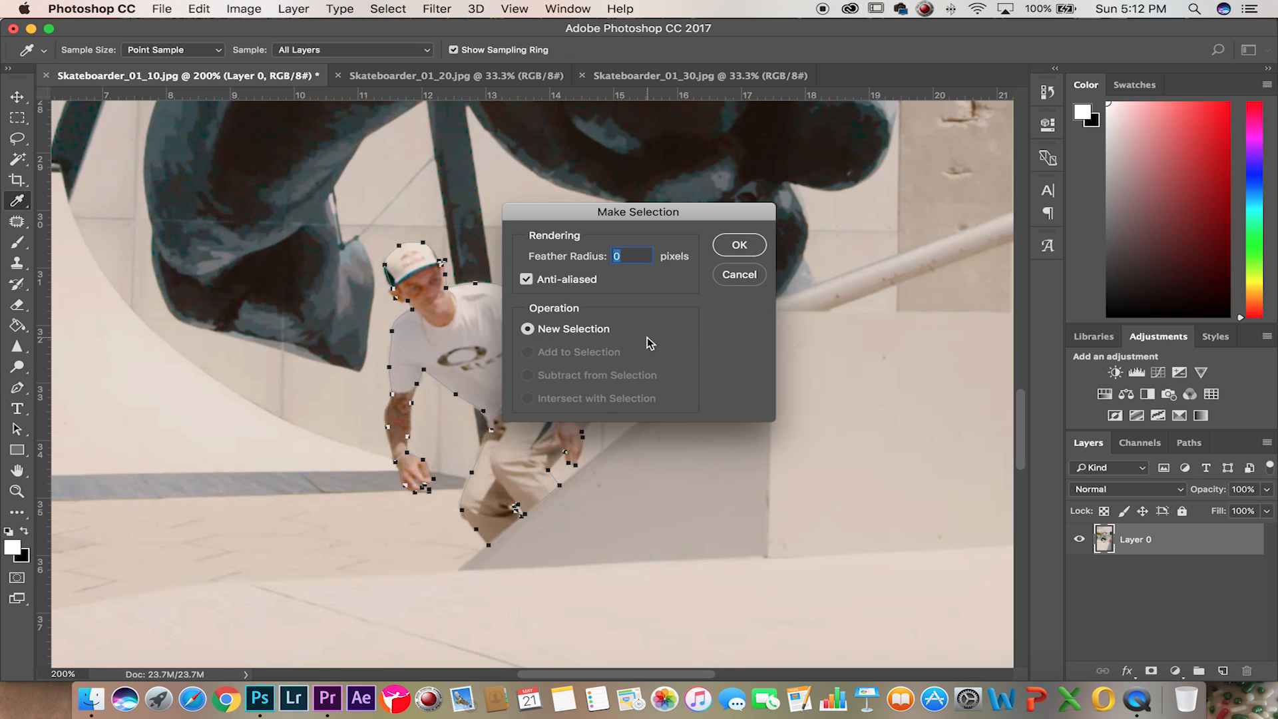
{"action": "left_click", "coordinate": [739, 245]}
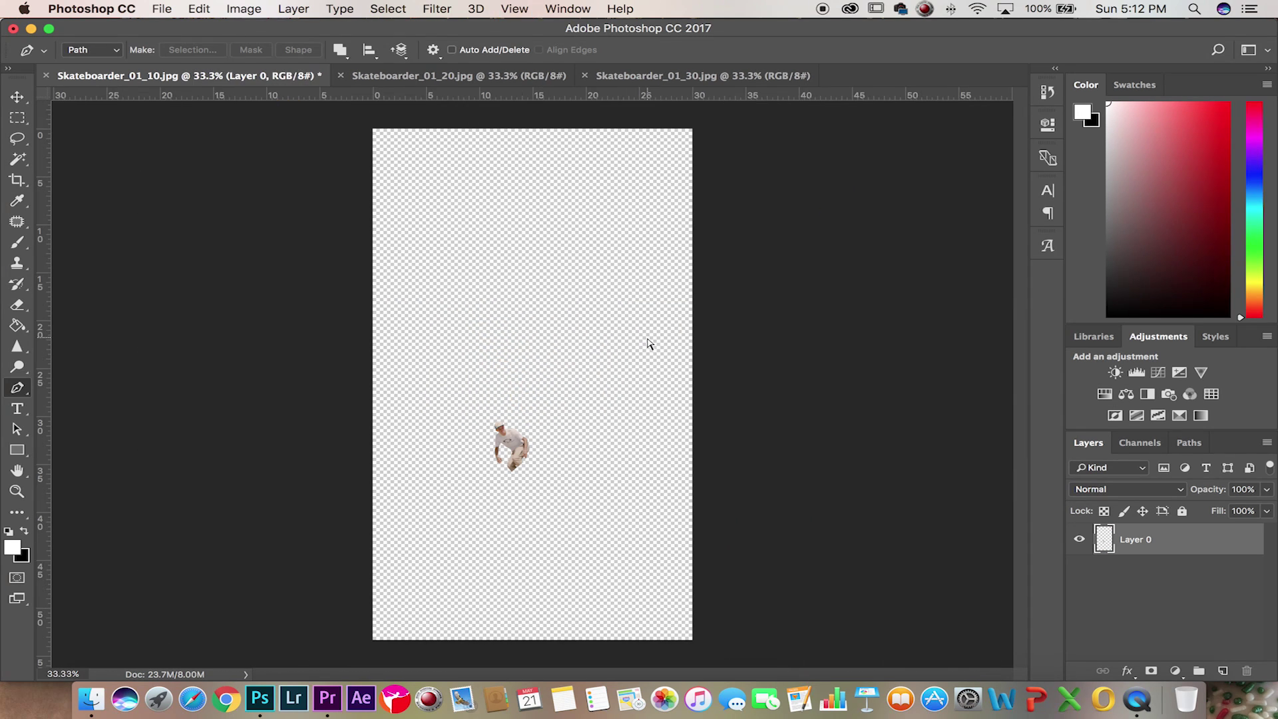
{"action": "mouse_move", "coordinate": [750, 373]}
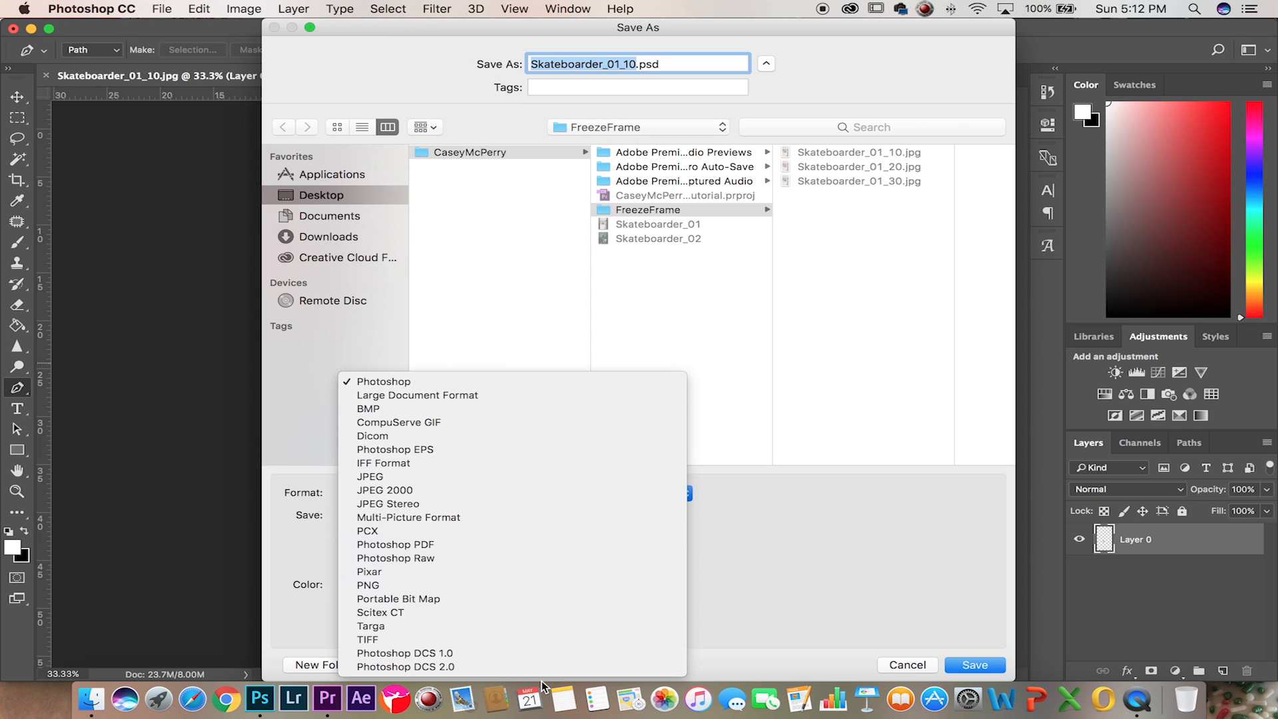
{"action": "left_click", "coordinate": [369, 586]}
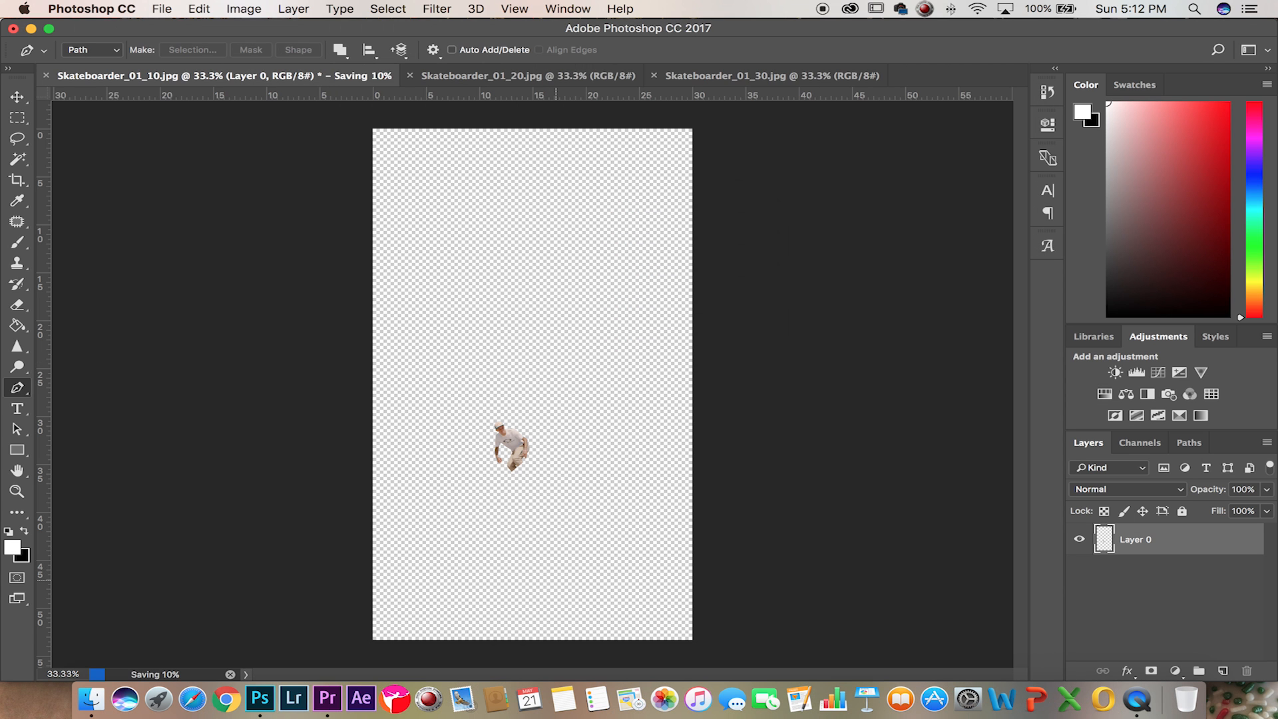
{"action": "left_click", "coordinate": [327, 698]}
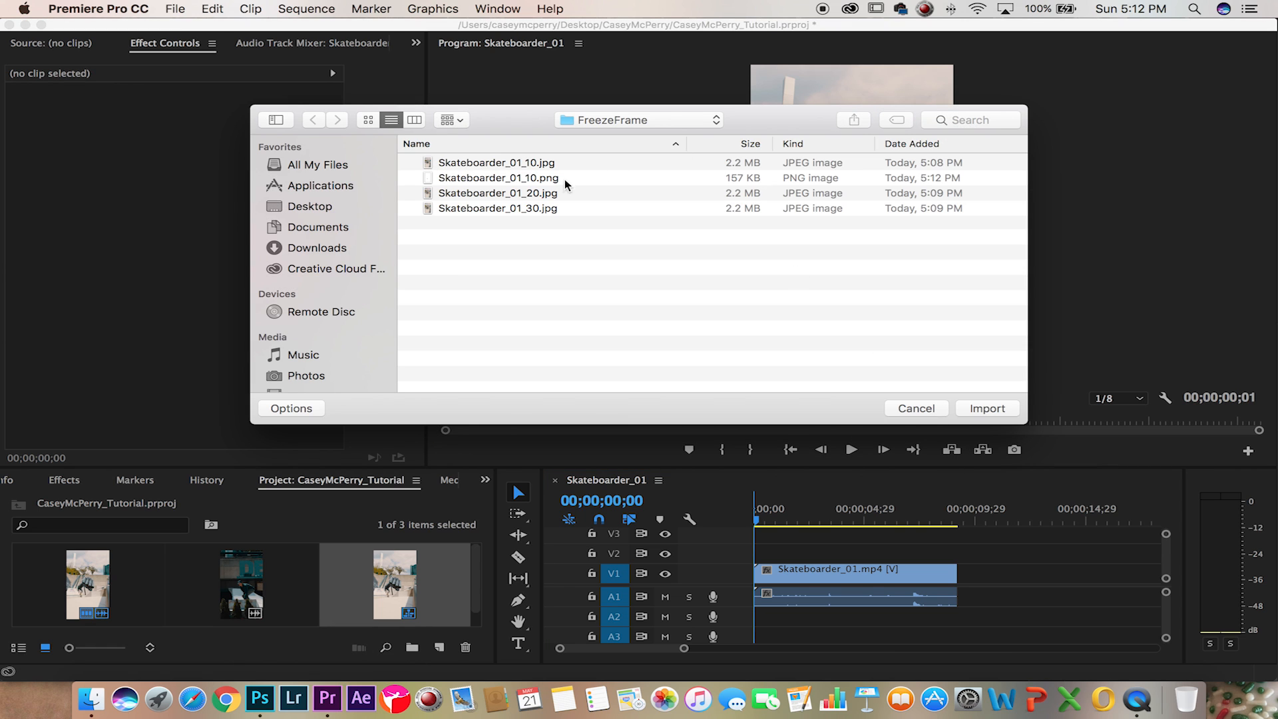
- Import the PNG cutout onto V2 and trim it to a brief freeze at the start
{"action": "left_click", "coordinate": [988, 409]}
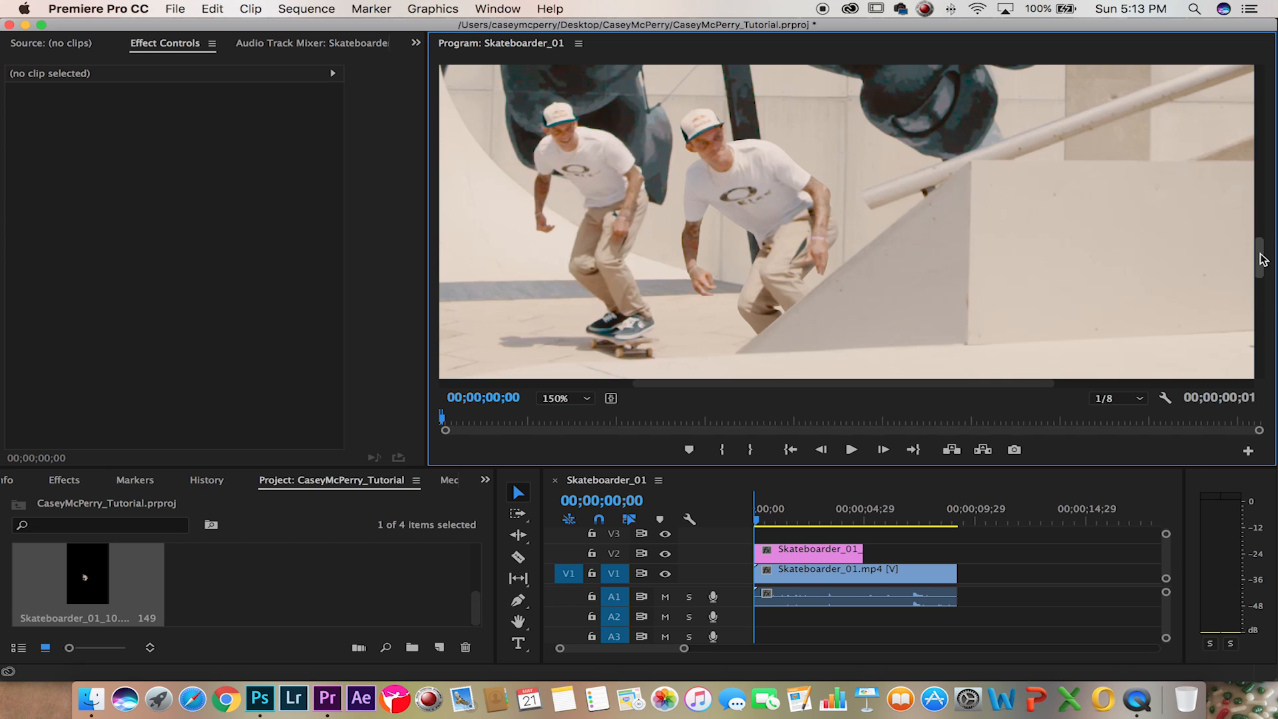
{"action": "left_click", "coordinate": [757, 525]}
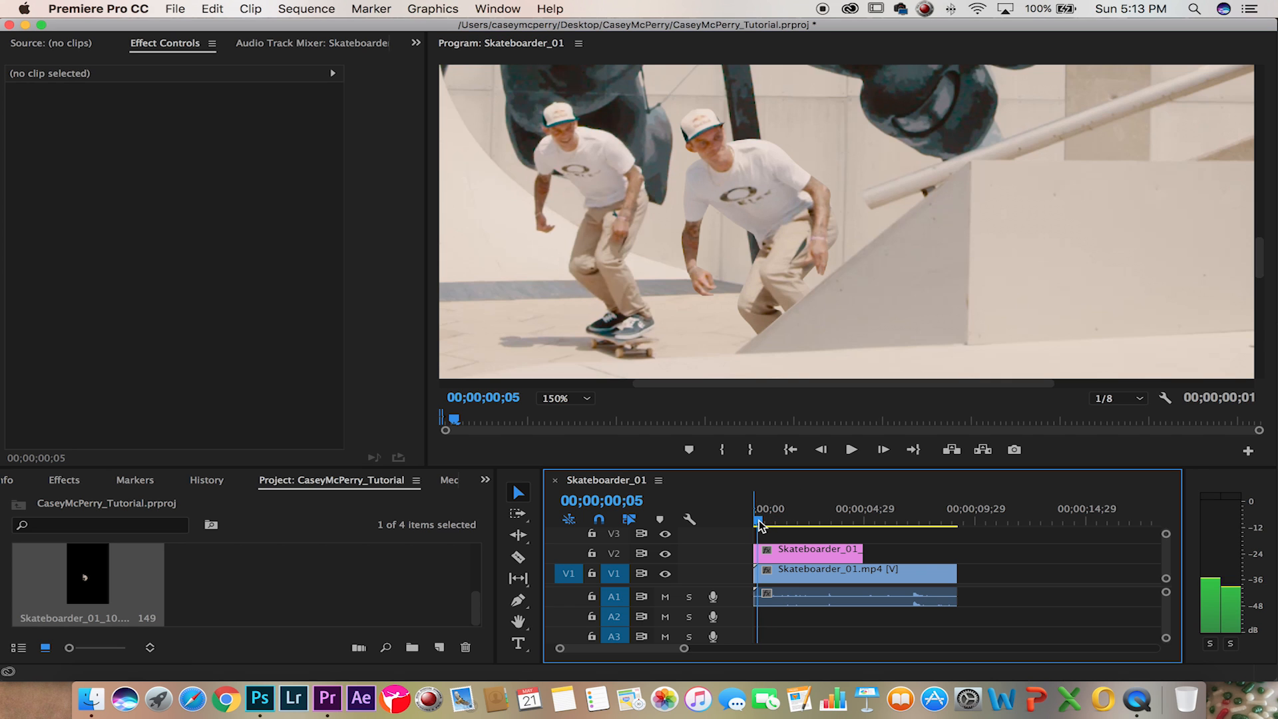
{"action": "left_click_drag", "start_coordinate": [758, 522], "coordinate": [787, 522]}
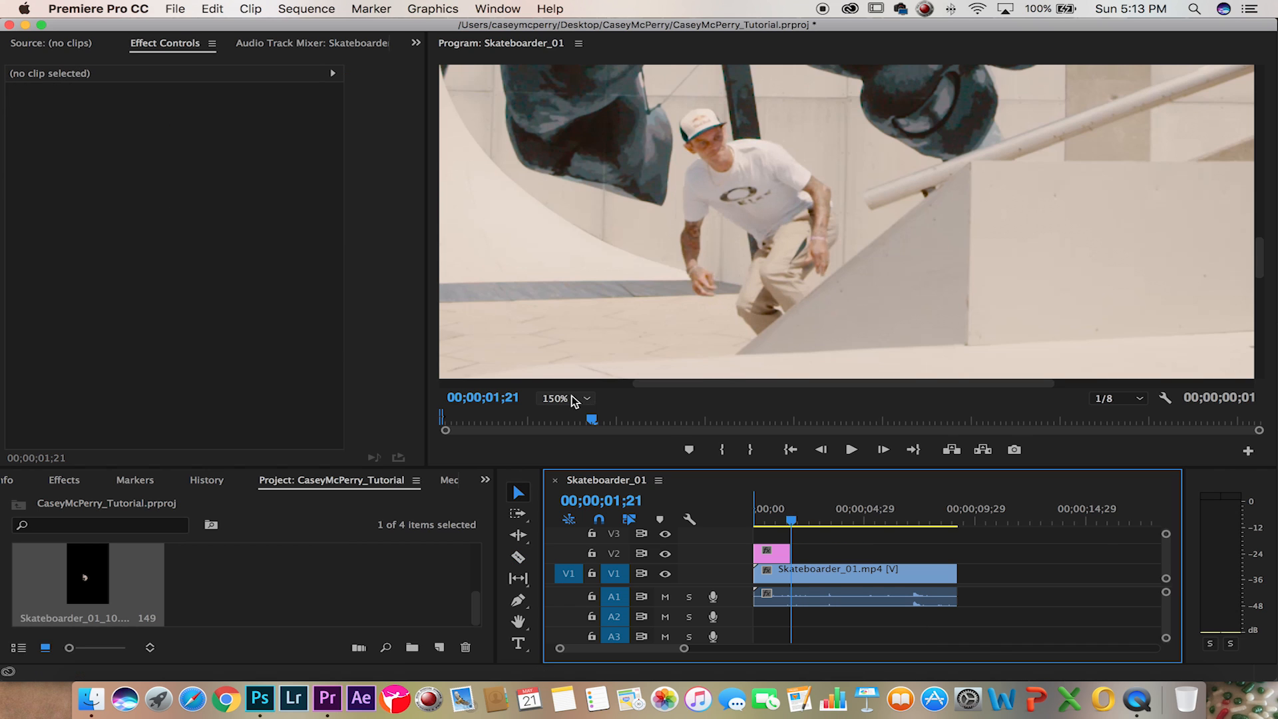
- Fit the frame in the Program monitor and review the freeze before returning to Photoshop
{"action": "left_click", "coordinate": [566, 399]}
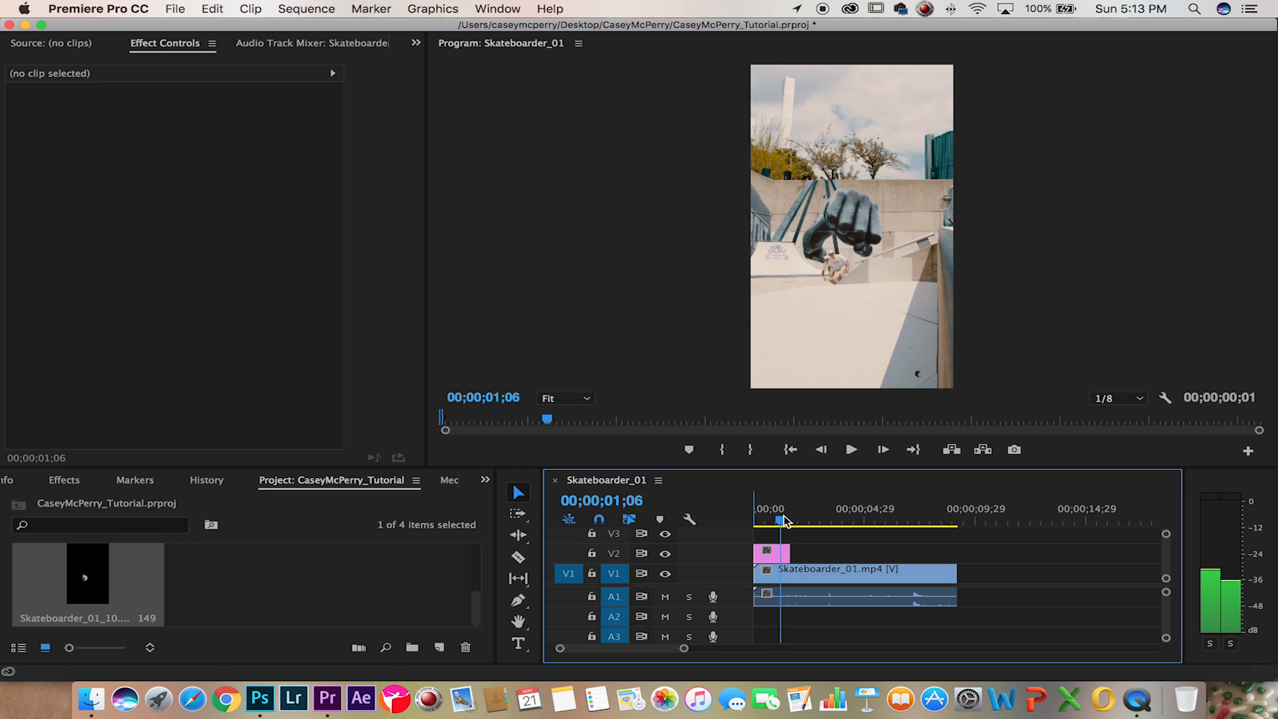
{"action": "left_click", "coordinate": [798, 509]}
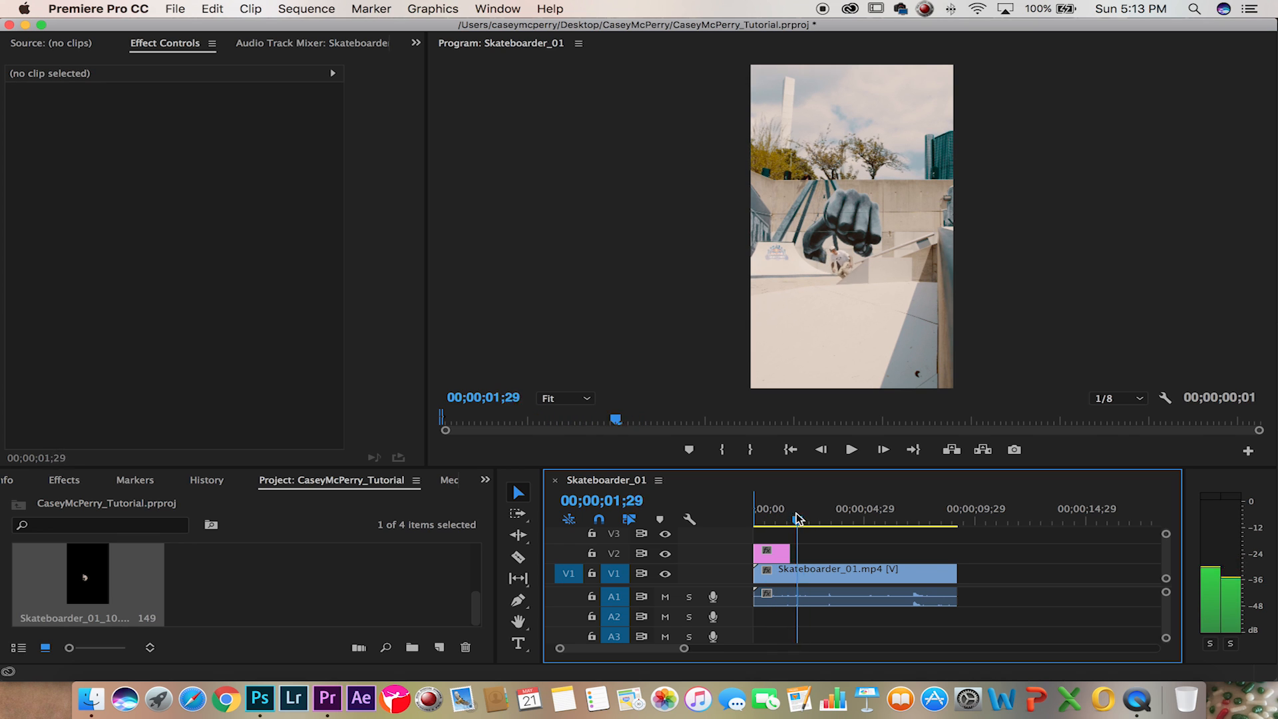
{"action": "left_click", "coordinate": [761, 519]}
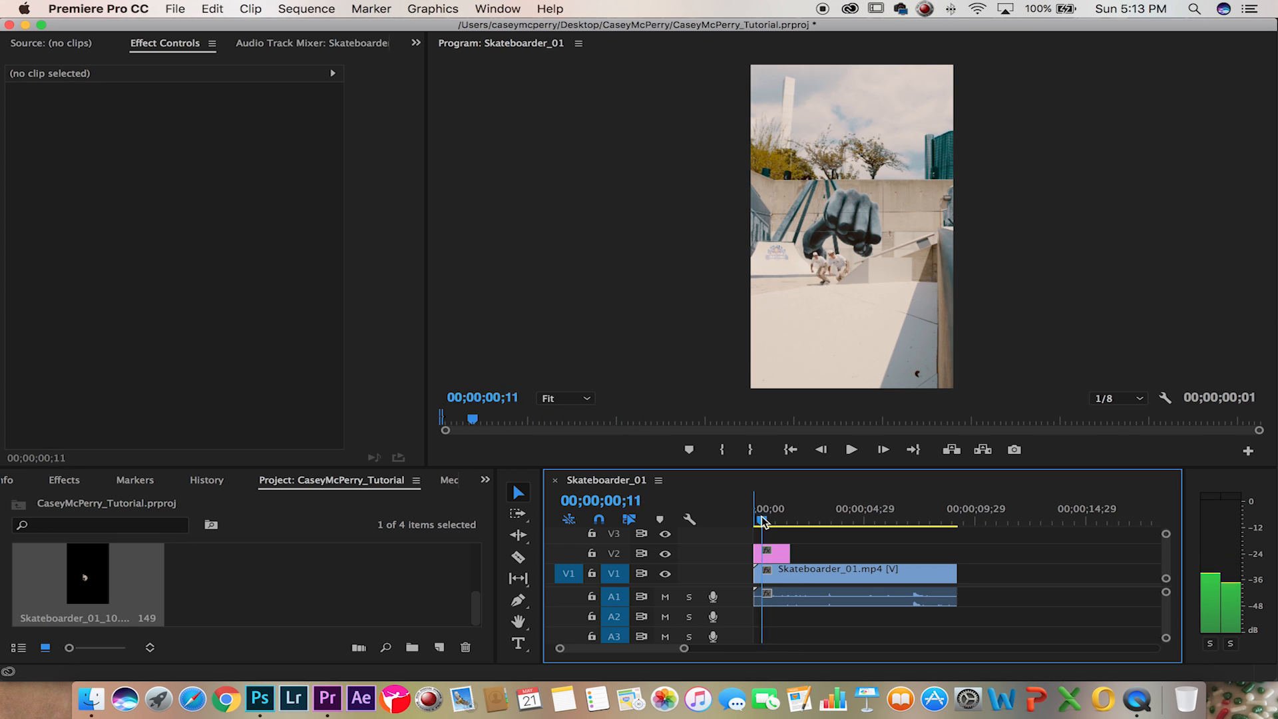
{"action": "left_click", "coordinate": [261, 697]}
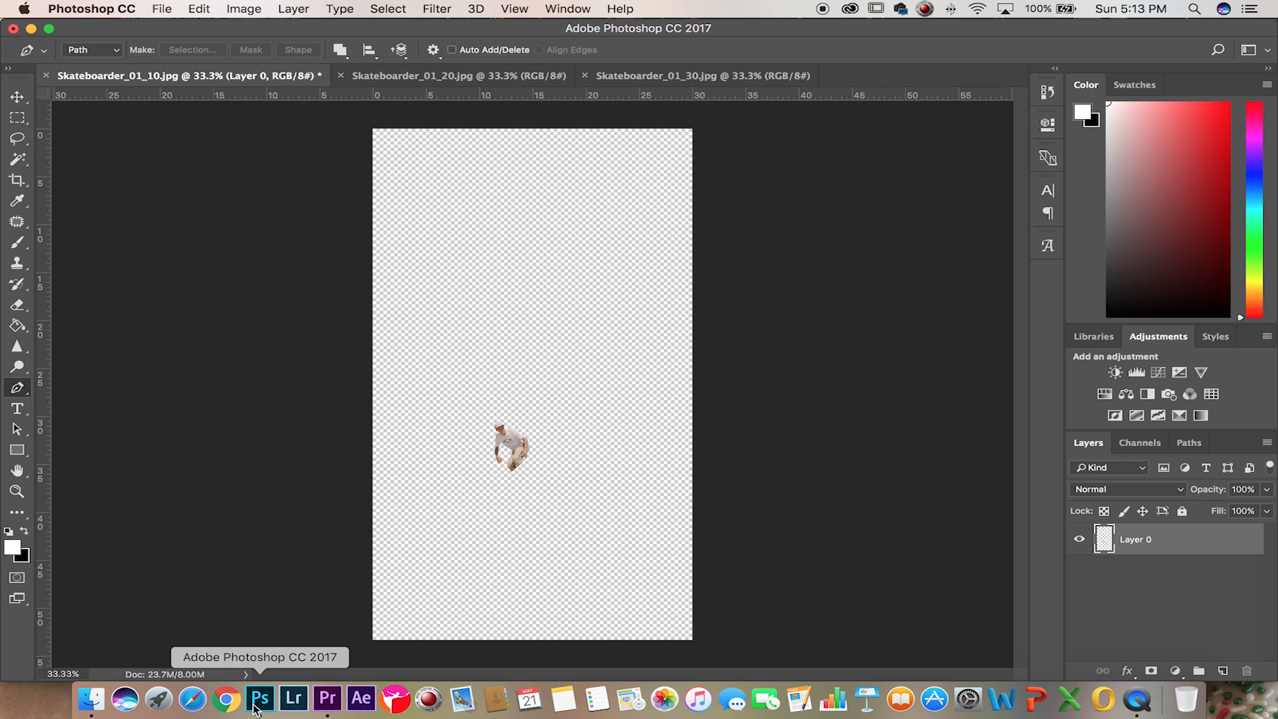
- Stack the other two cutouts on V3 and V4, review playback and start Export Media
{"action": "left_click", "coordinate": [463, 76]}
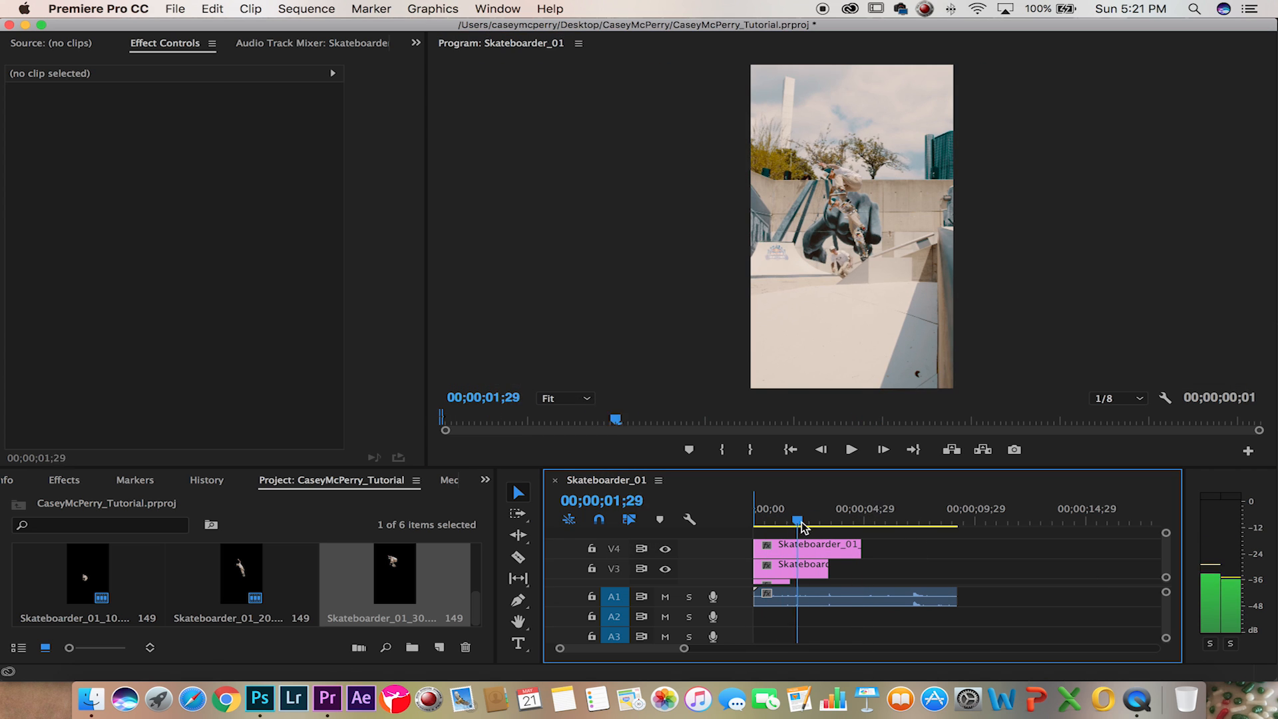
{"action": "left_click_drag", "start_coordinate": [798, 520], "coordinate": [876, 520]}
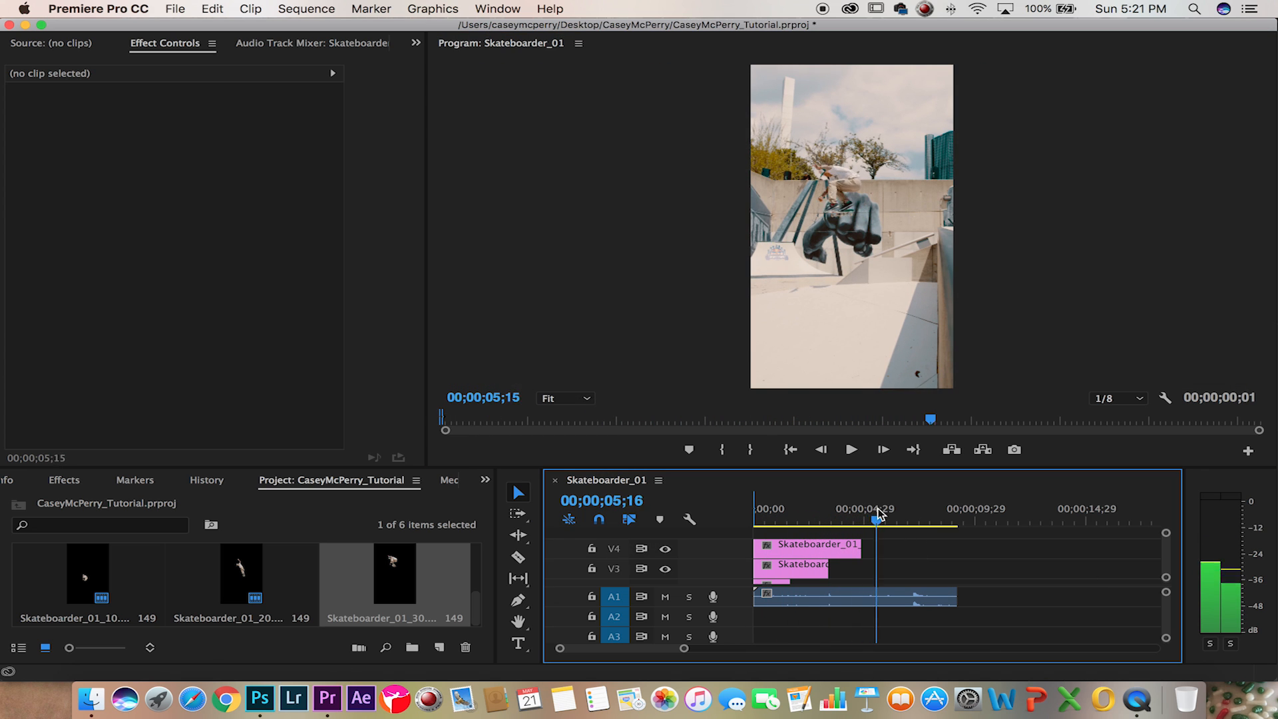
{"action": "left_click", "coordinate": [958, 509]}
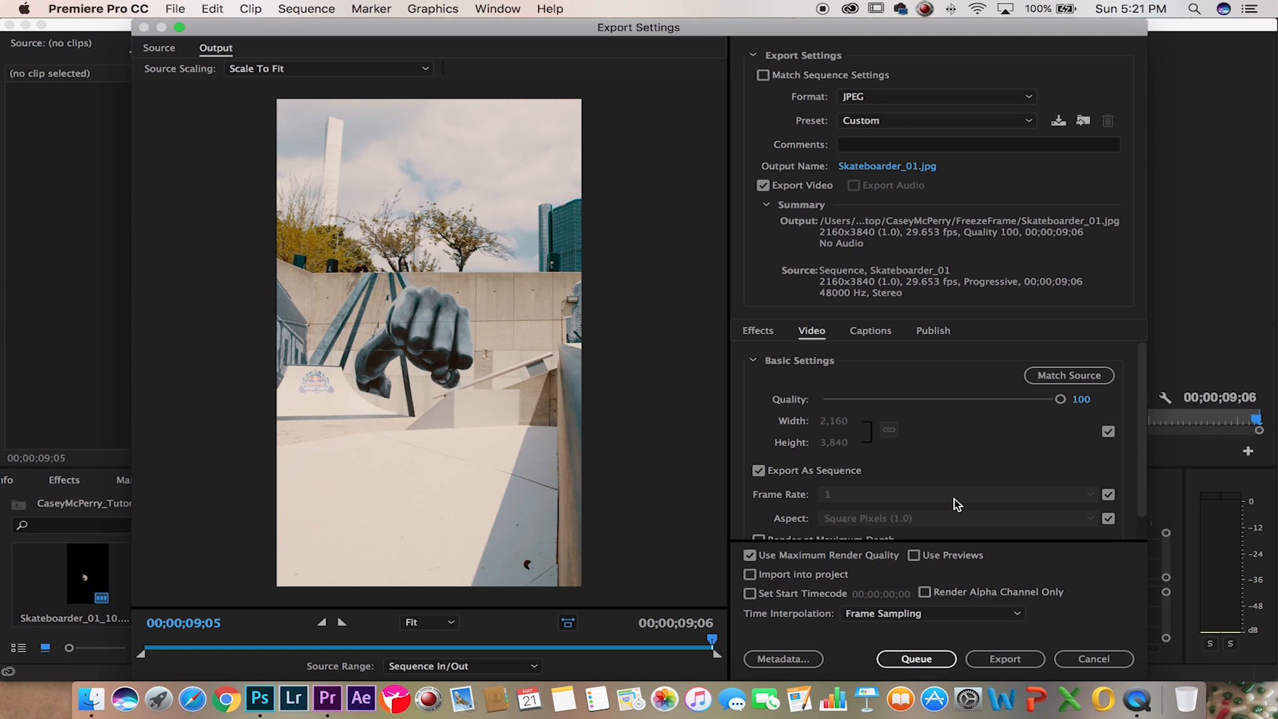
- Set format to H.264 and name the output Skateboarder_01_FreezeFrame.mp4 in the project folder
{"action": "left_click", "coordinate": [937, 96]}
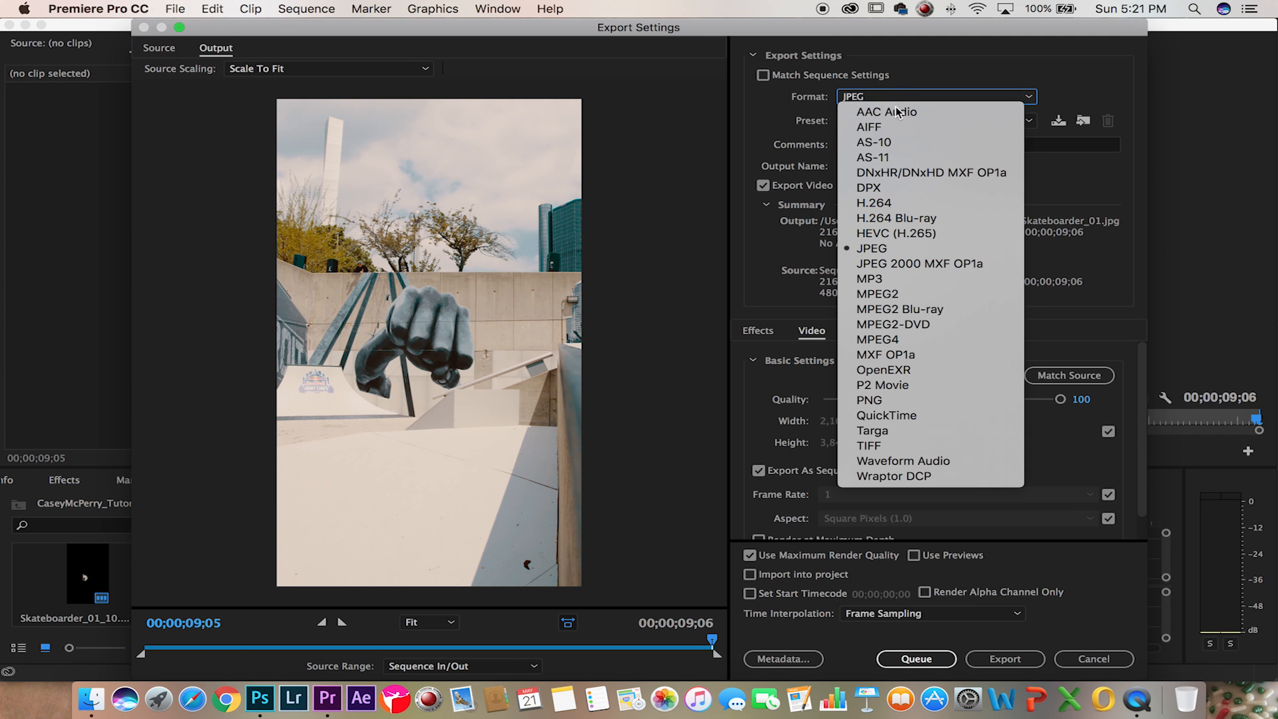
{"action": "left_click", "coordinate": [873, 203]}
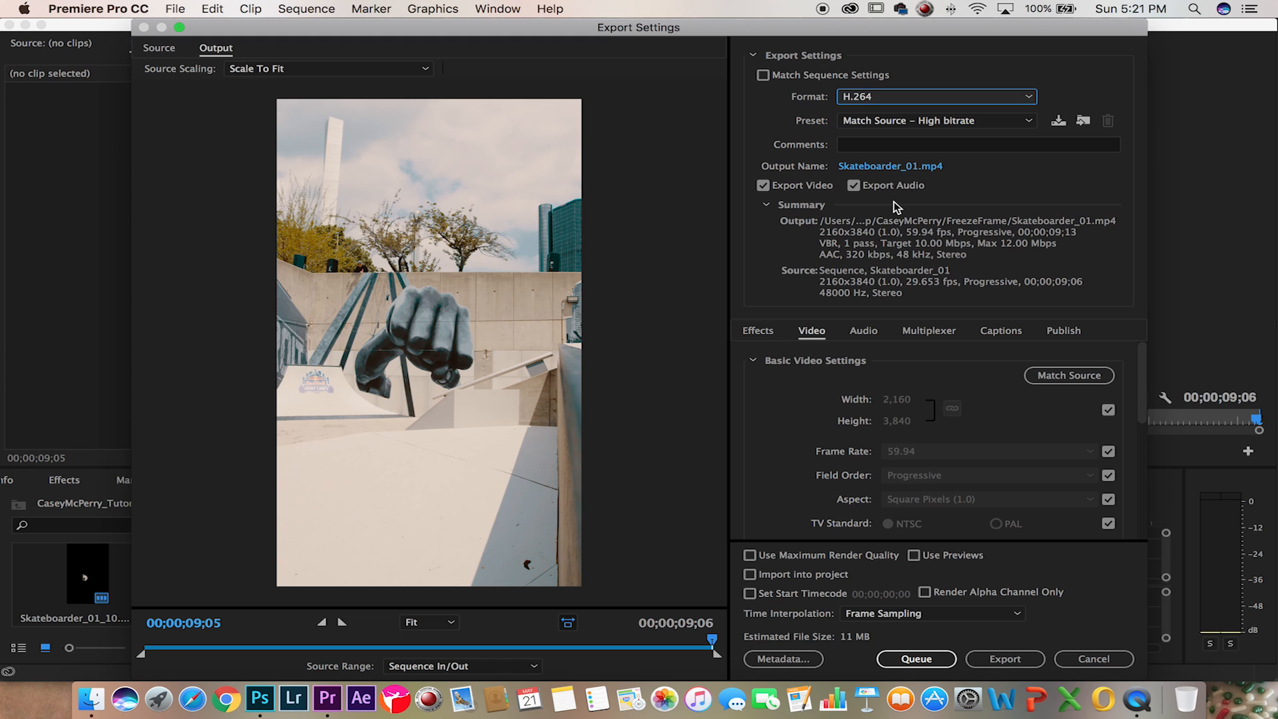
{"action": "left_click", "coordinate": [889, 165]}
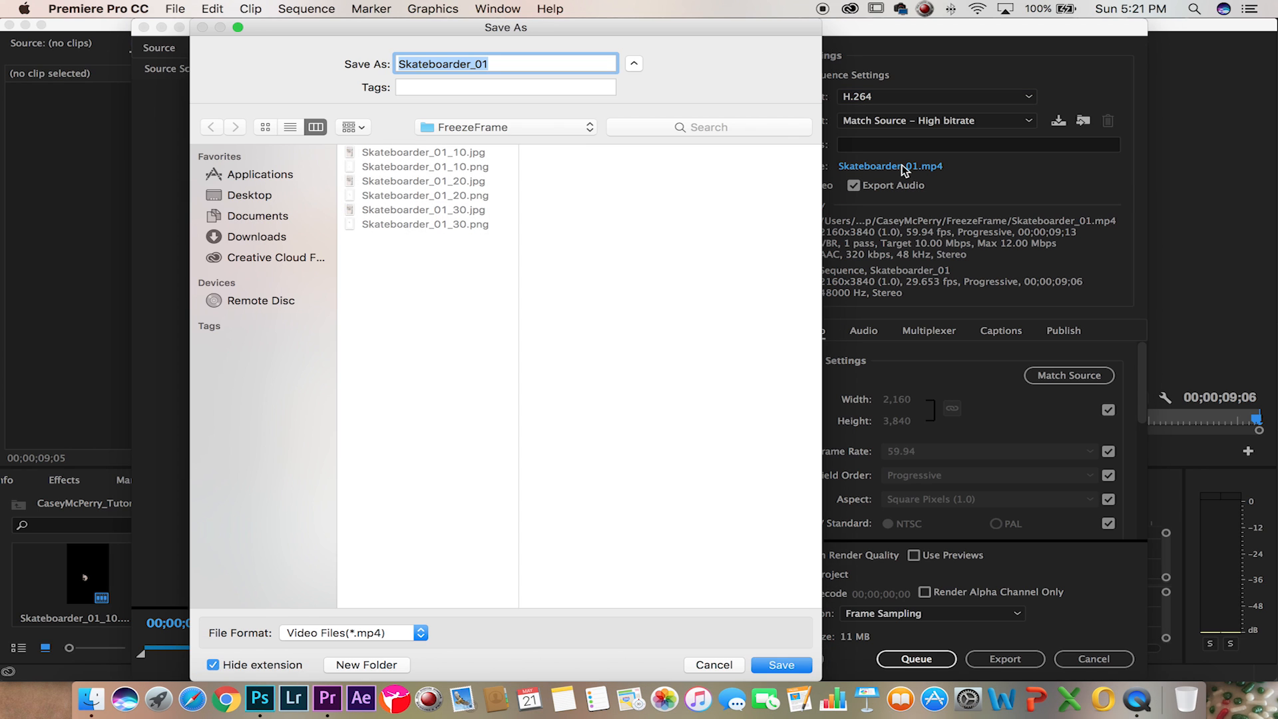
{"action": "left_click", "coordinate": [250, 194]}
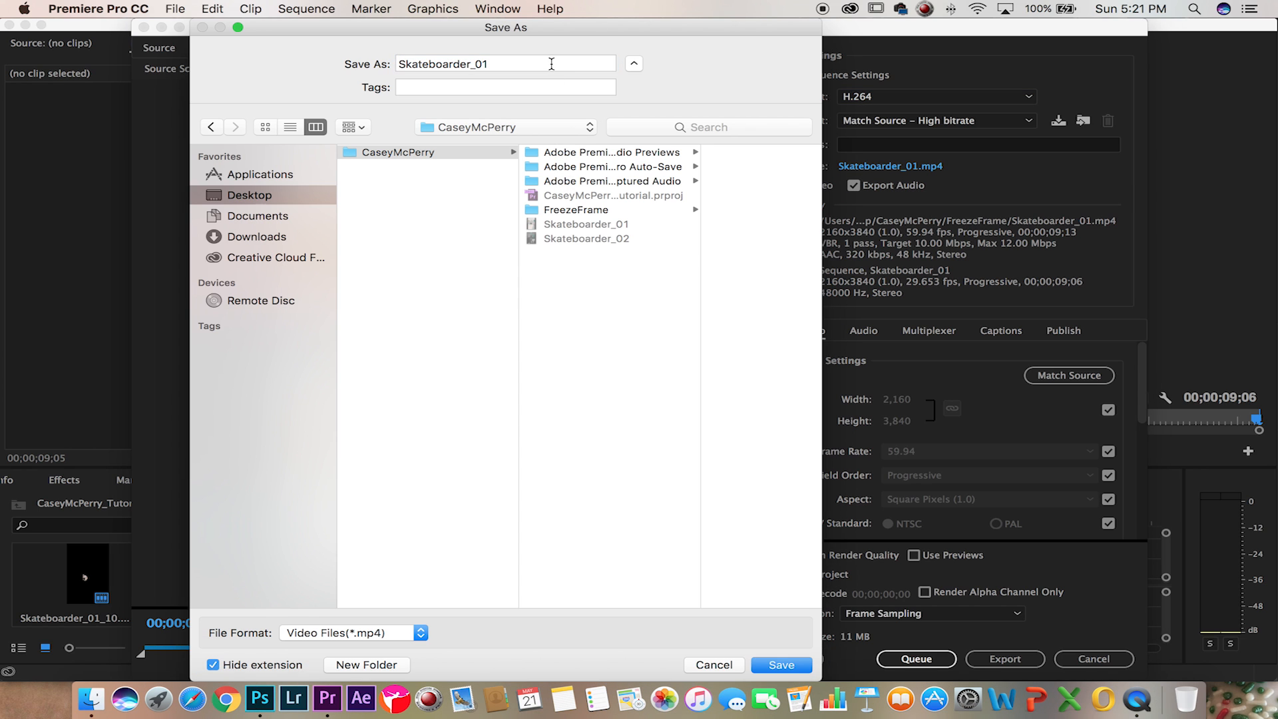
{"action": "type", "text": "_"}
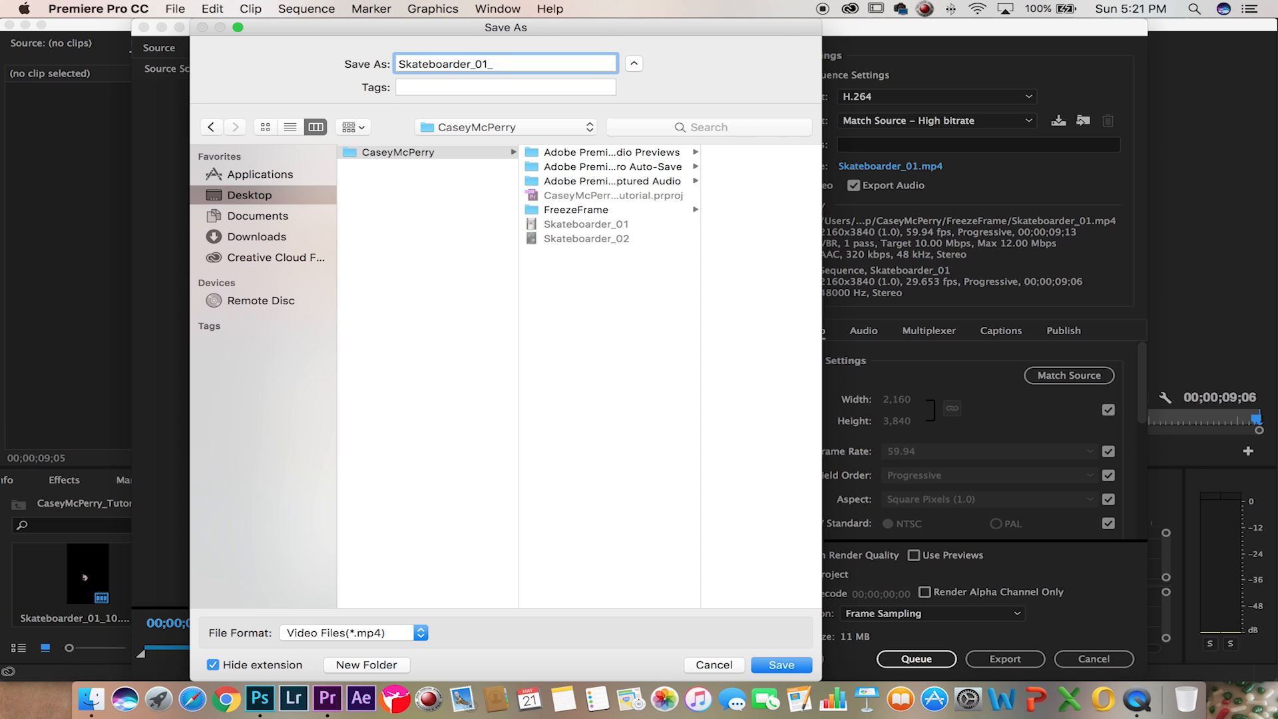
{"action": "type", "text": "FreezeFra"}
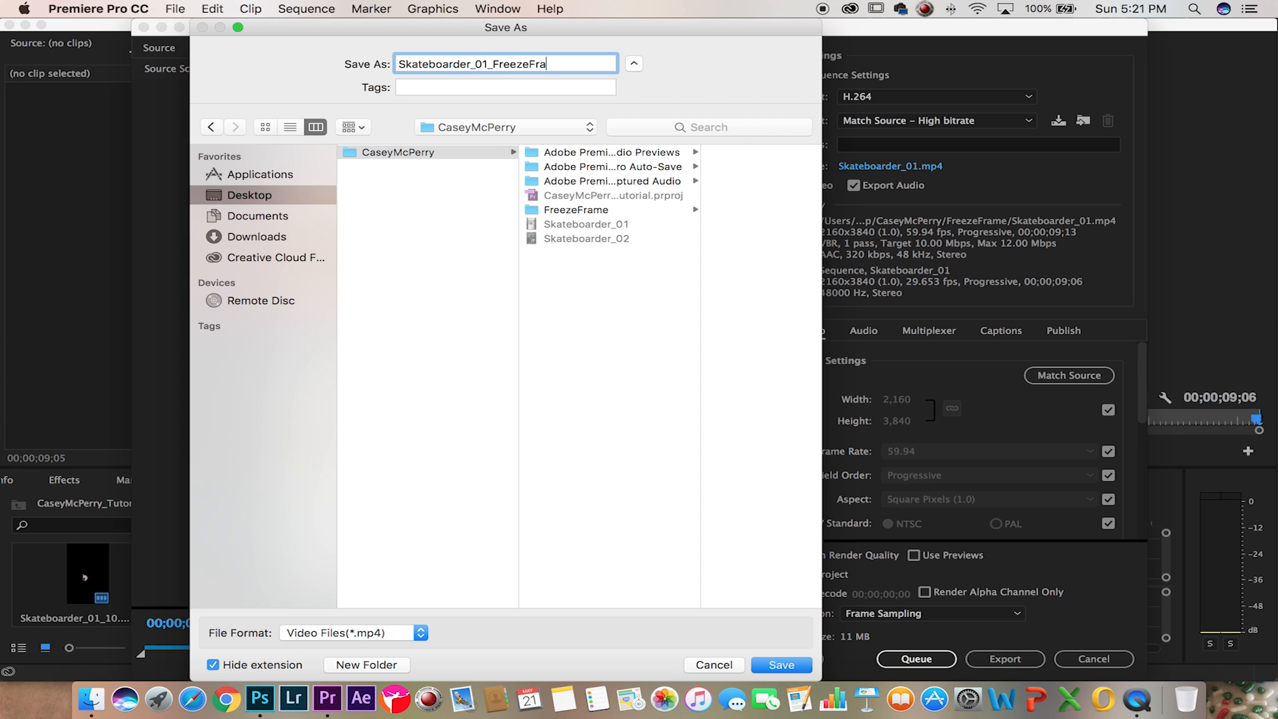
{"action": "left_click", "coordinate": [783, 665]}
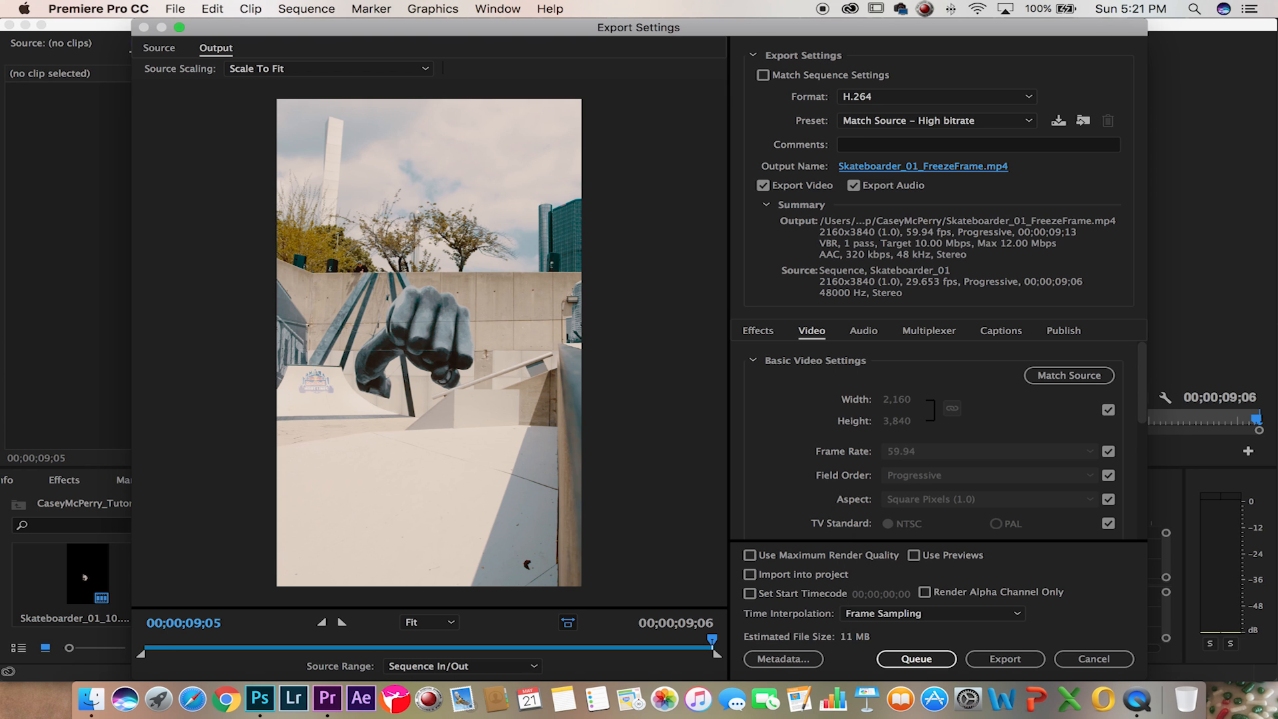
- Enable maximum render quality and export the freeze-frame video
{"action": "left_click", "coordinate": [748, 555]}
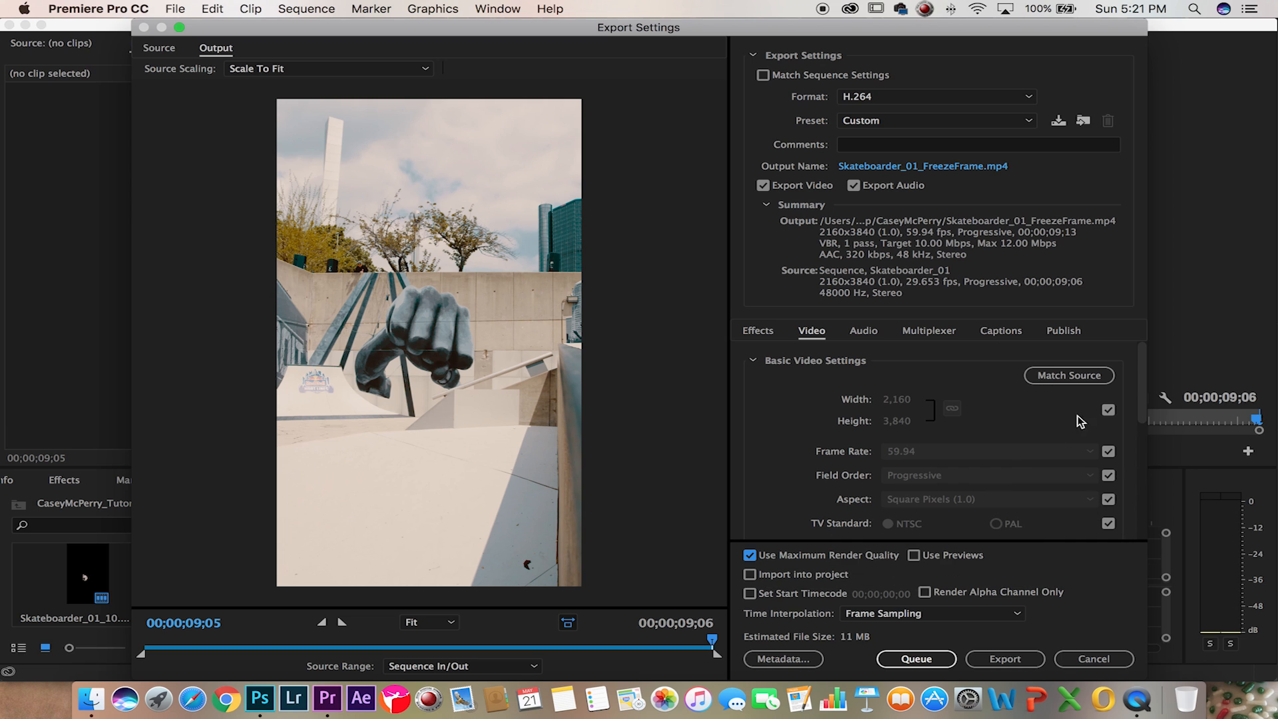
{"action": "scroll", "scroll_direction": "down", "scroll_amount": 3}
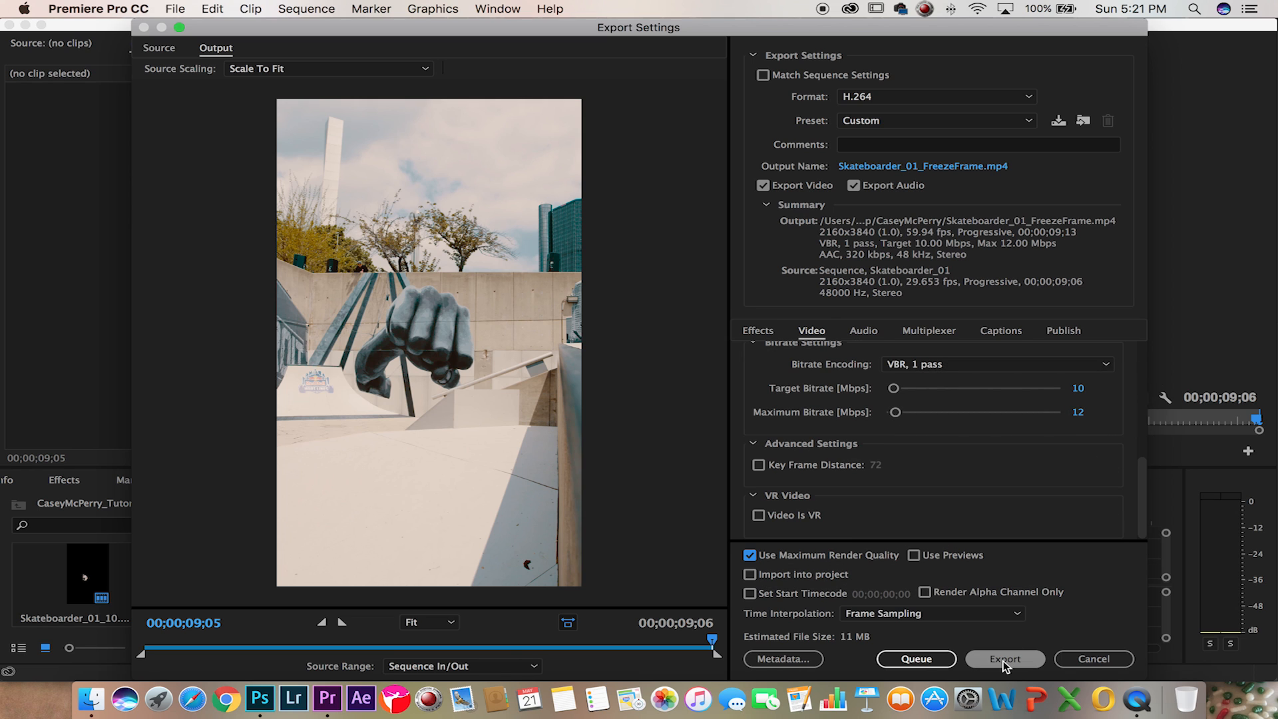
{"action": "left_click", "coordinate": [1004, 659]}
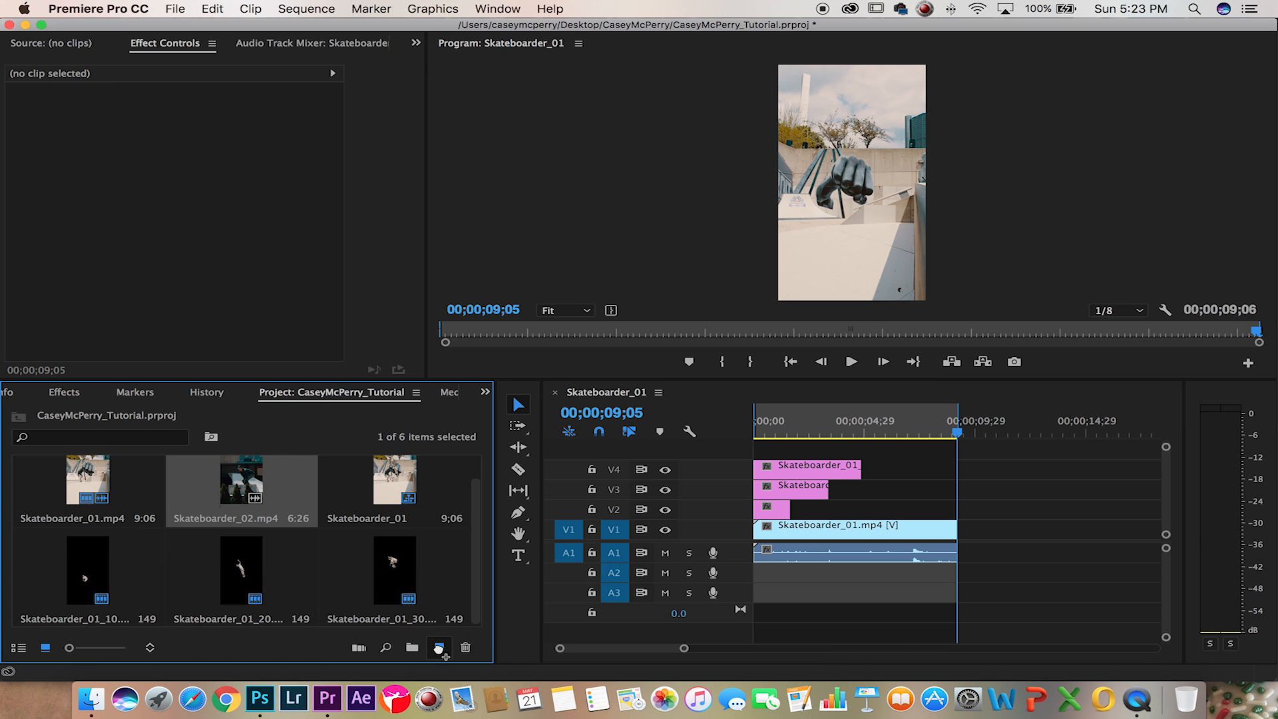
- Create a sequence from Skateboarder_02.mp4 and scrub to the airborne jump frame
{"action": "left_click", "coordinate": [735, 392]}
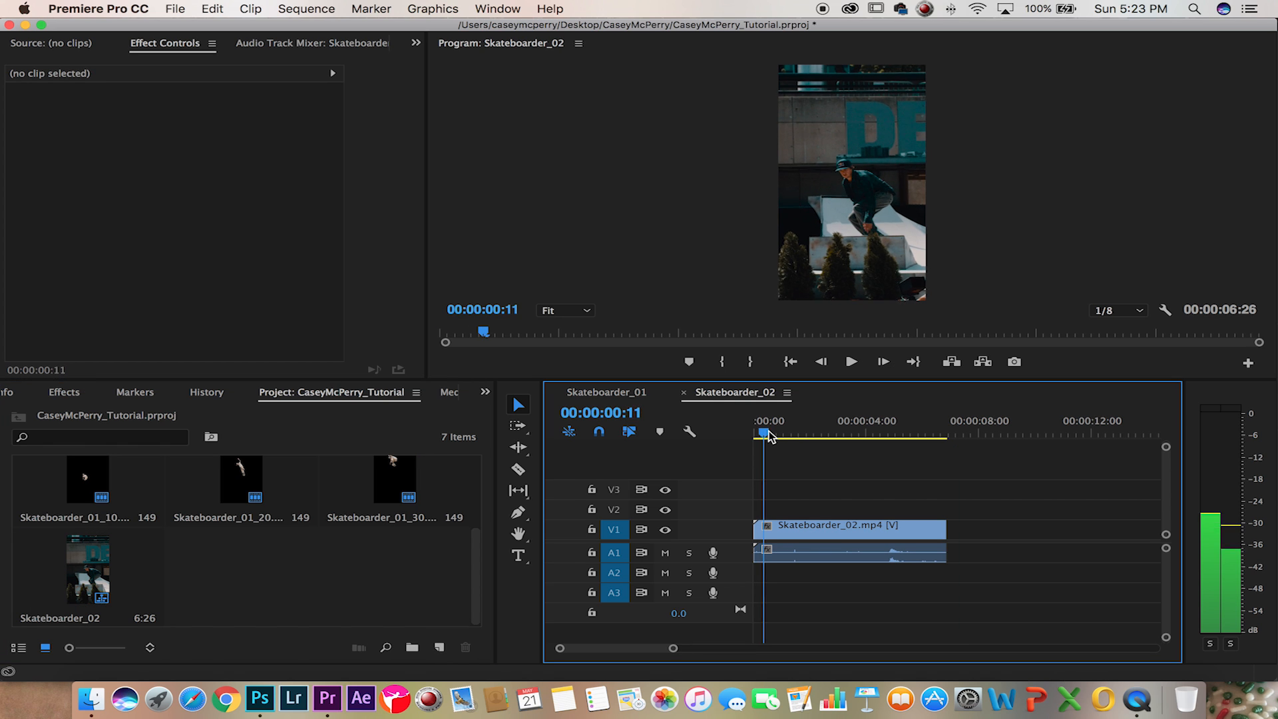
{"action": "left_click_drag", "start_coordinate": [765, 434], "coordinate": [795, 434]}
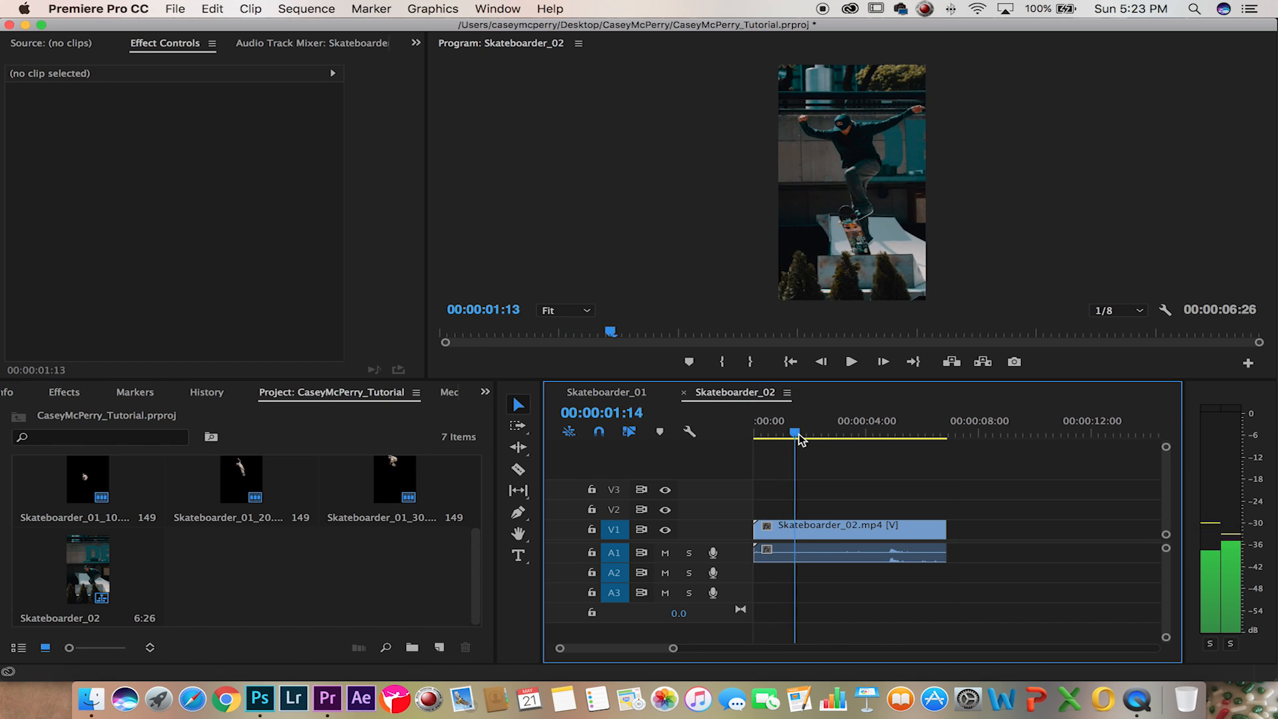
{"action": "left_click_drag", "start_coordinate": [795, 433], "coordinate": [818, 433]}
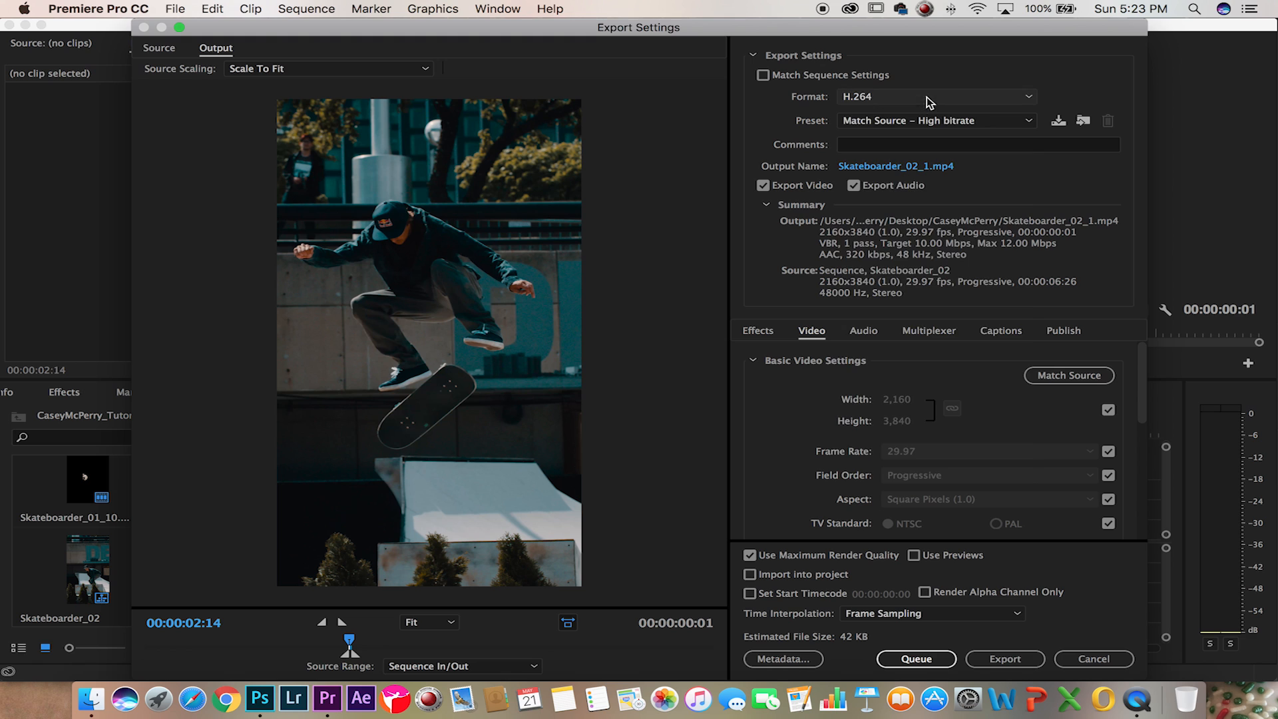
- Export the frame as a maximum-quality JPEG, Skateboarder_02_10.jpg, into the FreezeFrame folder
{"action": "left_click", "coordinate": [935, 96]}
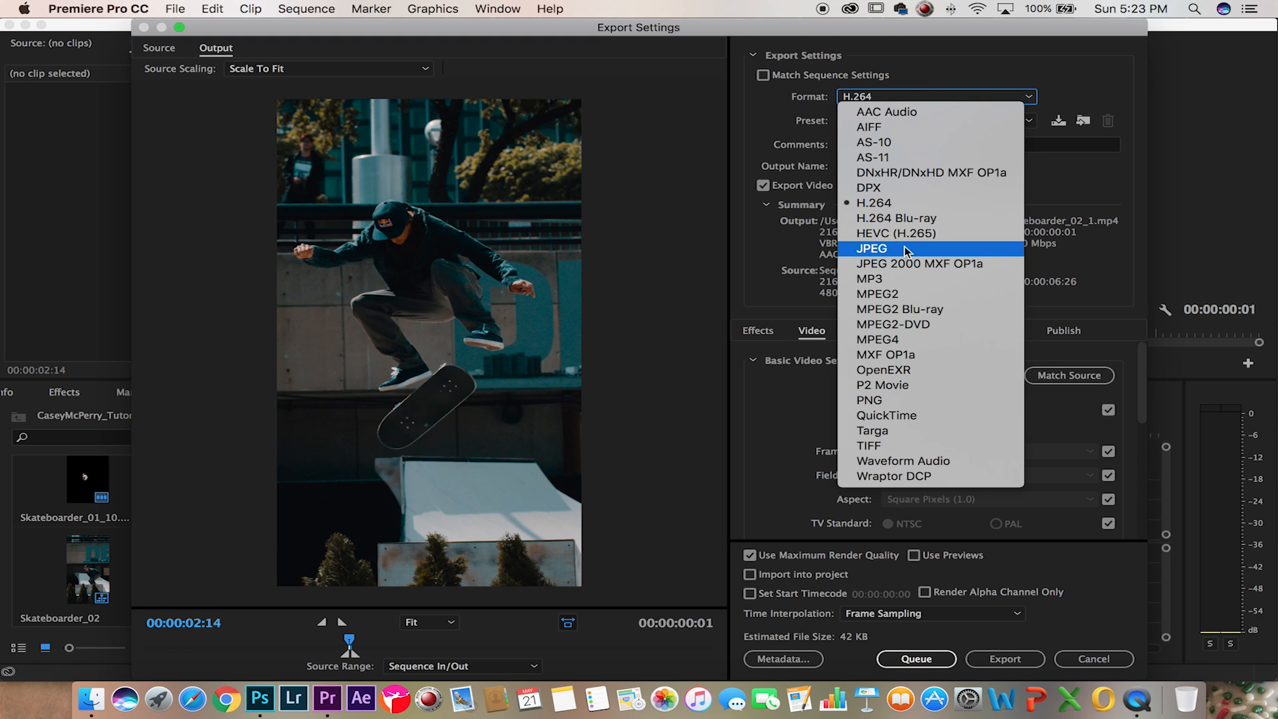
{"action": "left_click", "coordinate": [870, 248]}
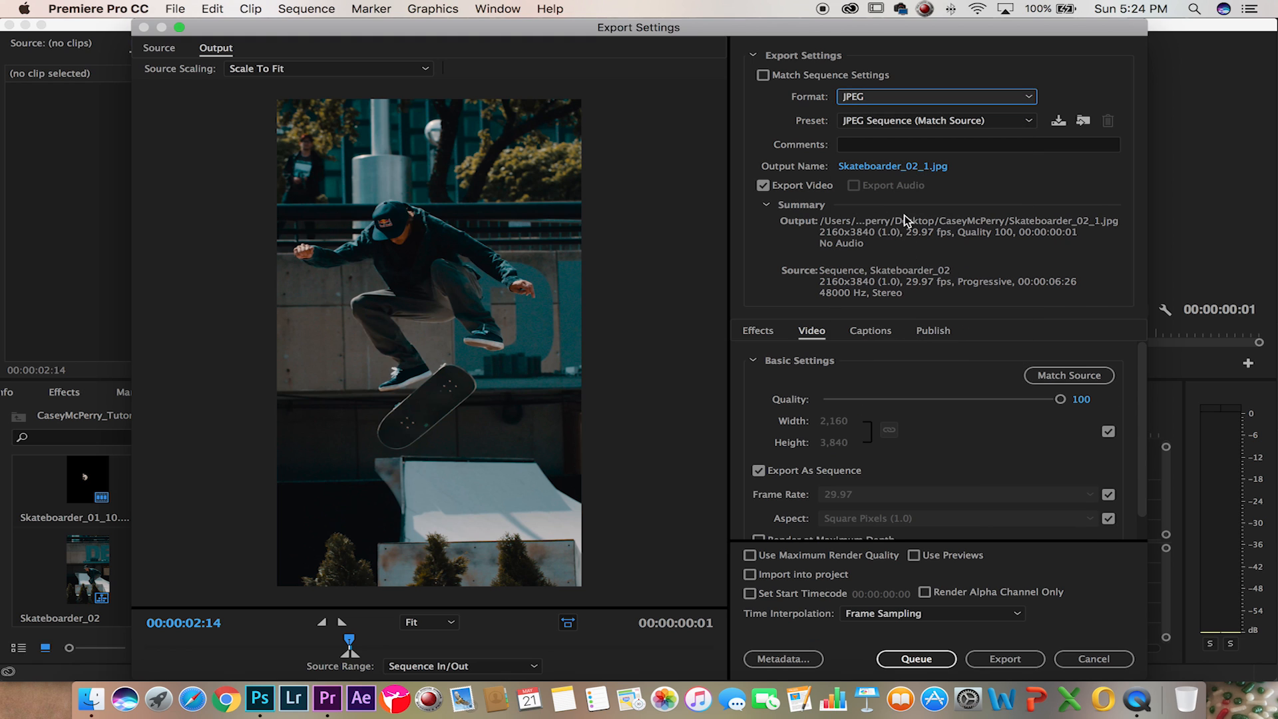
{"action": "left_click", "coordinate": [745, 555]}
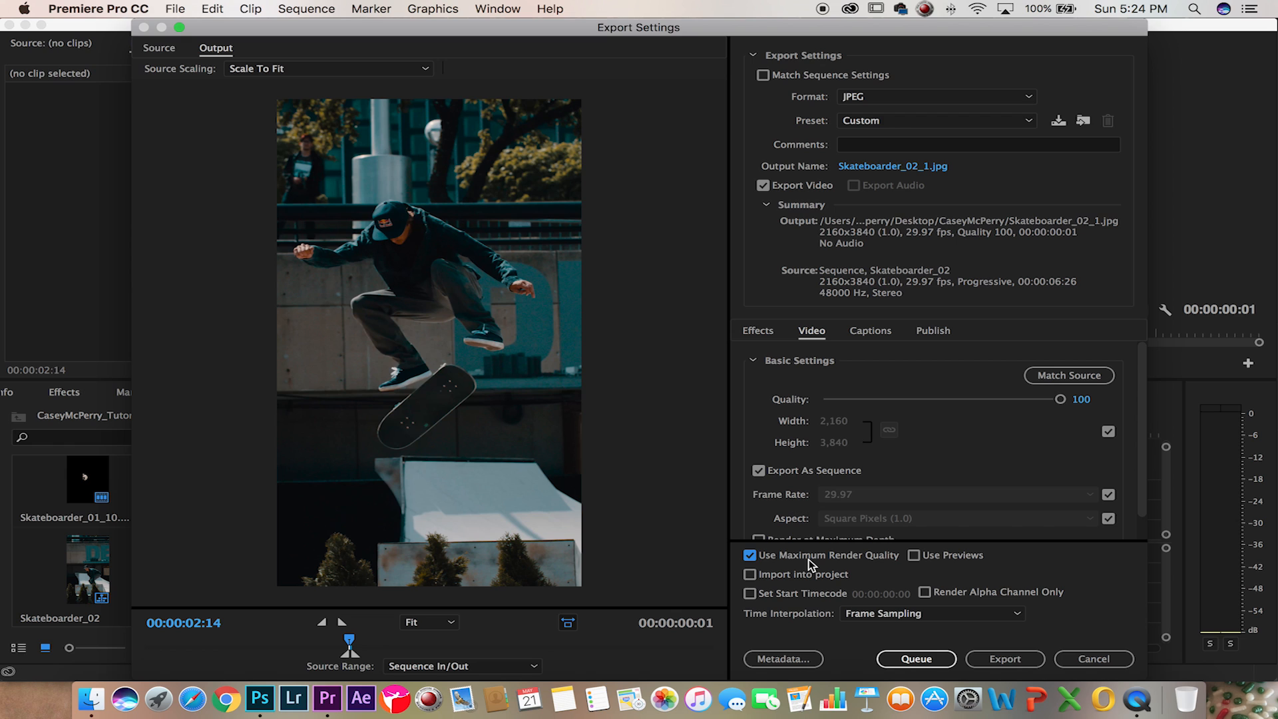
{"action": "left_click", "coordinate": [892, 165]}
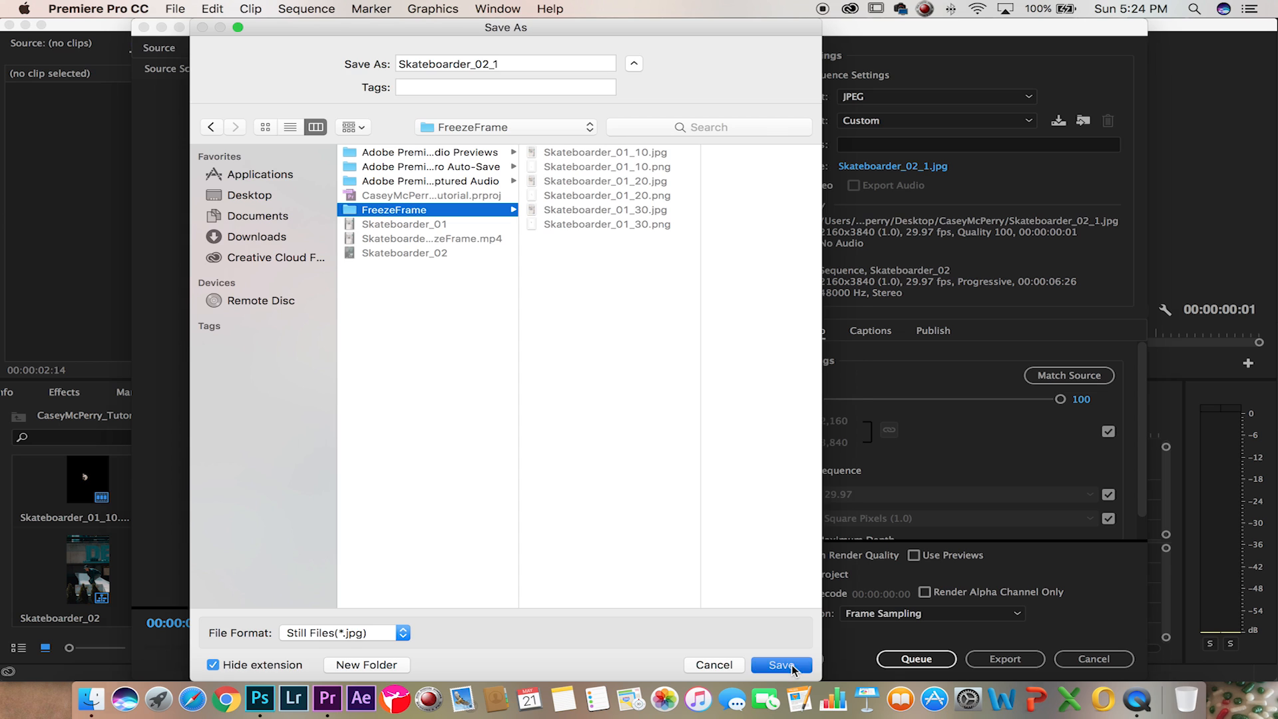
{"action": "left_click", "coordinate": [786, 665]}
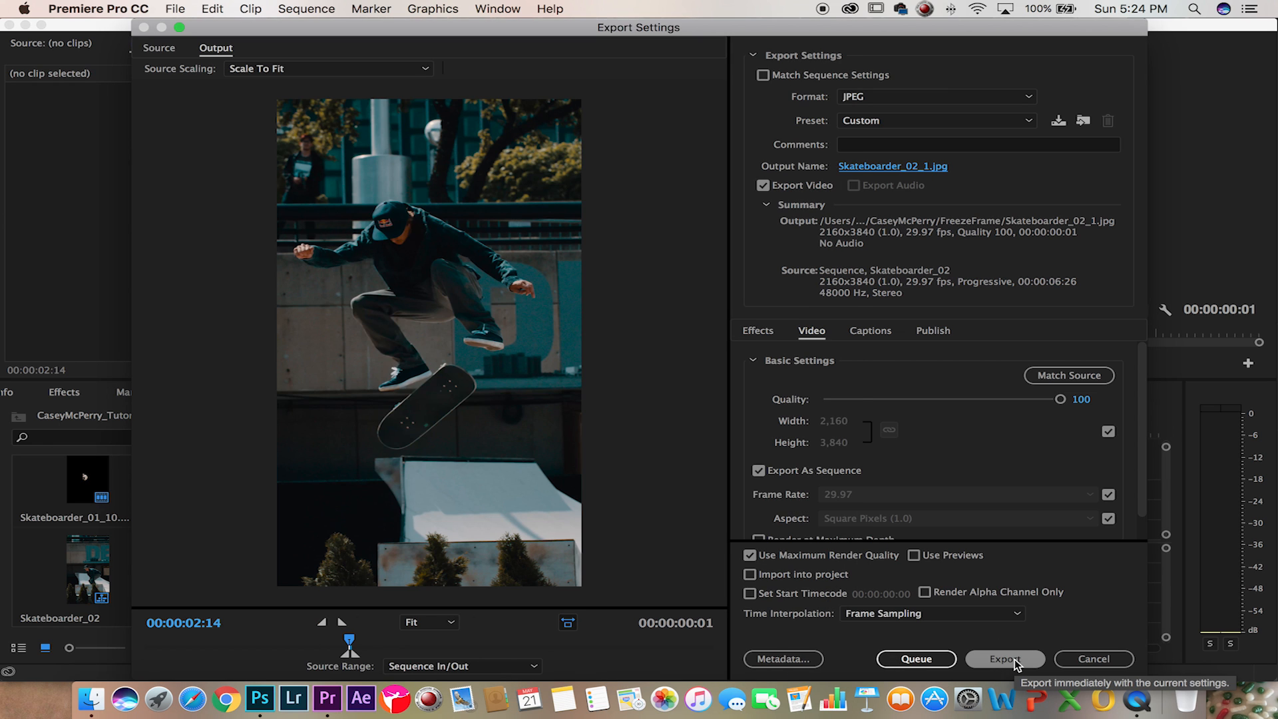
{"action": "left_click", "coordinate": [1005, 659]}
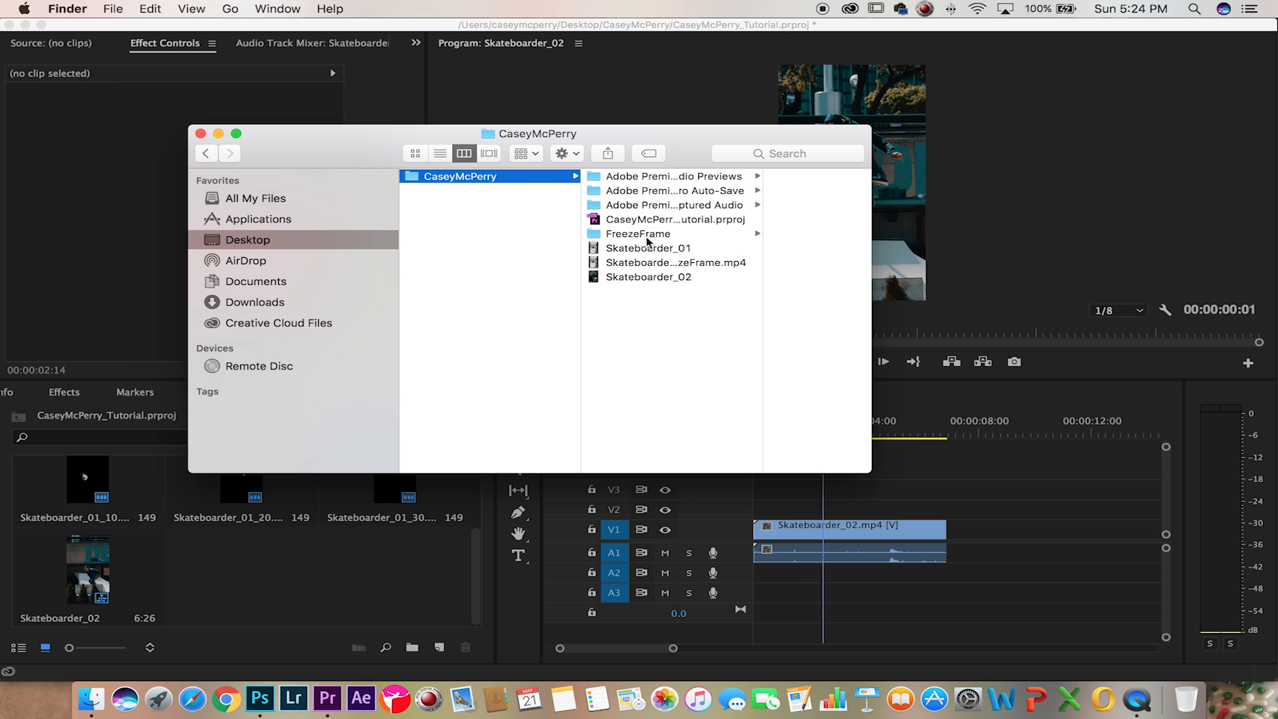
- Bring the exported still from FreezeFrame into Photoshop
{"action": "left_click", "coordinate": [639, 233]}
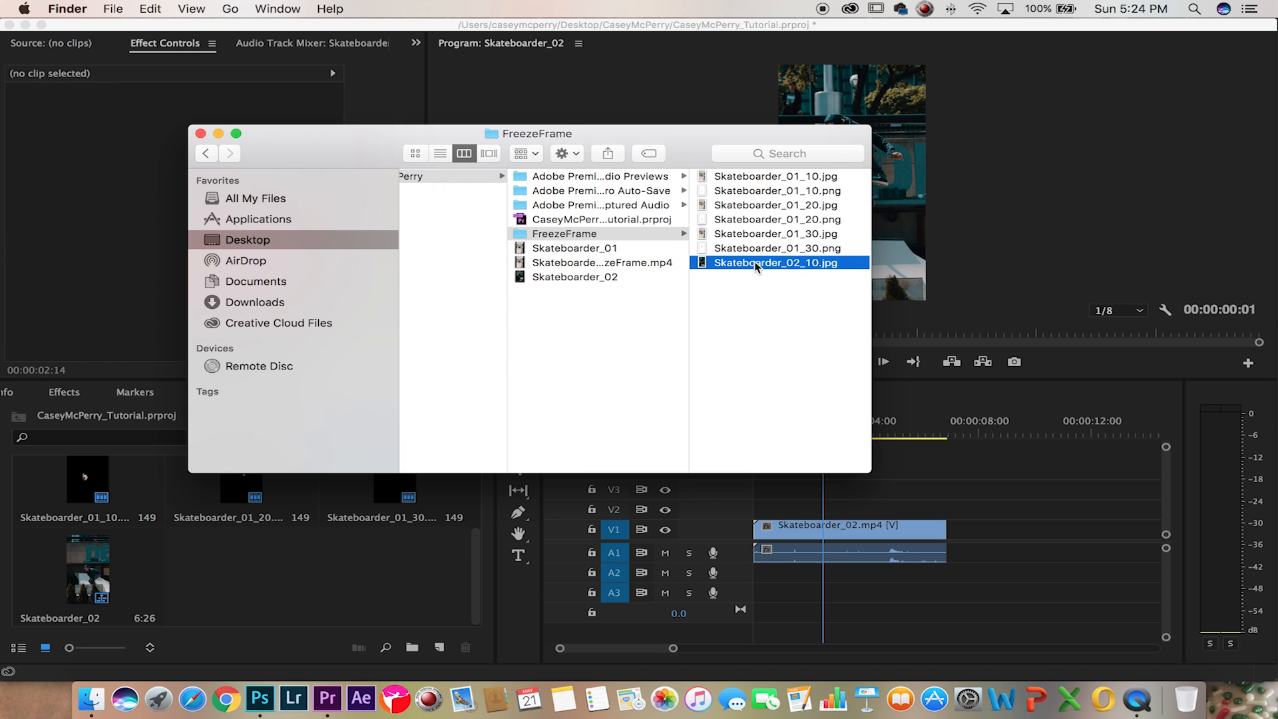
{"action": "mouse_move", "coordinate": [261, 697]}
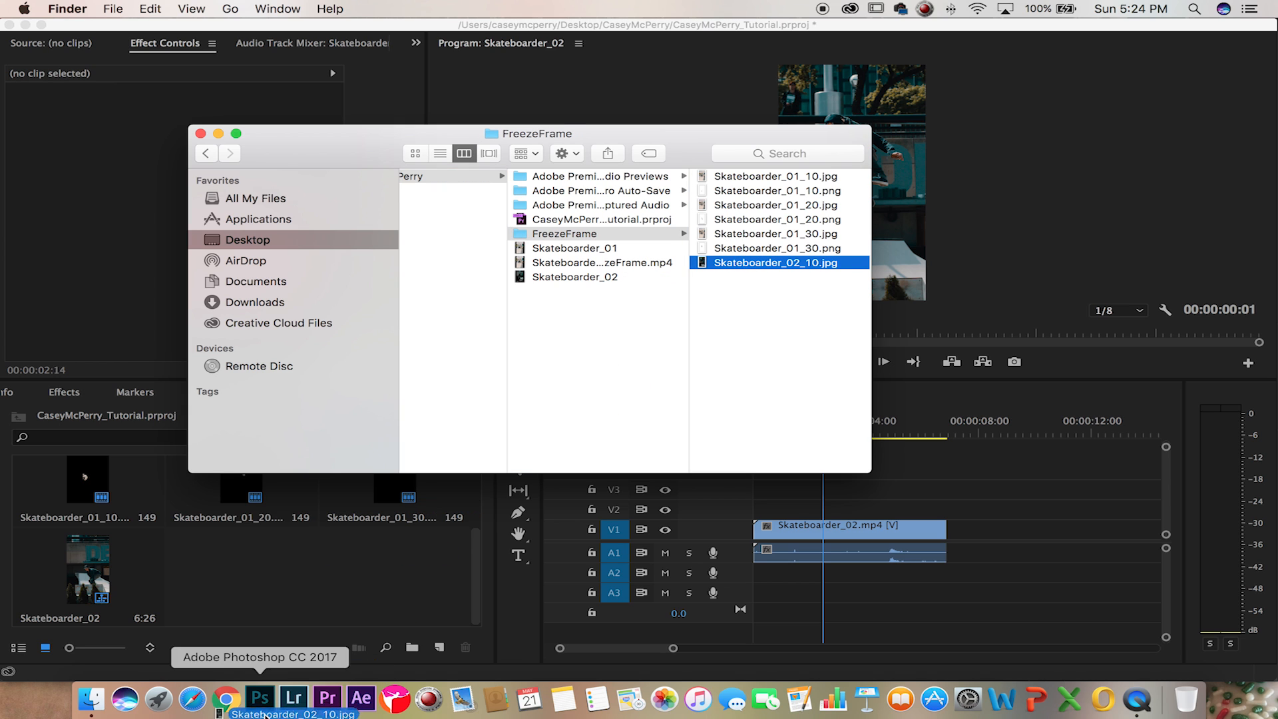
{"action": "left_click", "coordinate": [261, 714]}
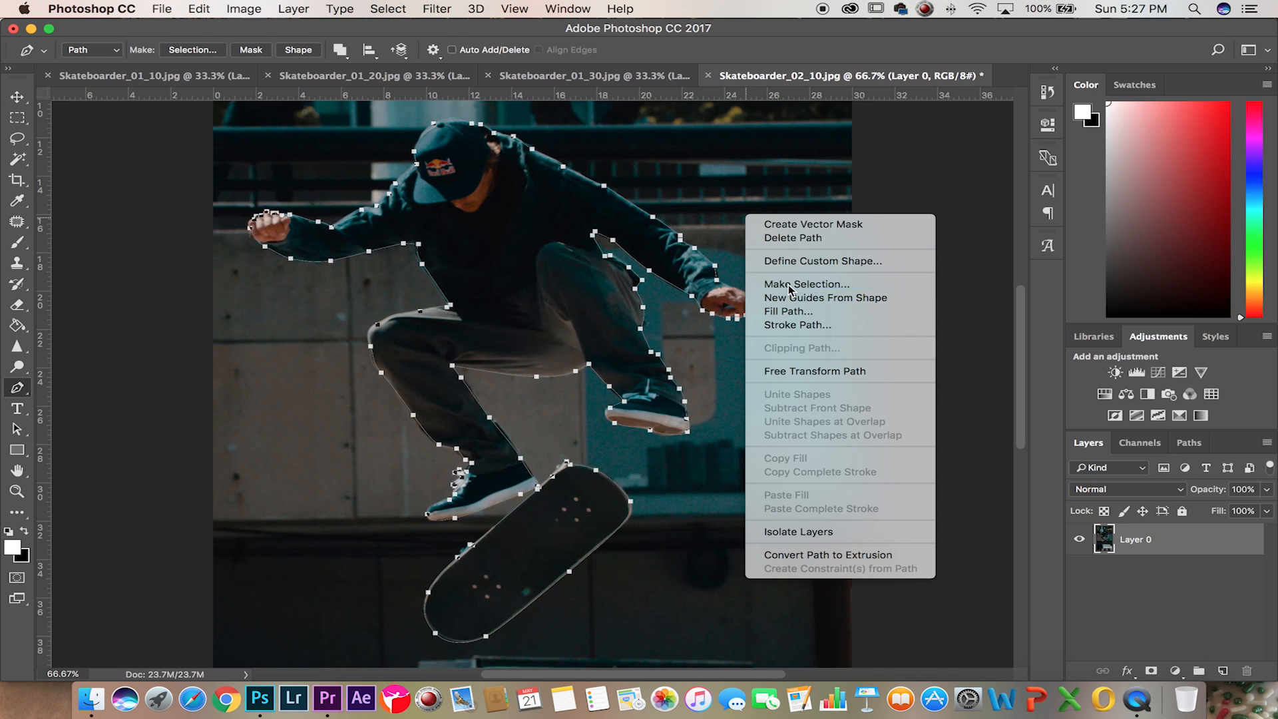
- Make a selection from the traced skater path and save the cutout as Skateboarder_02_10.png
{"action": "left_click", "coordinate": [807, 284]}
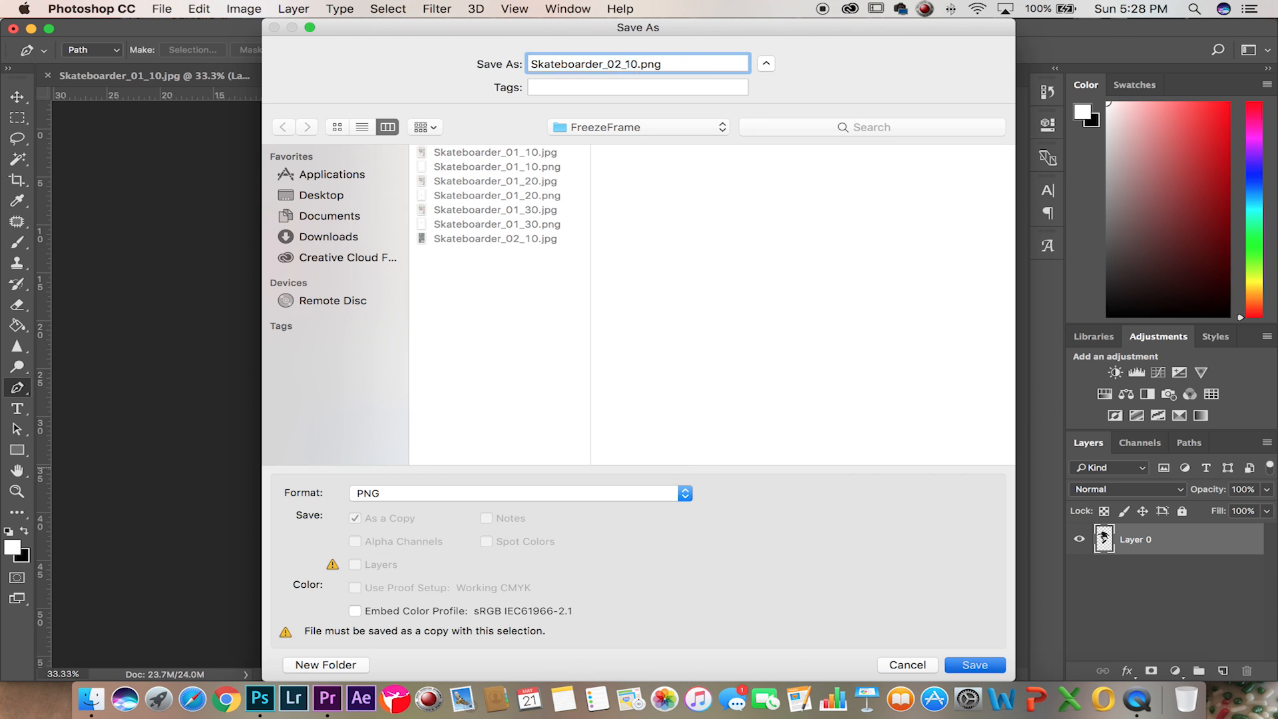
{"action": "left_click", "coordinate": [975, 666]}
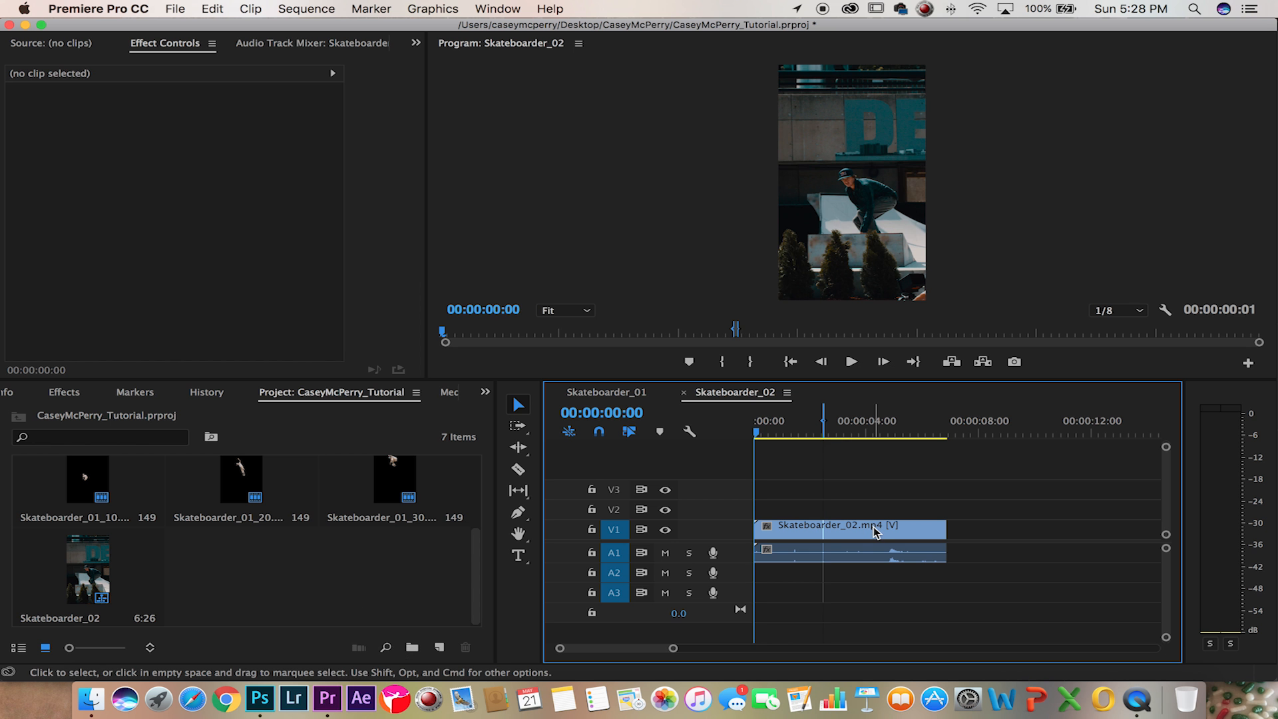
- Replace the timeline clip with a linked After Effects composition saved as the Skateboarder project
{"action": "right_click", "coordinate": [873, 530]}
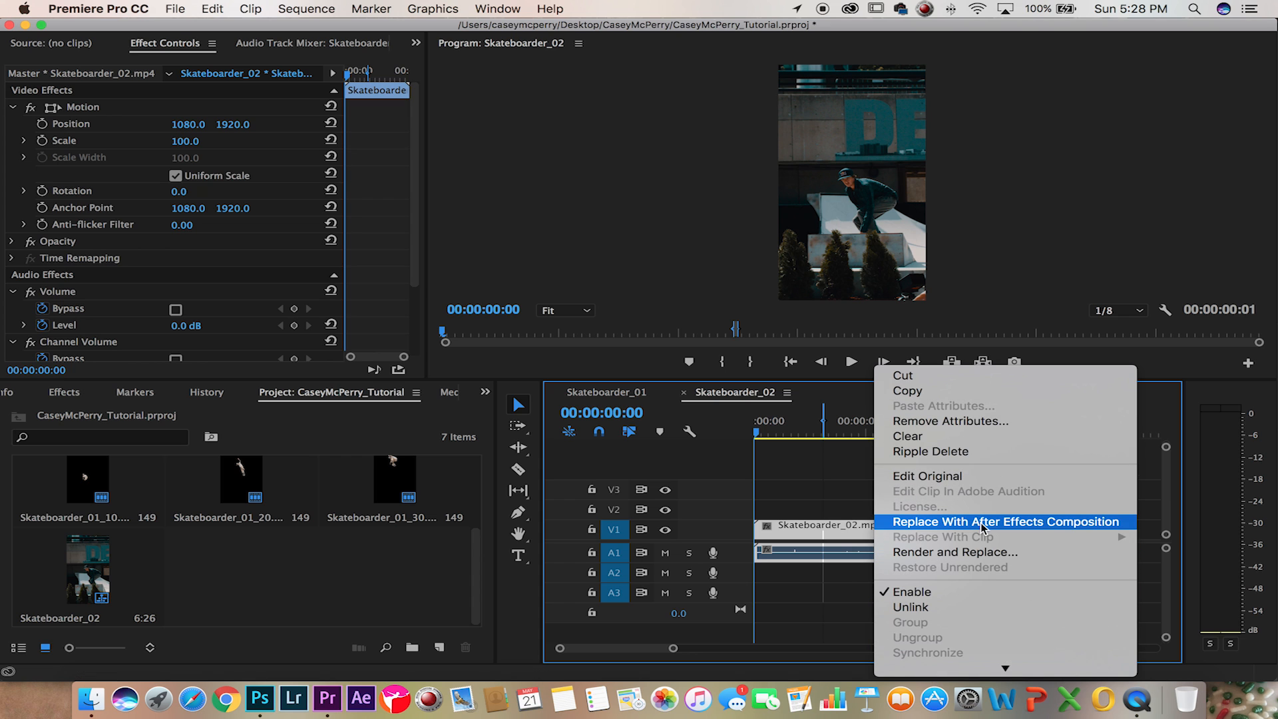
{"action": "left_click", "coordinate": [985, 526]}
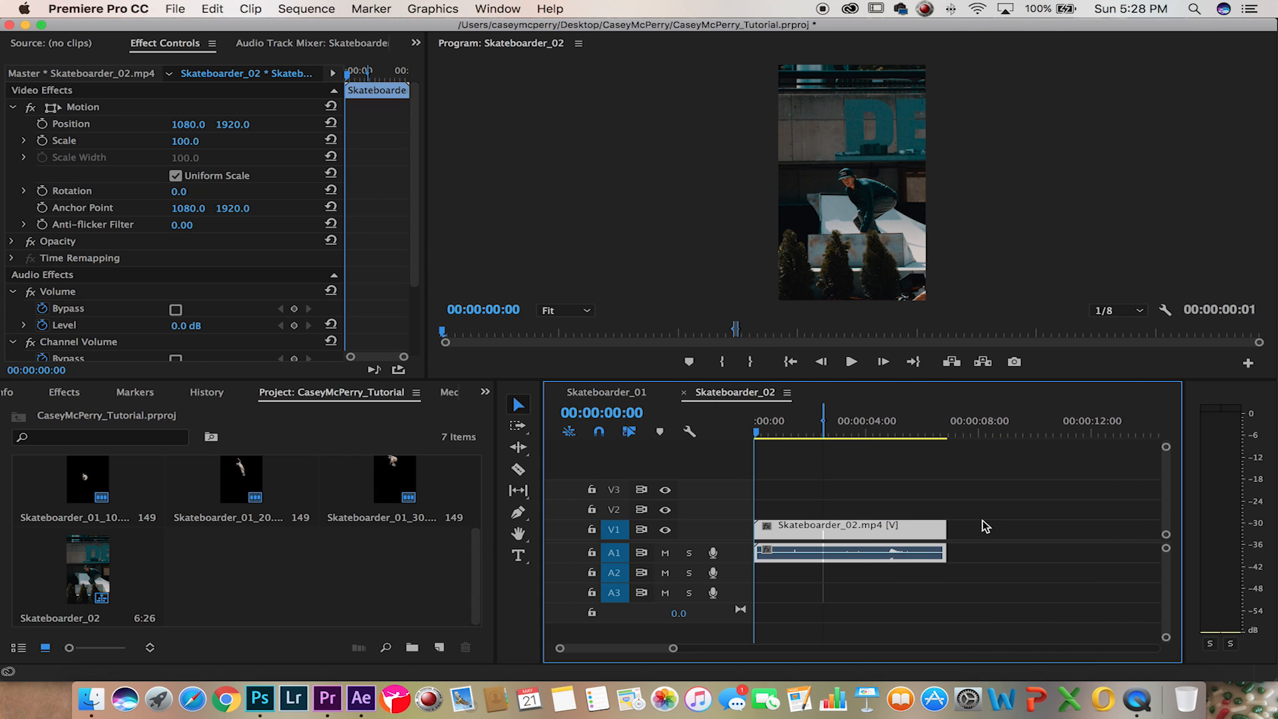
{"action": "left_click", "coordinate": [361, 698]}
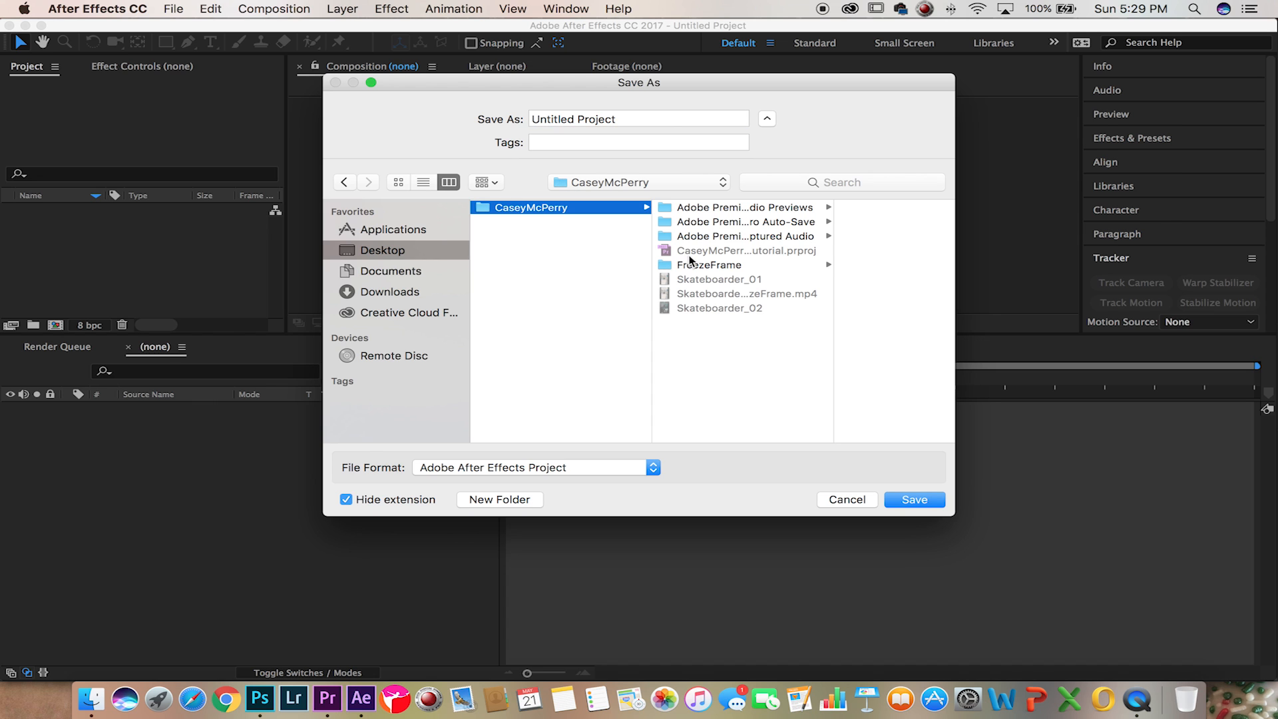
{"action": "left_click", "coordinate": [639, 119]}
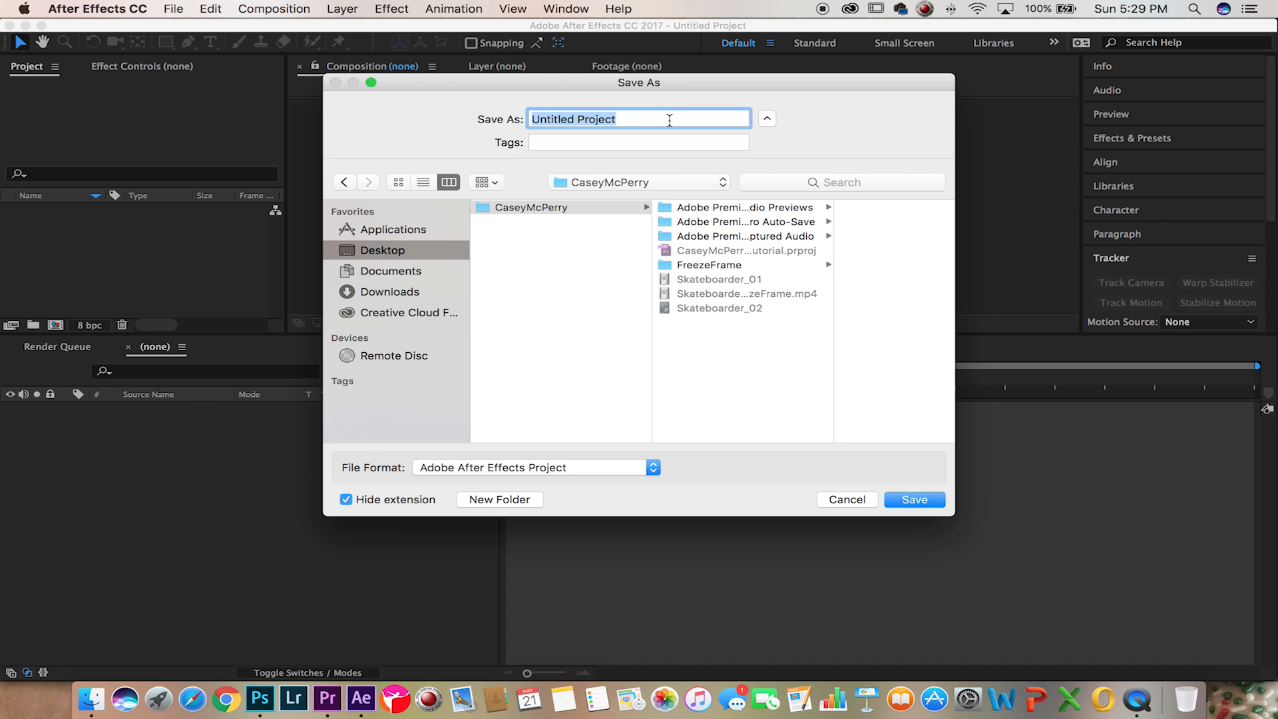
{"action": "type", "text": "Skateboarder"}
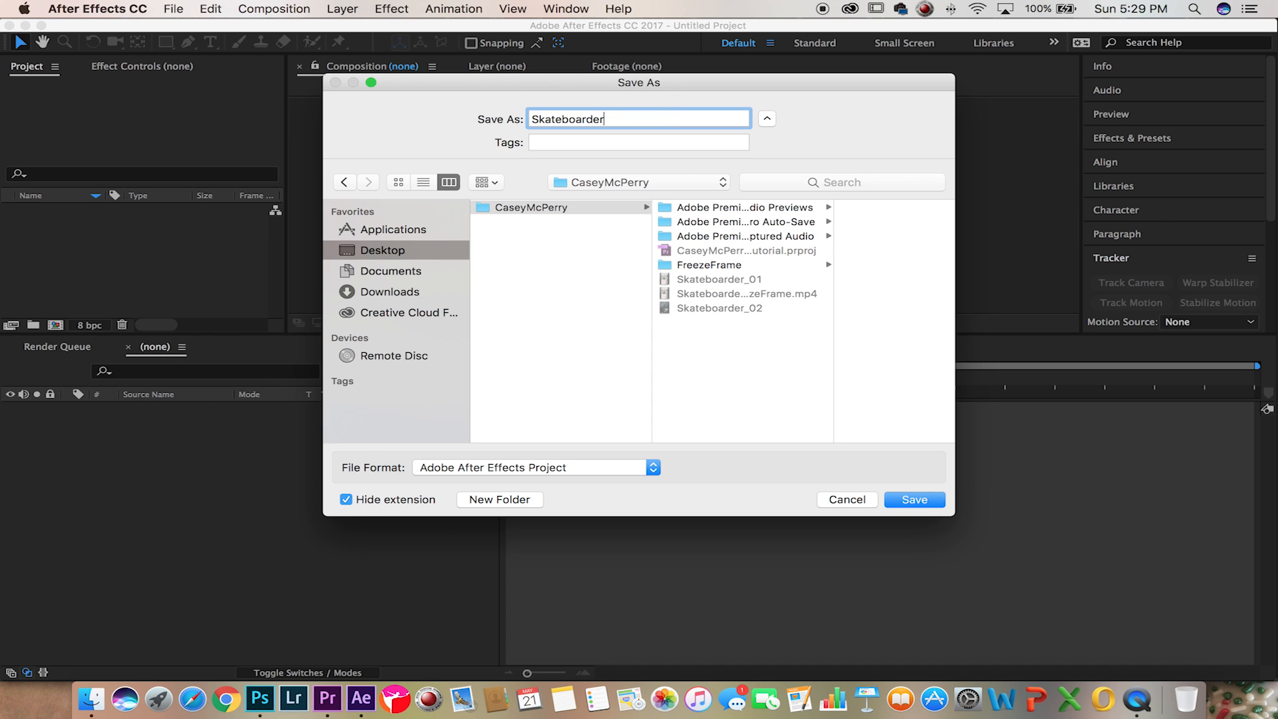
{"action": "left_click", "coordinate": [913, 499]}
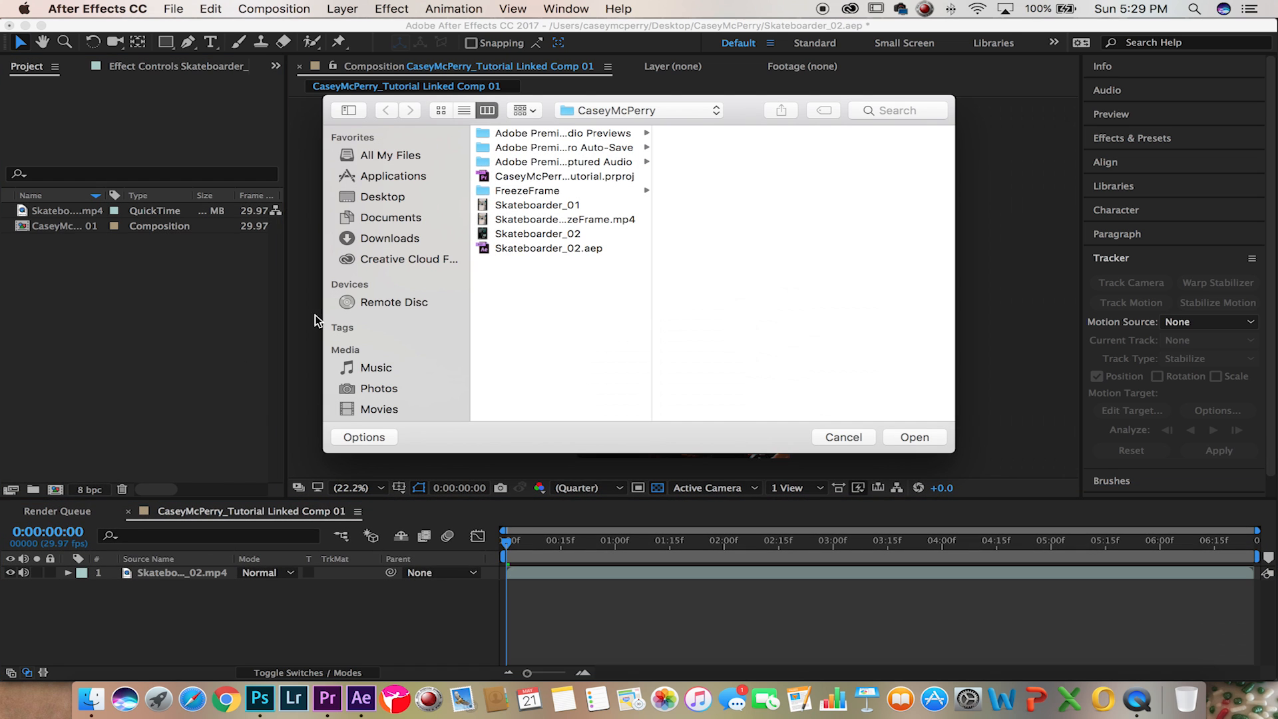
- Import Skateboarder_02_10.png from FreezeFrame and layer it above the video in the comp
{"action": "left_click", "coordinate": [527, 191]}
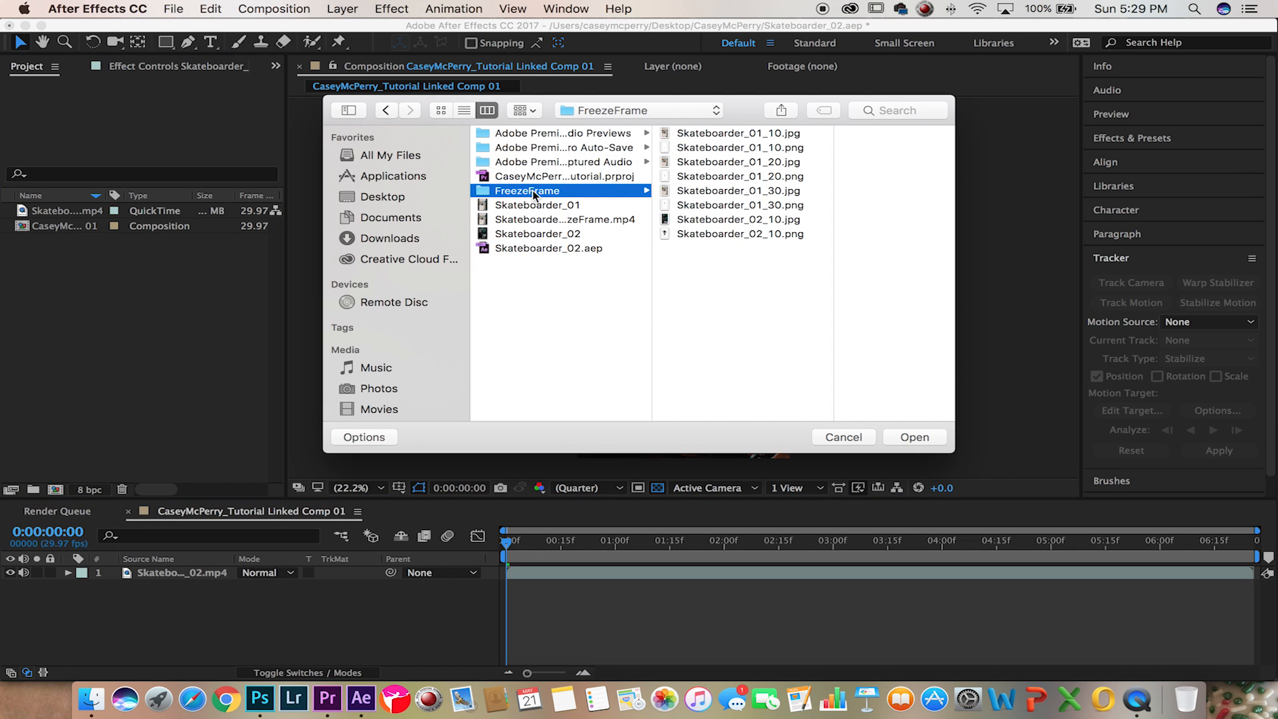
{"action": "left_click", "coordinate": [741, 233]}
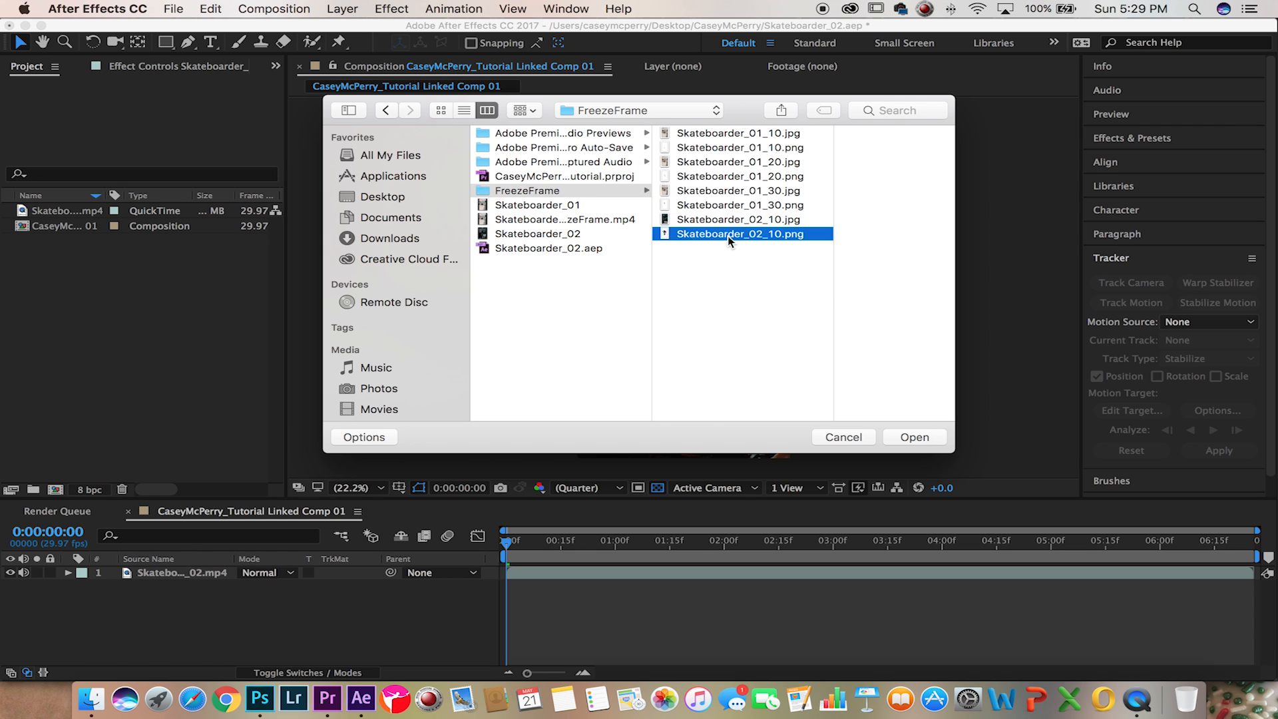
{"action": "left_click", "coordinate": [915, 437]}
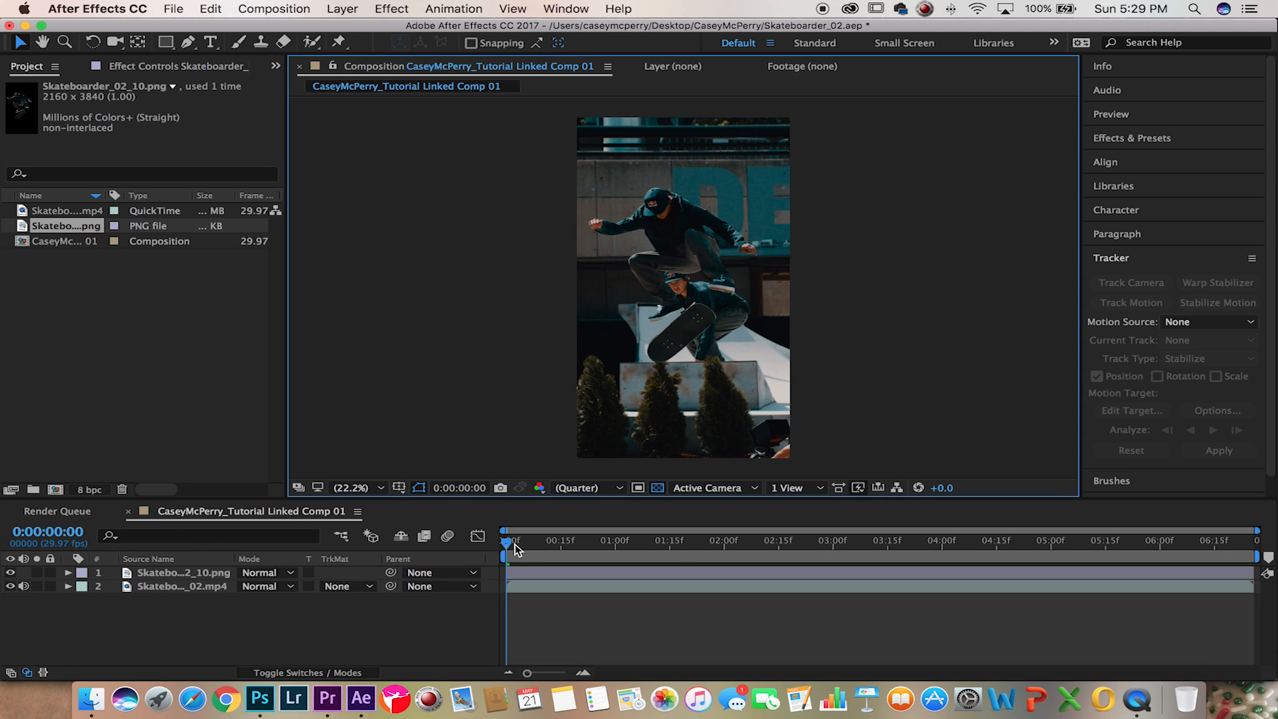
{"action": "left_click_drag", "start_coordinate": [512, 542], "coordinate": [542, 542]}
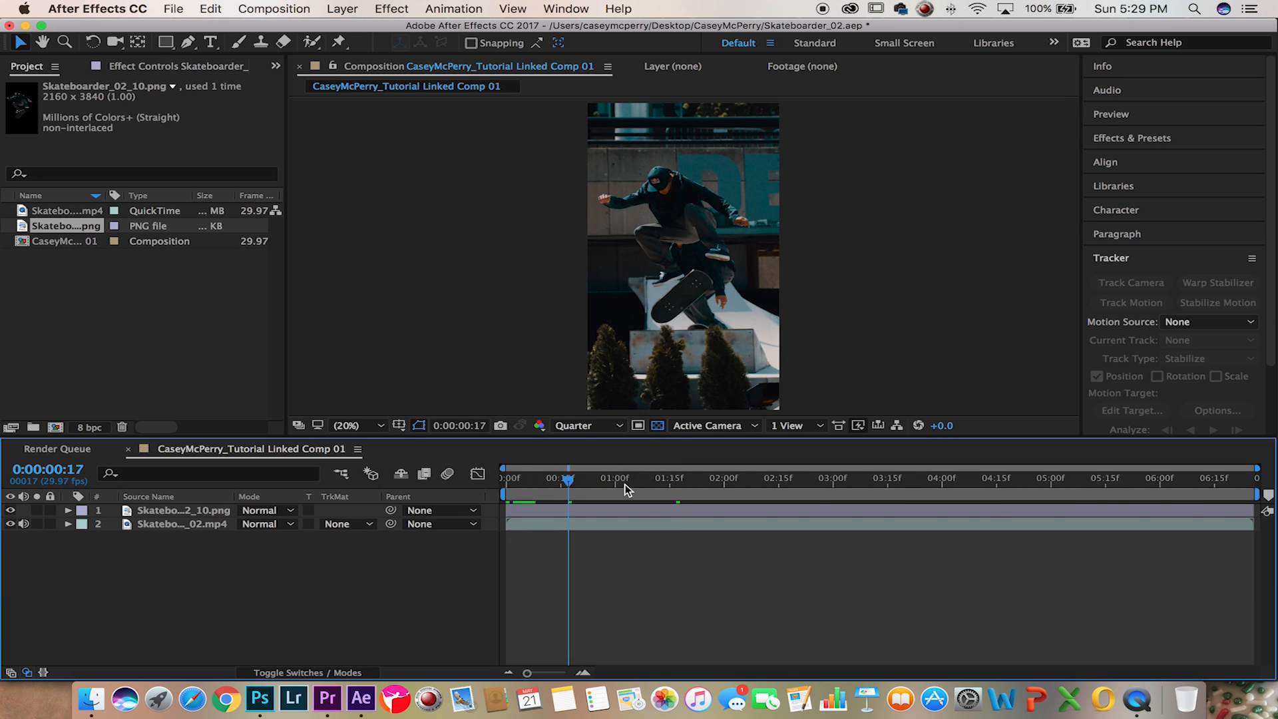
- Add a new null object layer and scrub to the mid-air jump frame around 2:14
{"action": "left_click", "coordinate": [342, 8]}
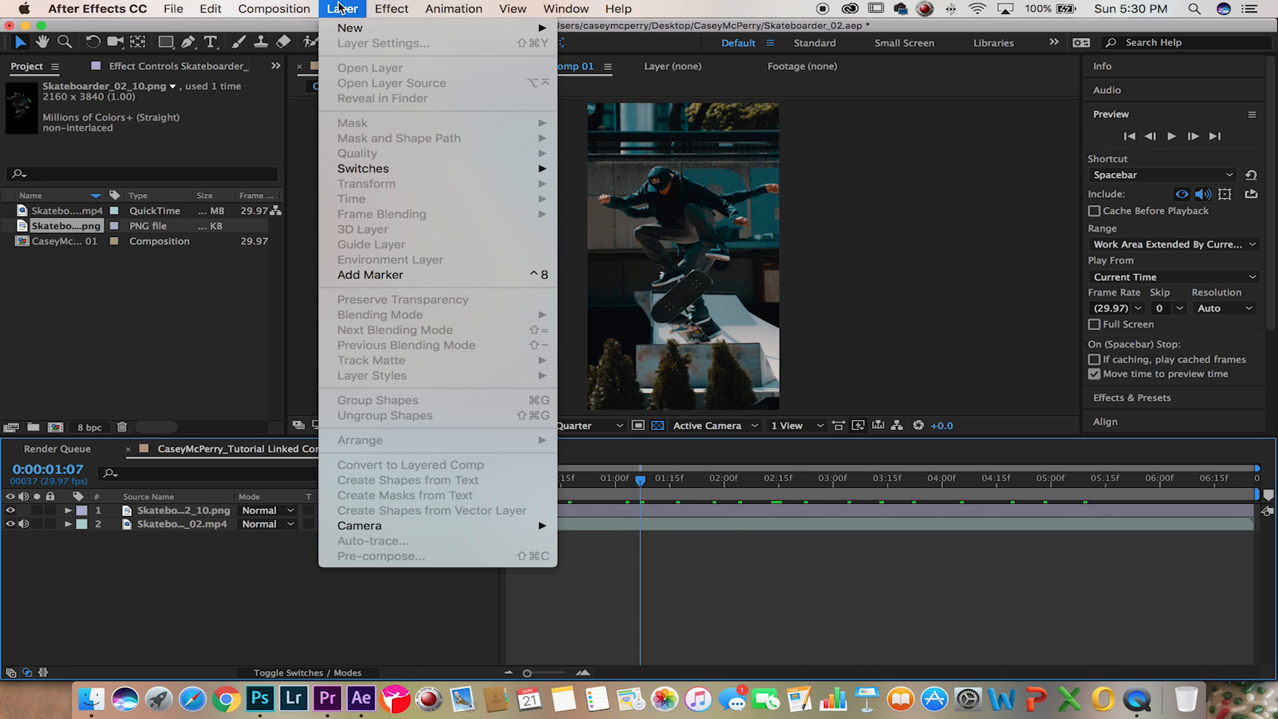
{"action": "mouse_move", "coordinate": [620, 98]}
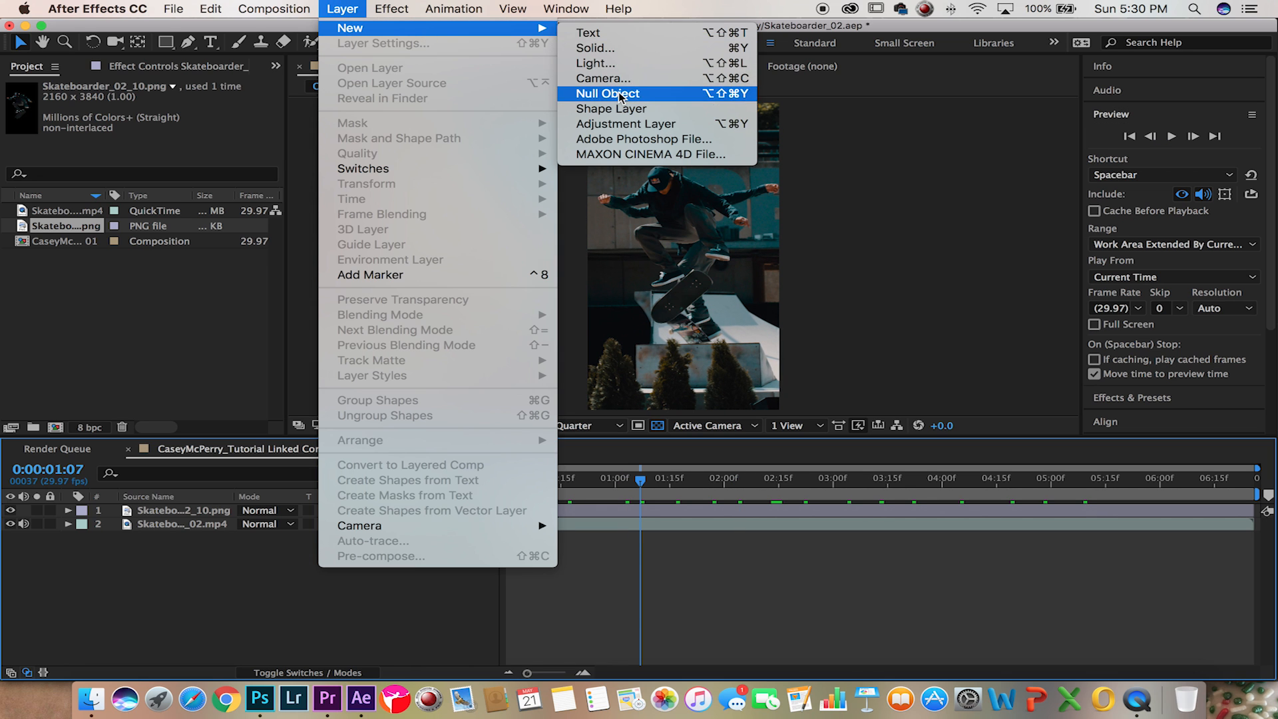
{"action": "left_click", "coordinate": [607, 93]}
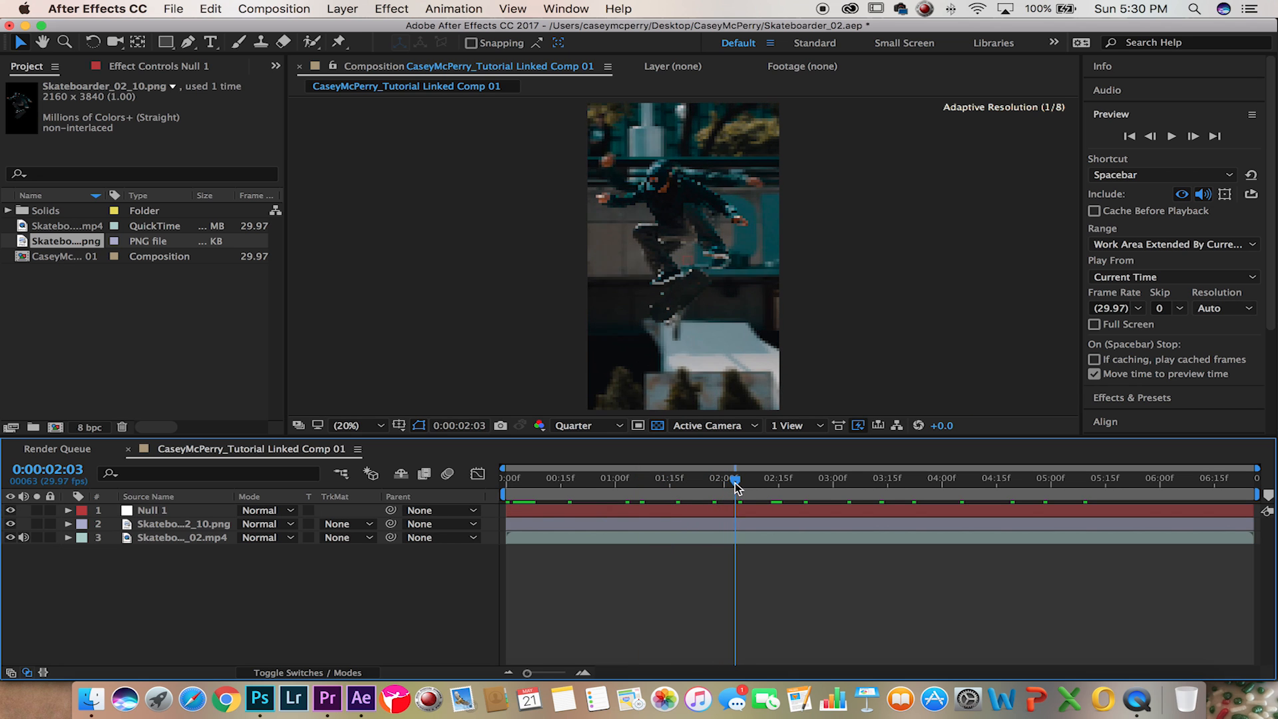
{"action": "left_click_drag", "start_coordinate": [733, 478], "coordinate": [764, 478]}
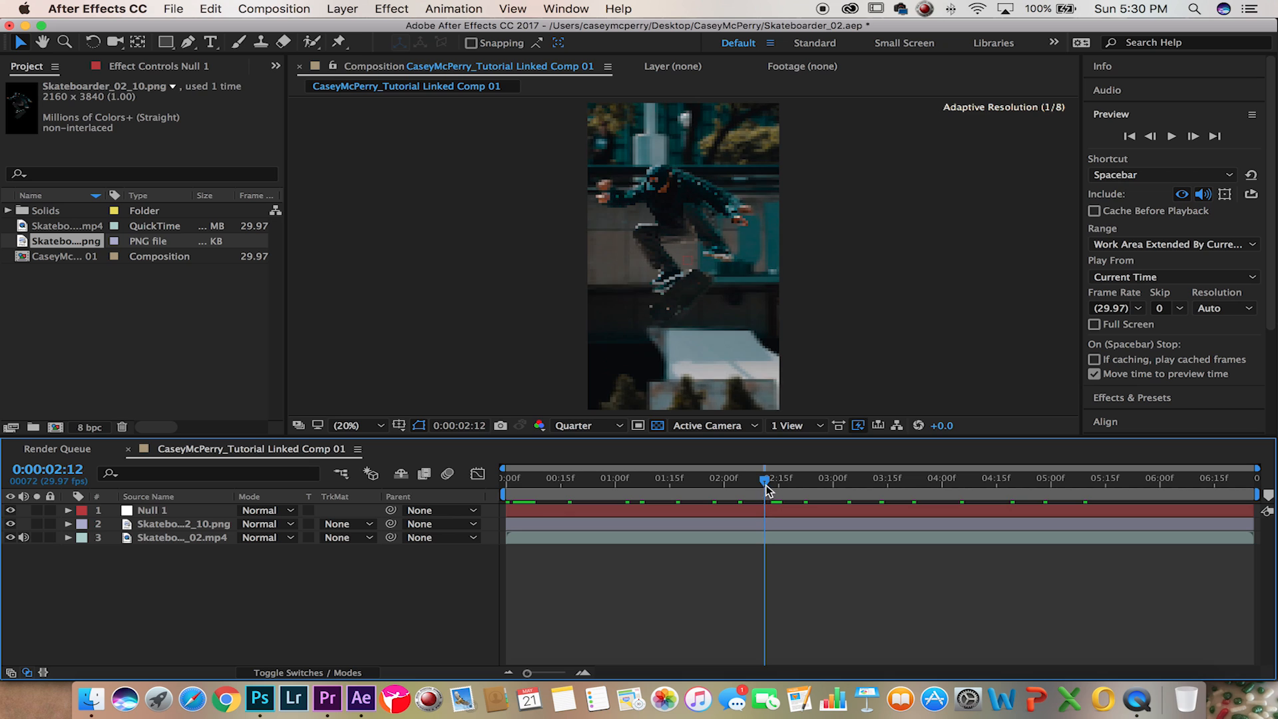
{"action": "left_click_drag", "start_coordinate": [765, 478], "coordinate": [775, 478]}
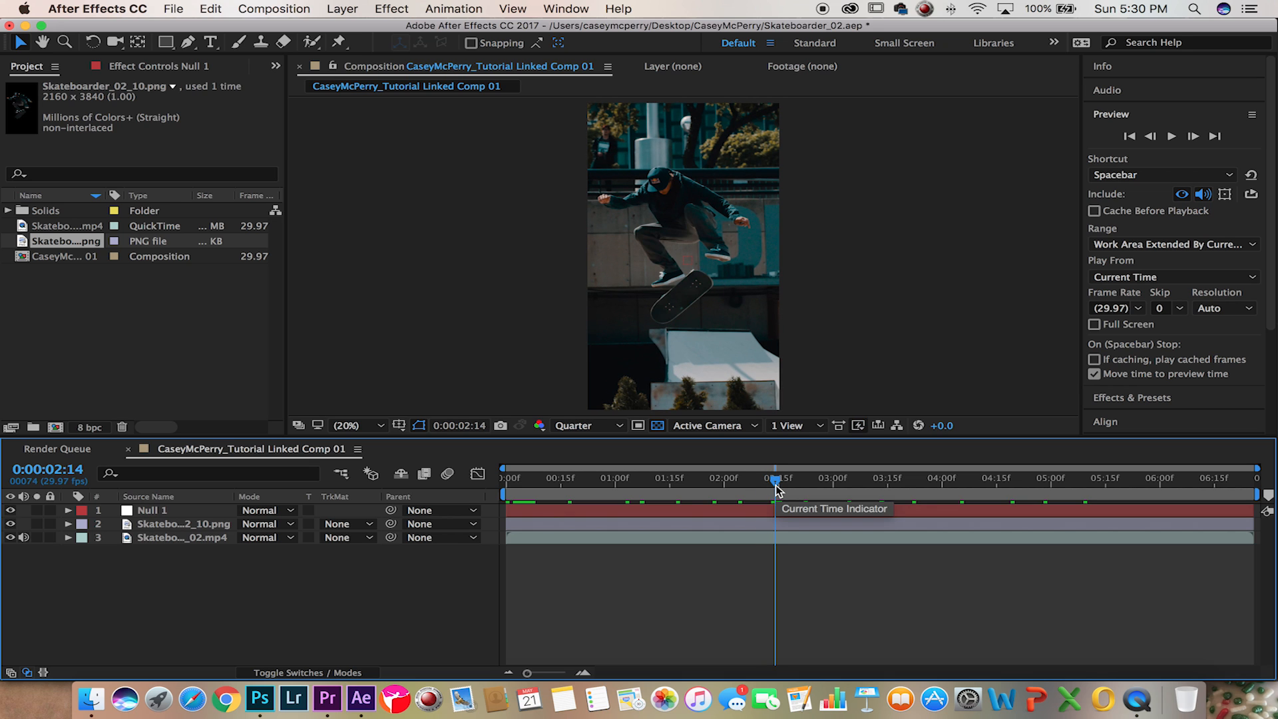
{"action": "mouse_move", "coordinate": [801, 543]}
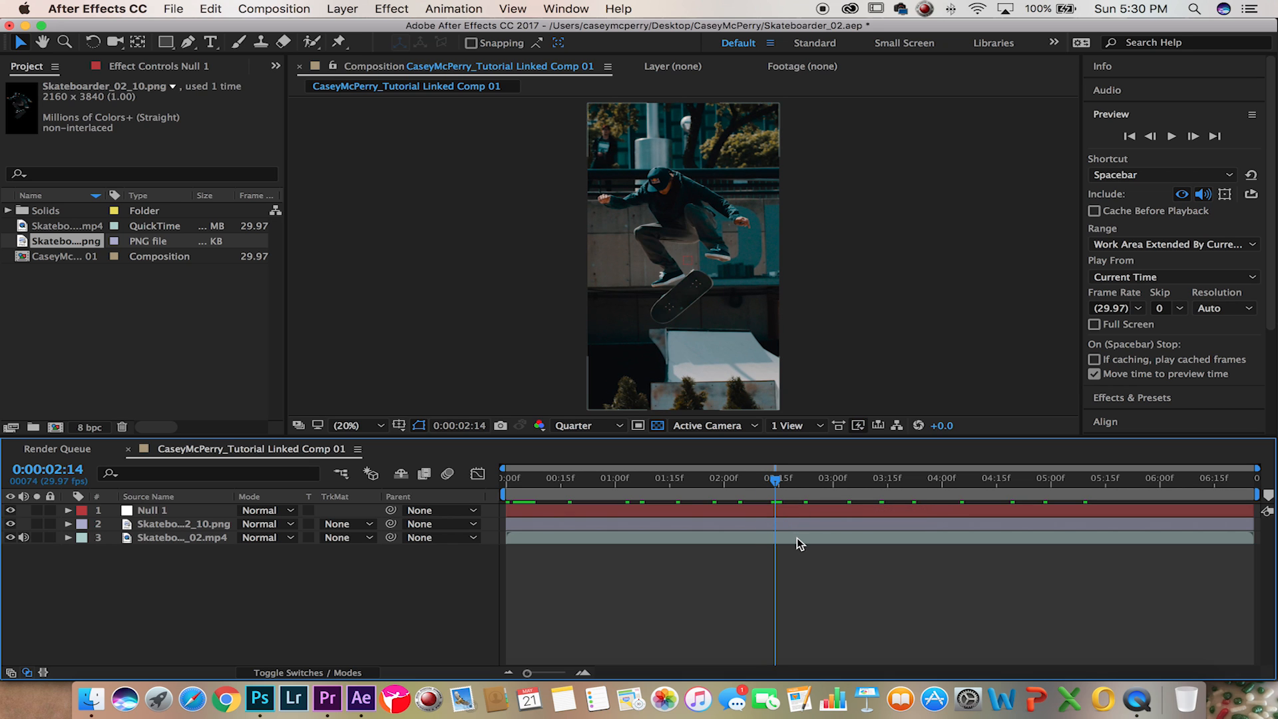
- Start Track Motion on the video layer with the track point on a distinct wall spot, view set to Fit
{"action": "left_click", "coordinate": [184, 537]}
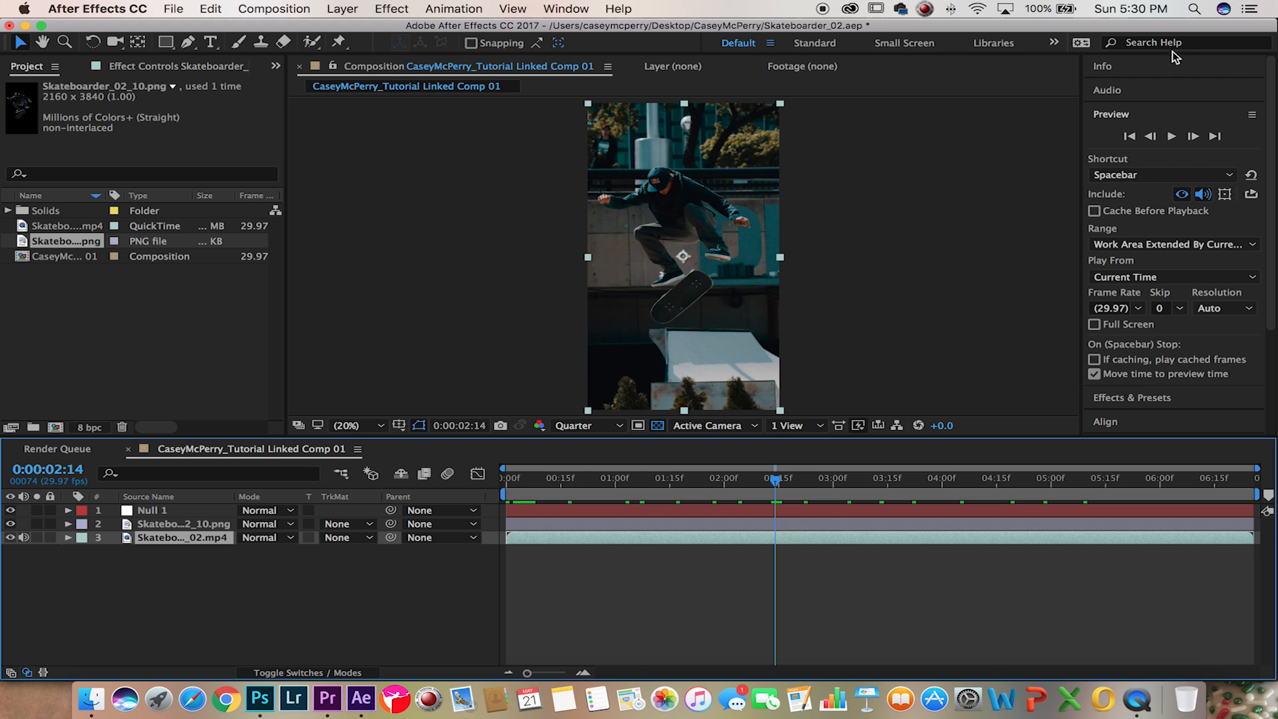
{"action": "left_click", "coordinate": [1111, 115]}
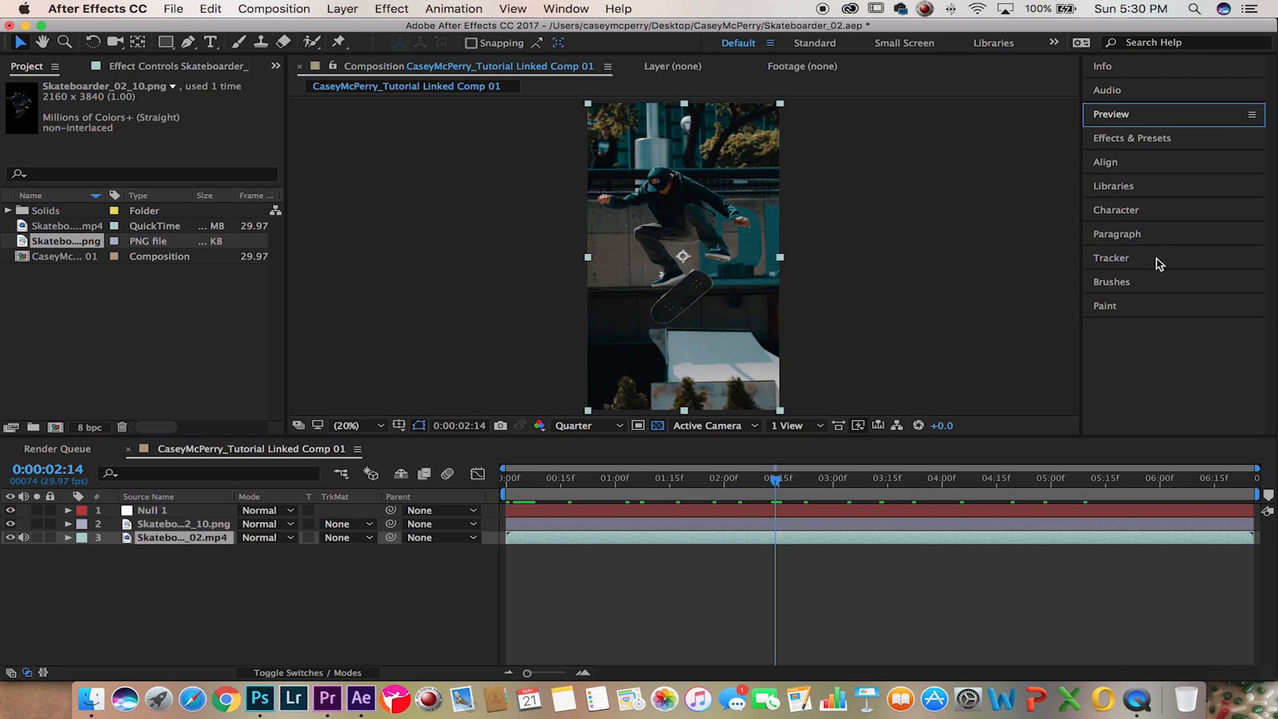
{"action": "left_click", "coordinate": [1111, 258]}
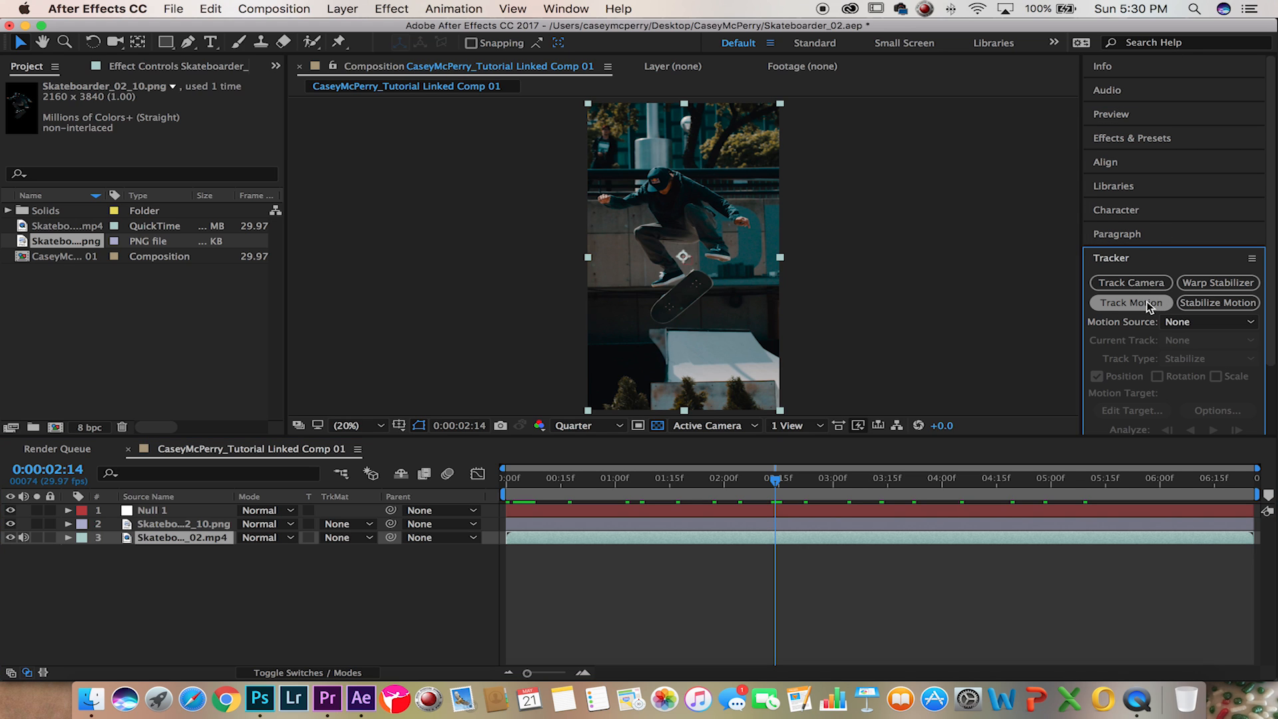
{"action": "left_click", "coordinate": [1131, 304]}
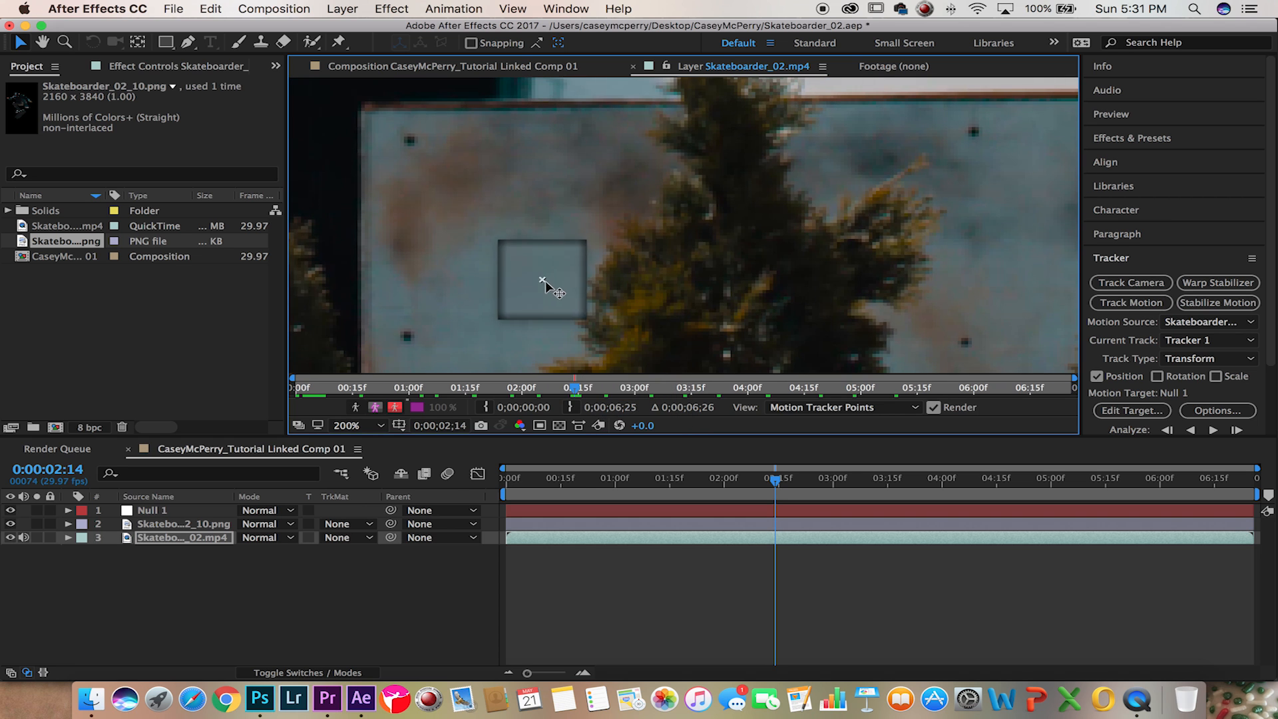
{"action": "left_click_drag", "start_coordinate": [542, 279], "coordinate": [410, 143]}
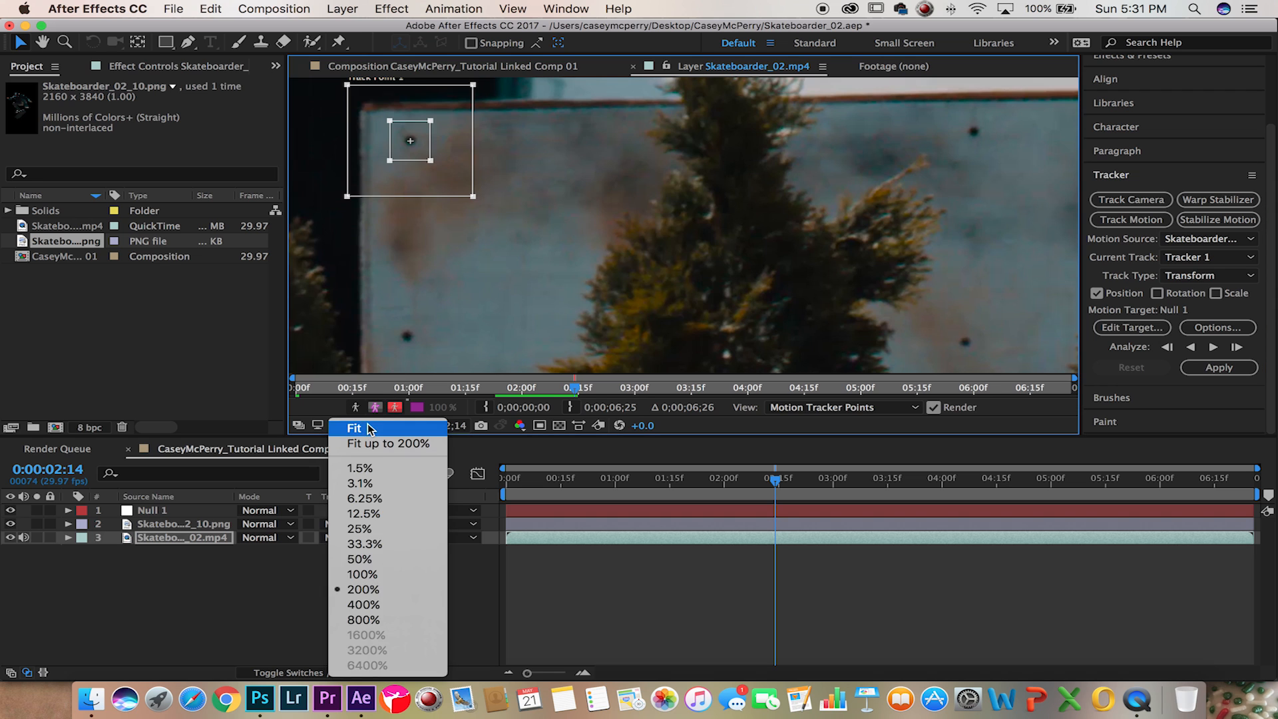
{"action": "left_click", "coordinate": [354, 429]}
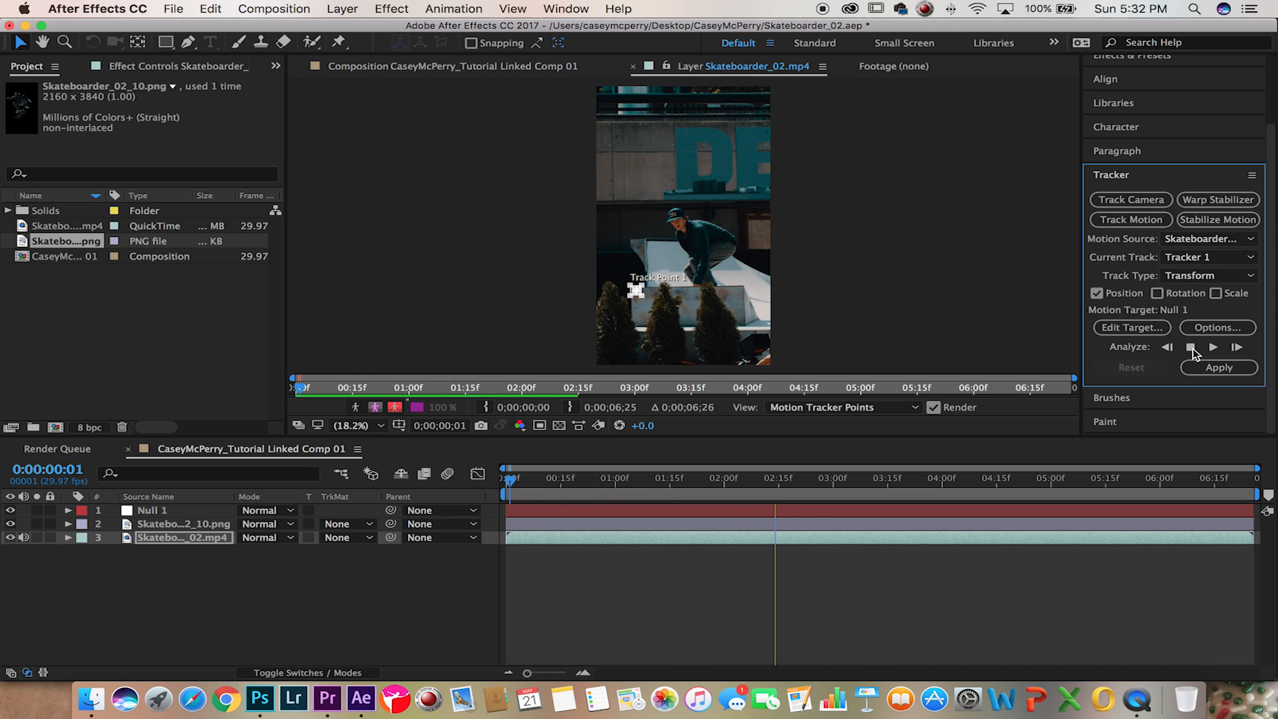
- Analyze the track backward and apply its motion to Null 1 in X and Y
{"action": "left_click", "coordinate": [1192, 346]}
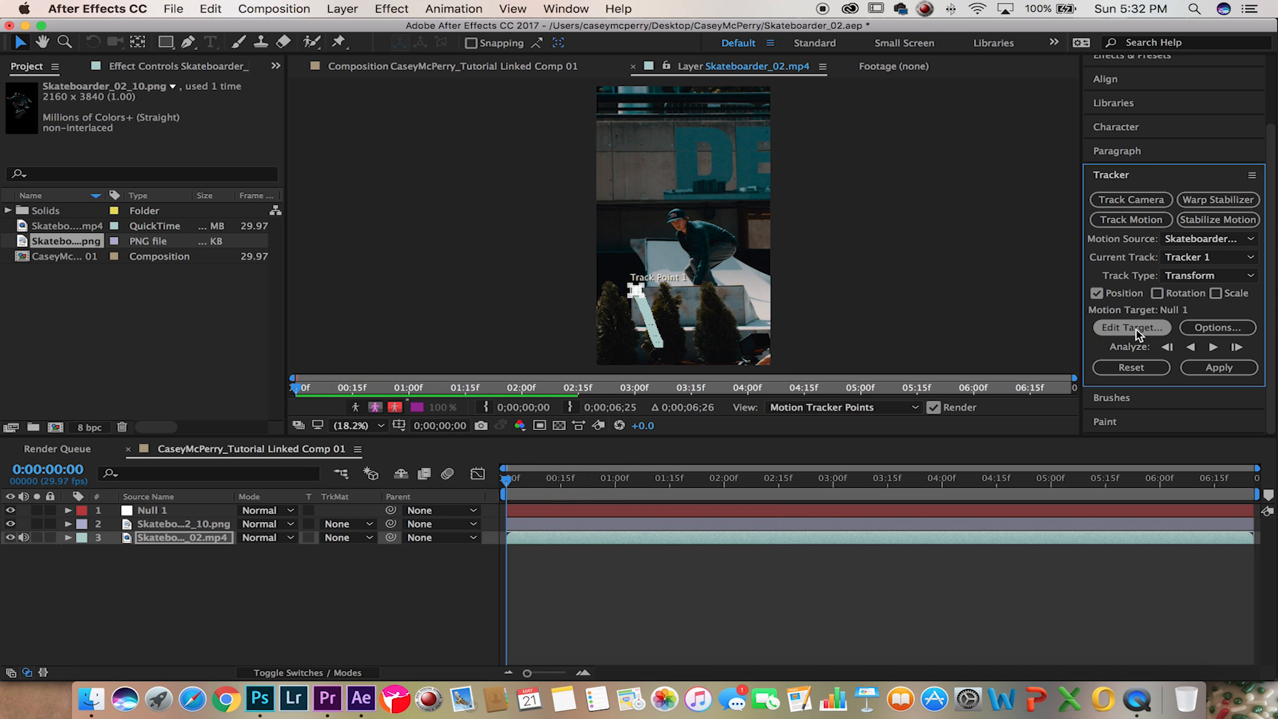
{"action": "left_click", "coordinate": [1132, 328]}
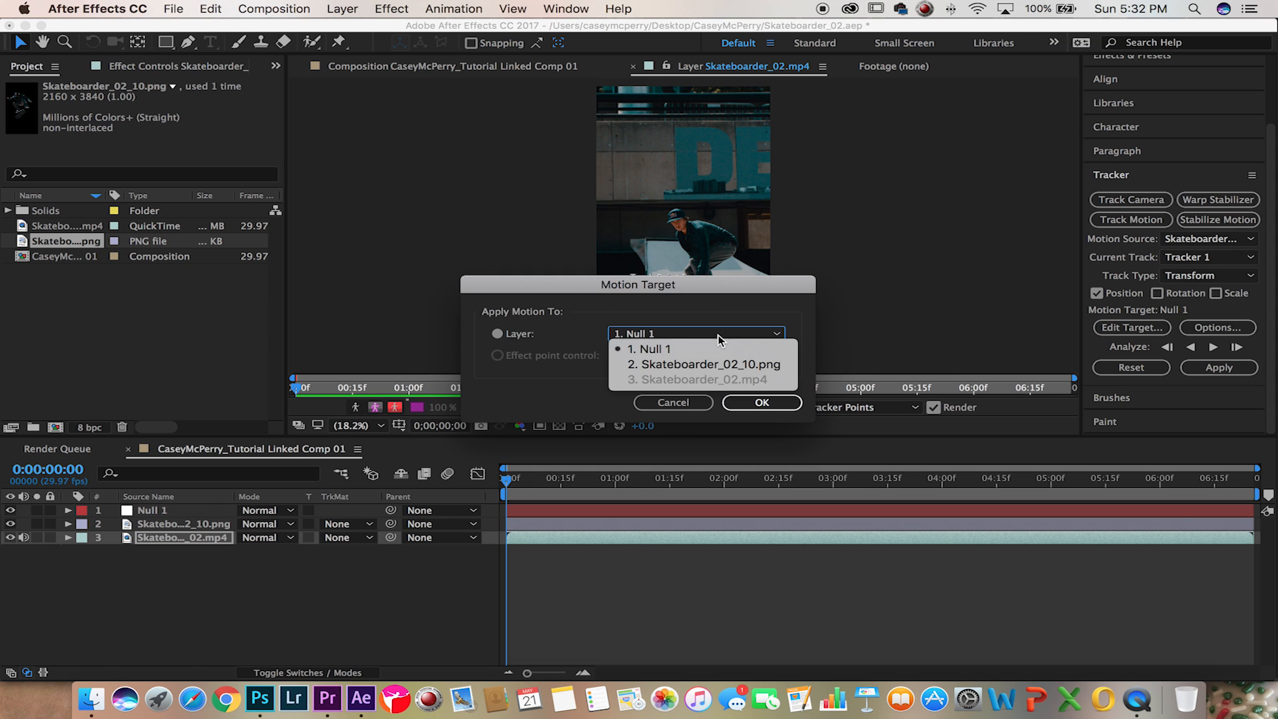
{"action": "left_click", "coordinate": [762, 403]}
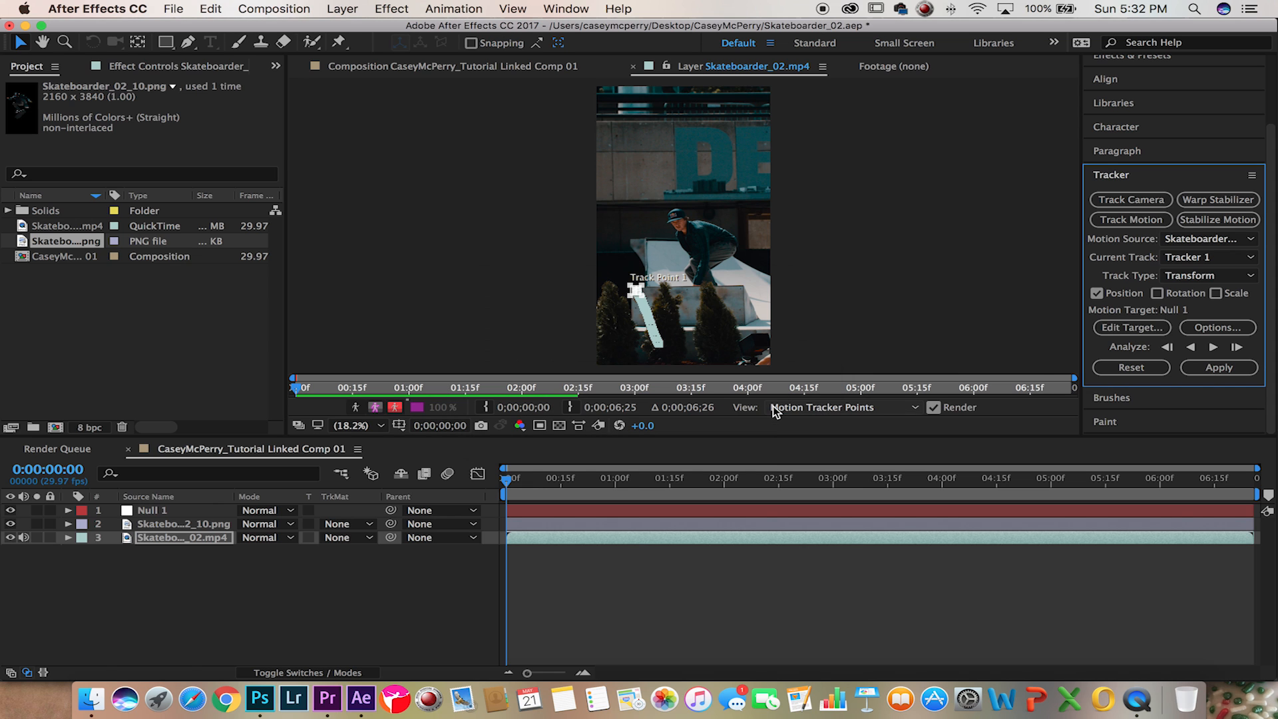
{"action": "left_click", "coordinate": [1220, 368]}
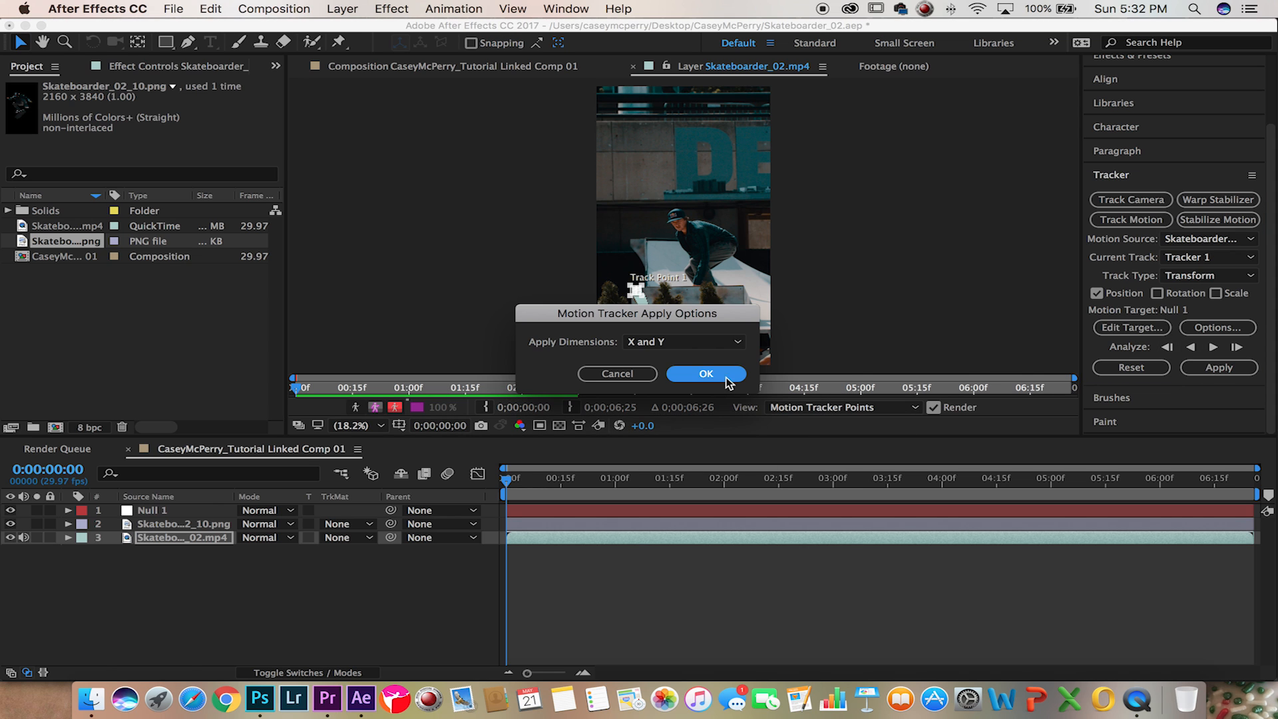
{"action": "left_click", "coordinate": [706, 373]}
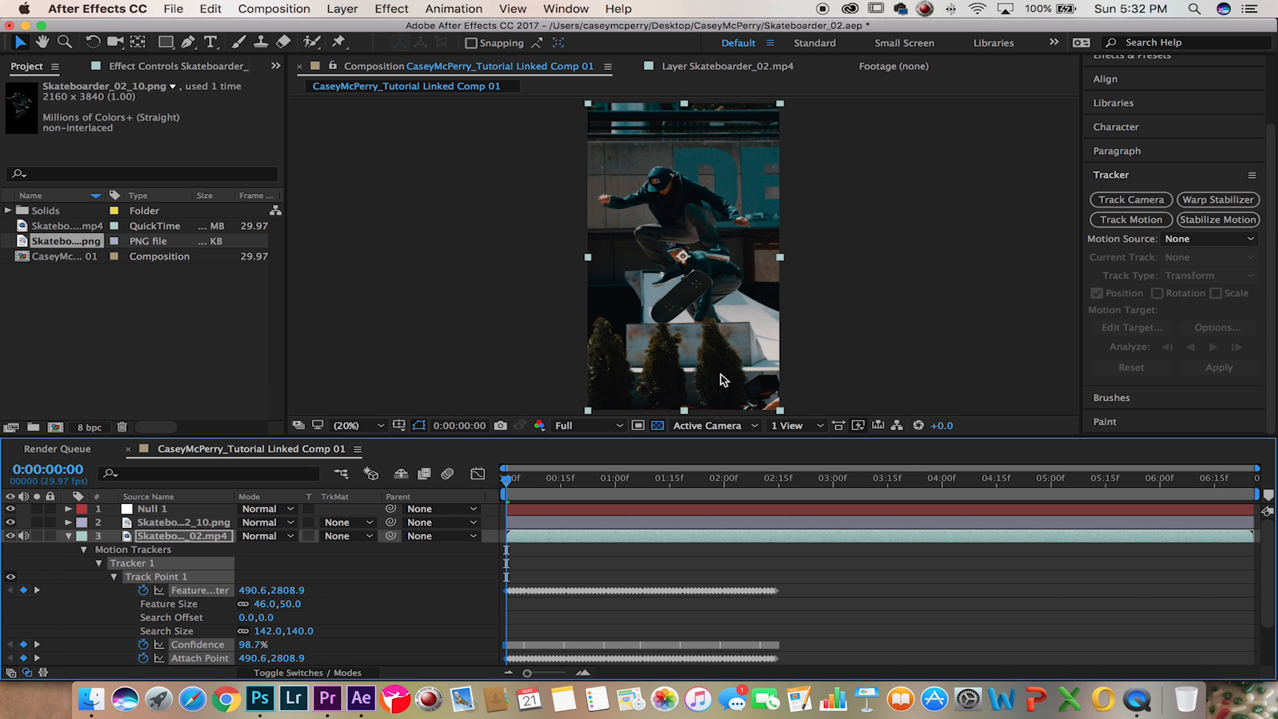
{"action": "mouse_move", "coordinate": [740, 482]}
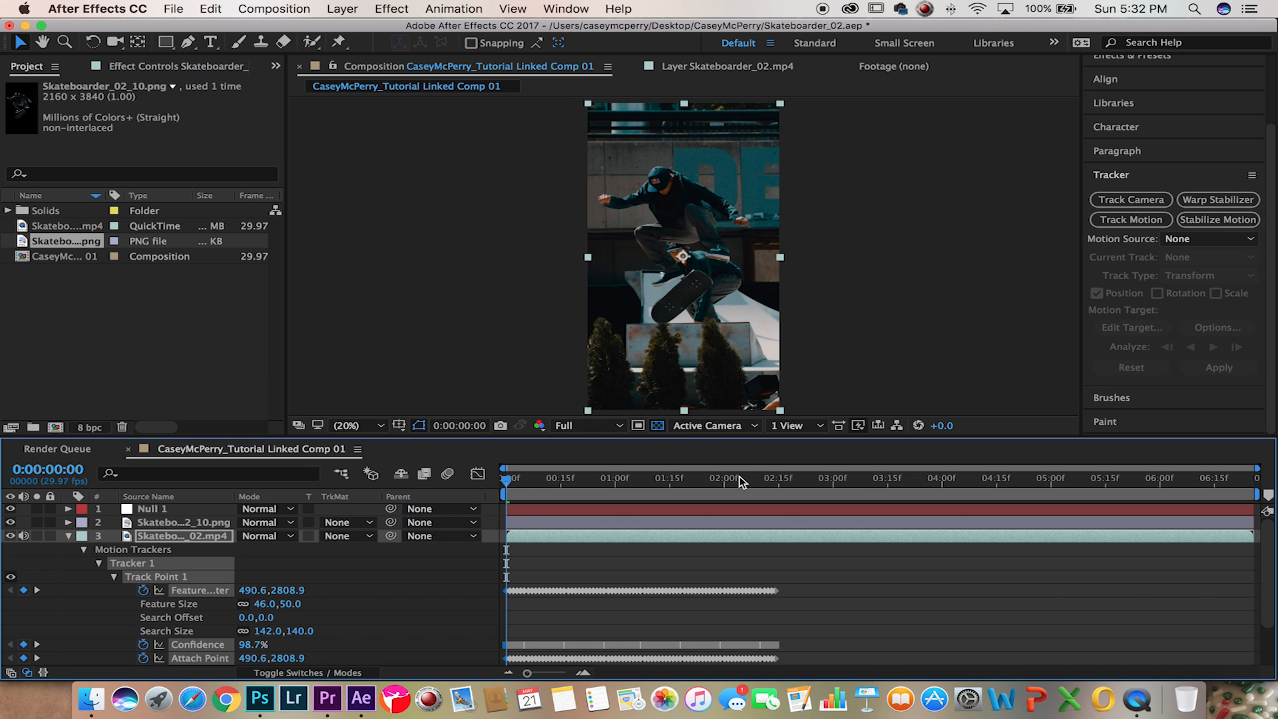
- Parent the PNG cutout layer to Null 1 and scrub the jump to check it follows the track
{"action": "left_click", "coordinate": [778, 481]}
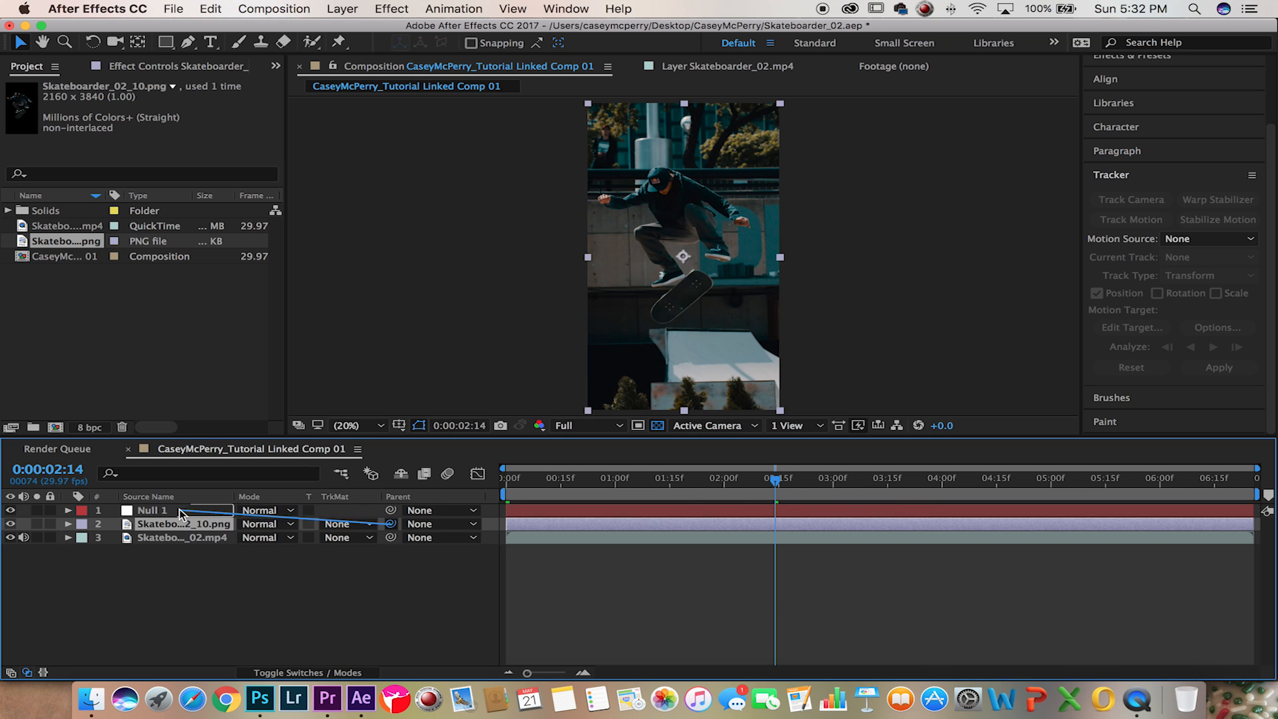
{"action": "left_click", "coordinate": [439, 525]}
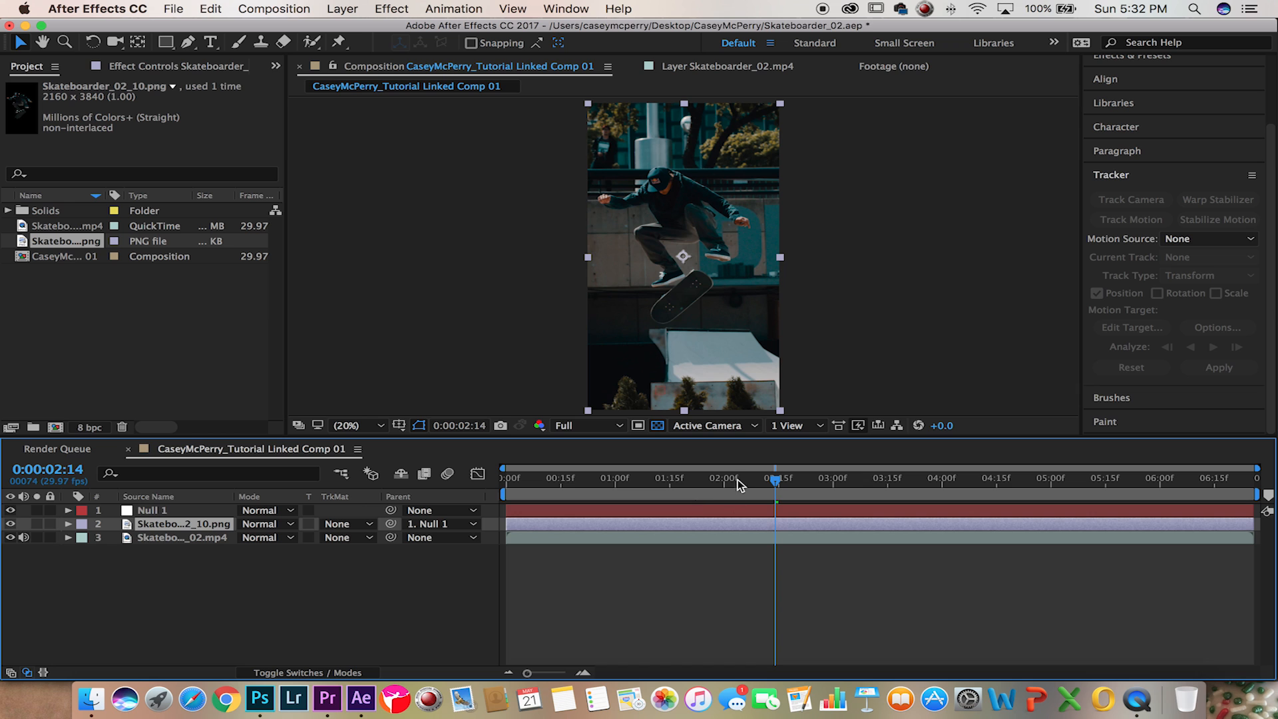
{"action": "left_click_drag", "start_coordinate": [775, 481], "coordinate": [703, 480]}
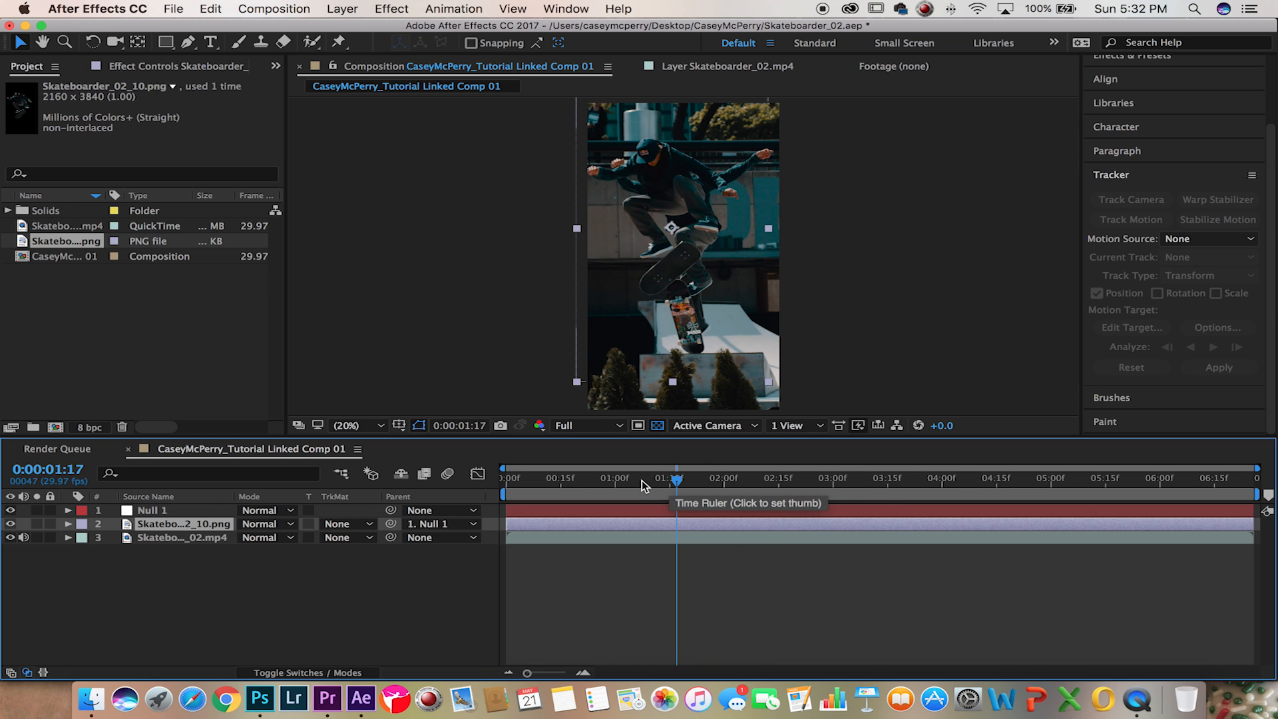
{"action": "left_click", "coordinate": [597, 478]}
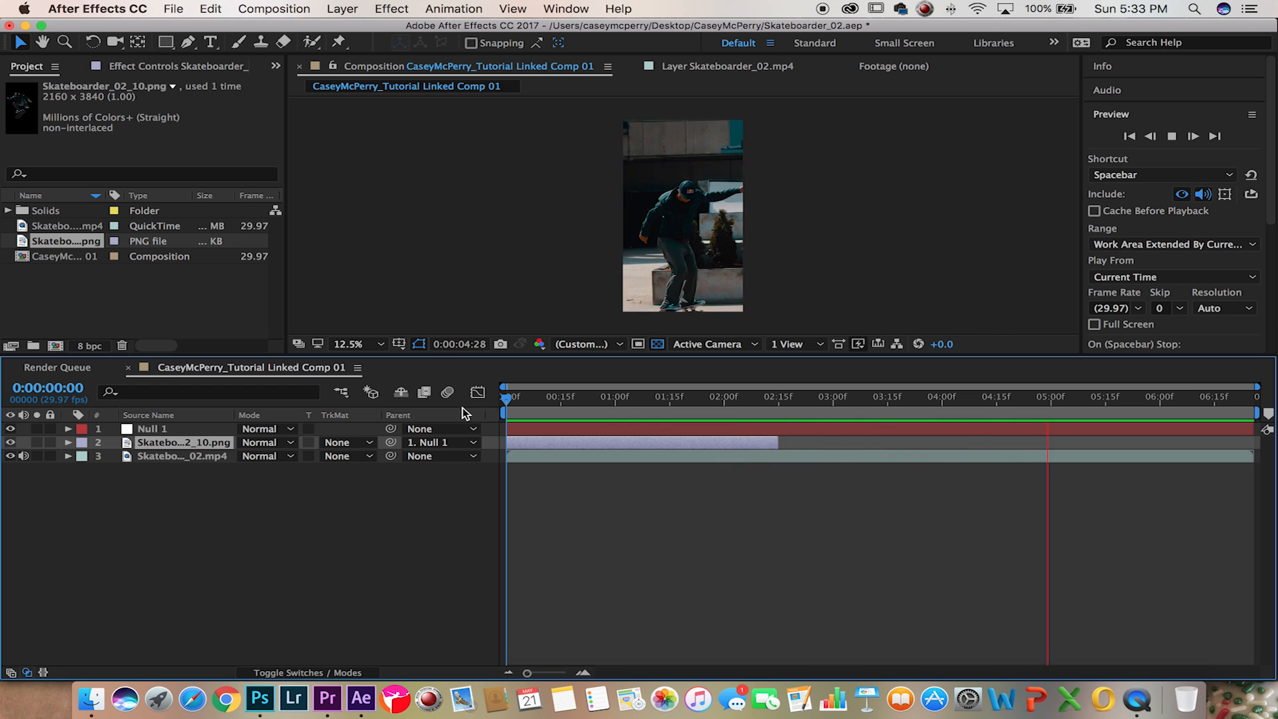
{"action": "left_click", "coordinate": [169, 8]}
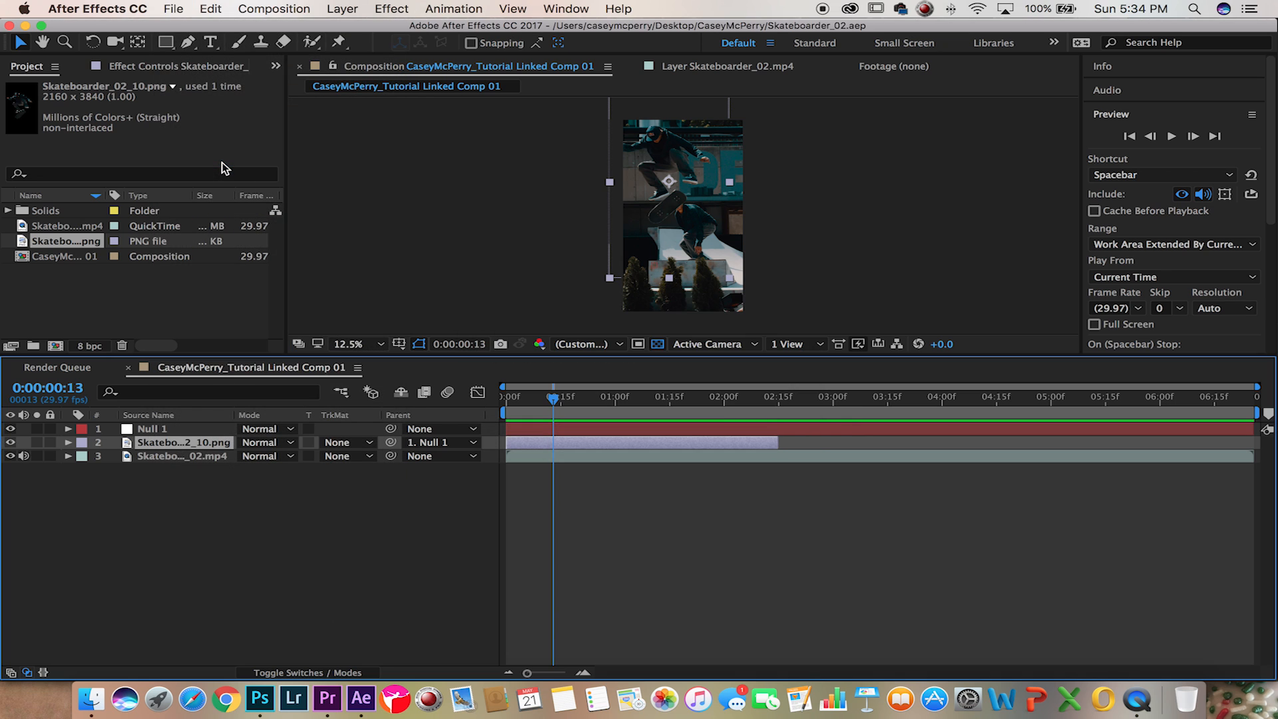
{"action": "mouse_move", "coordinate": [330, 701]}
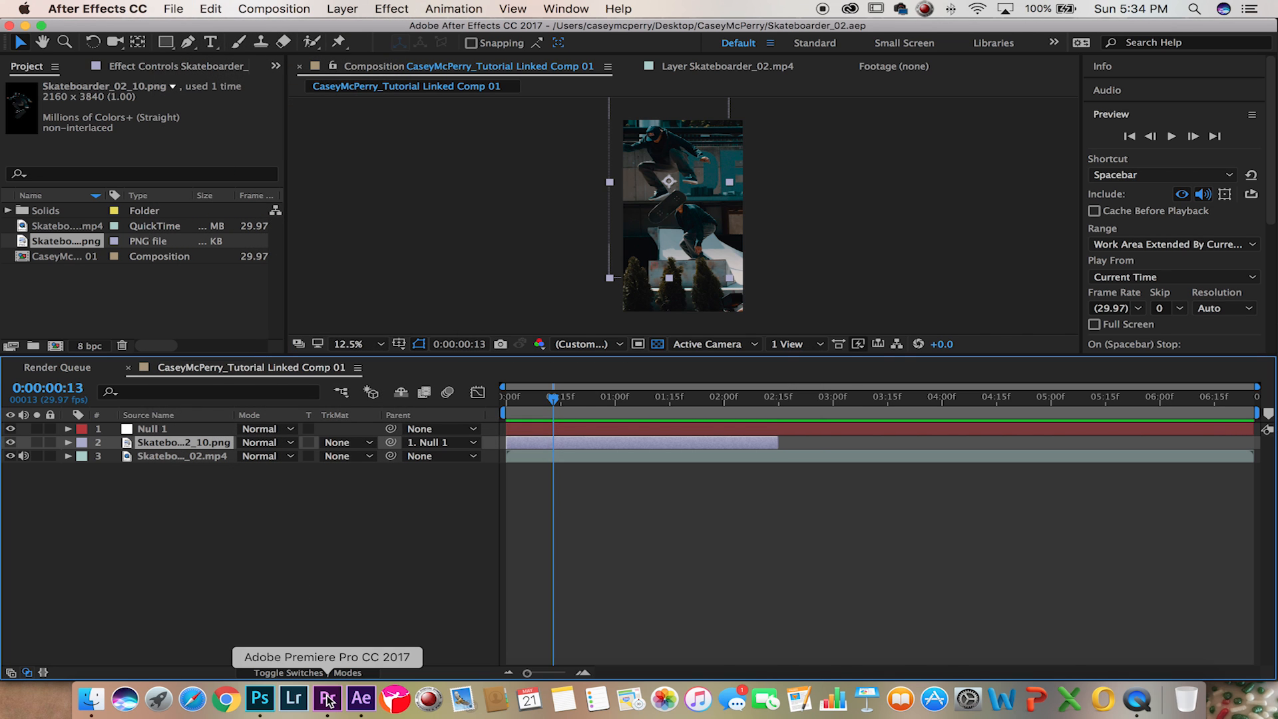
- Switch to Premiere Pro and scrub the sequence to review the updated linked comp
{"action": "left_click", "coordinate": [323, 698]}
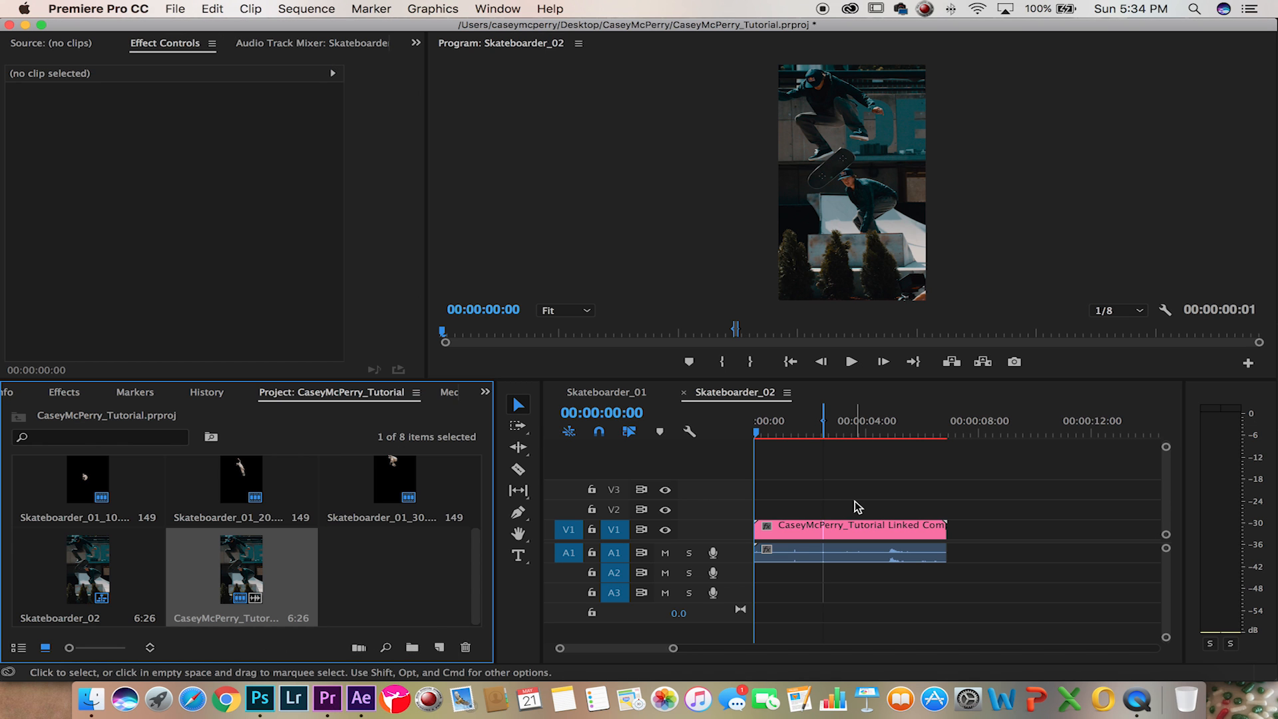
{"action": "left_click", "coordinate": [946, 435]}
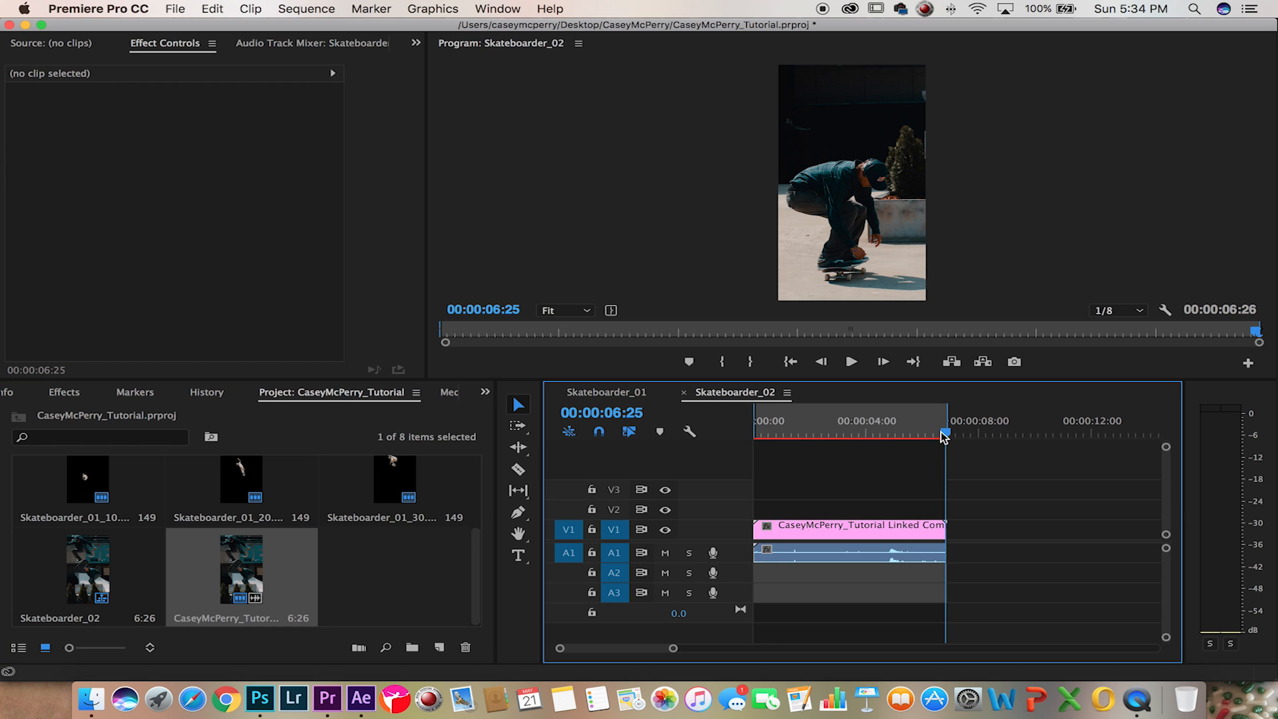
{"action": "left_click", "coordinate": [847, 434]}
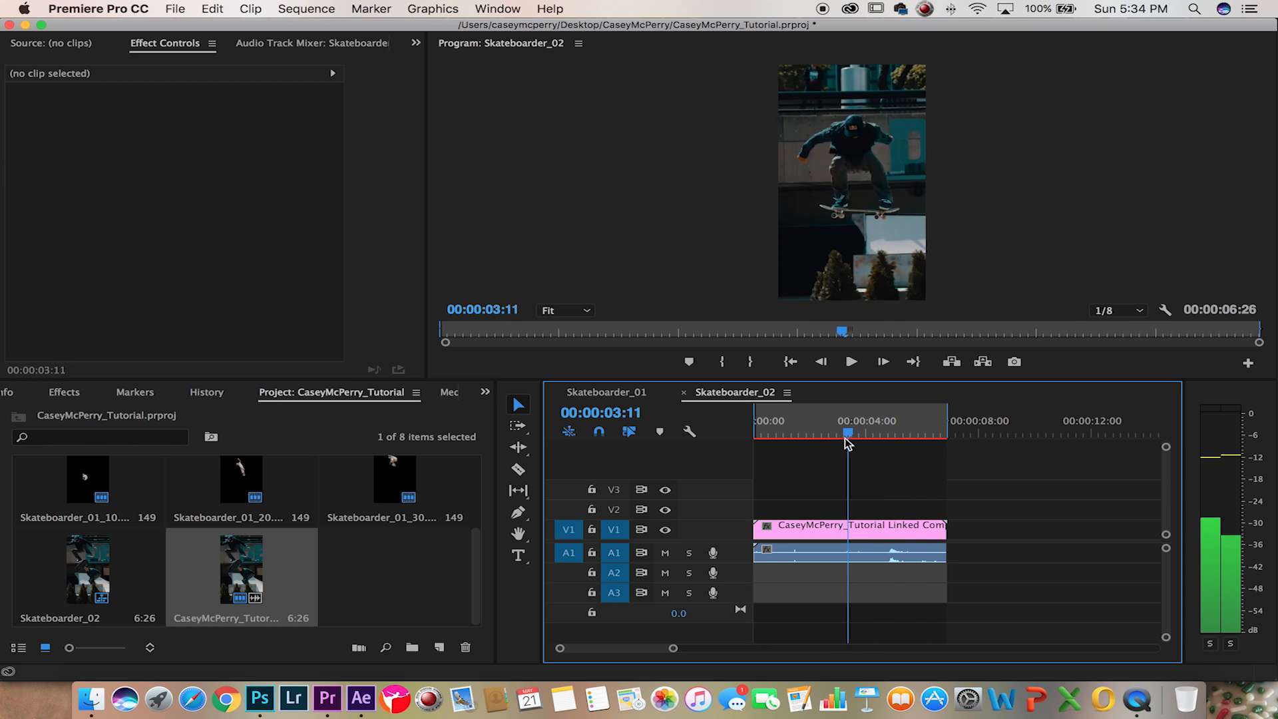
{"action": "left_click", "coordinate": [777, 433]}
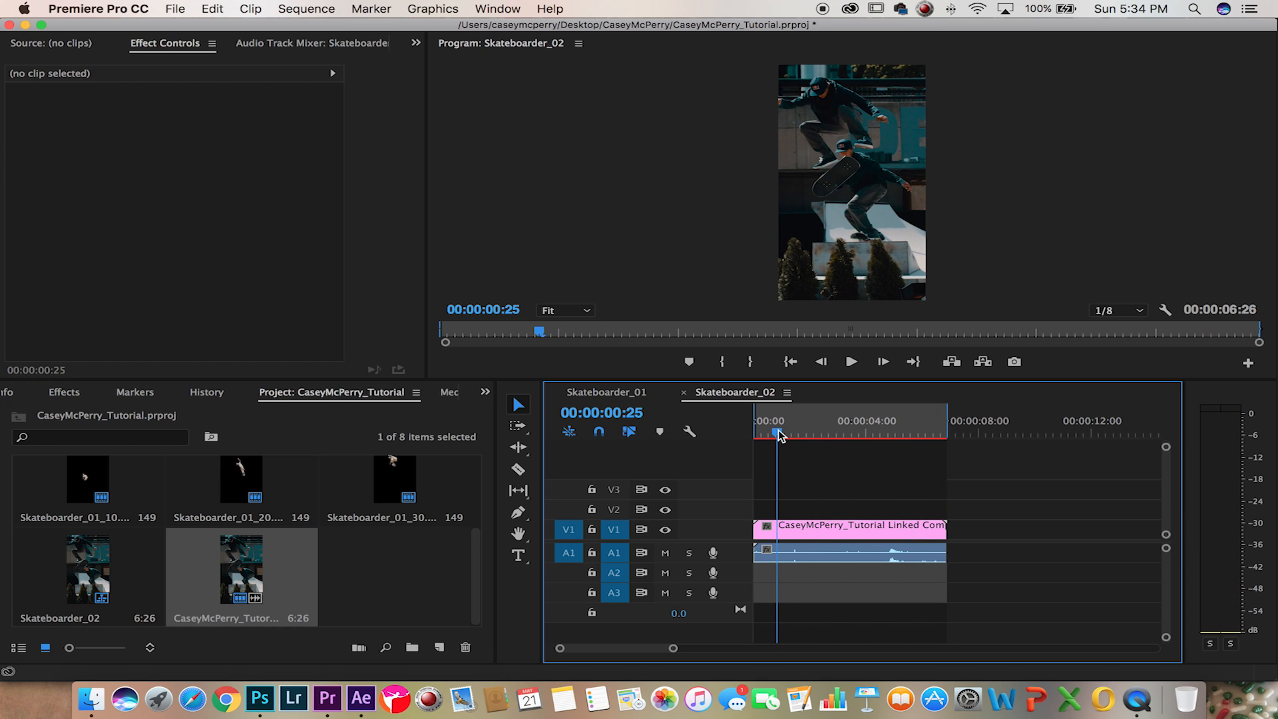